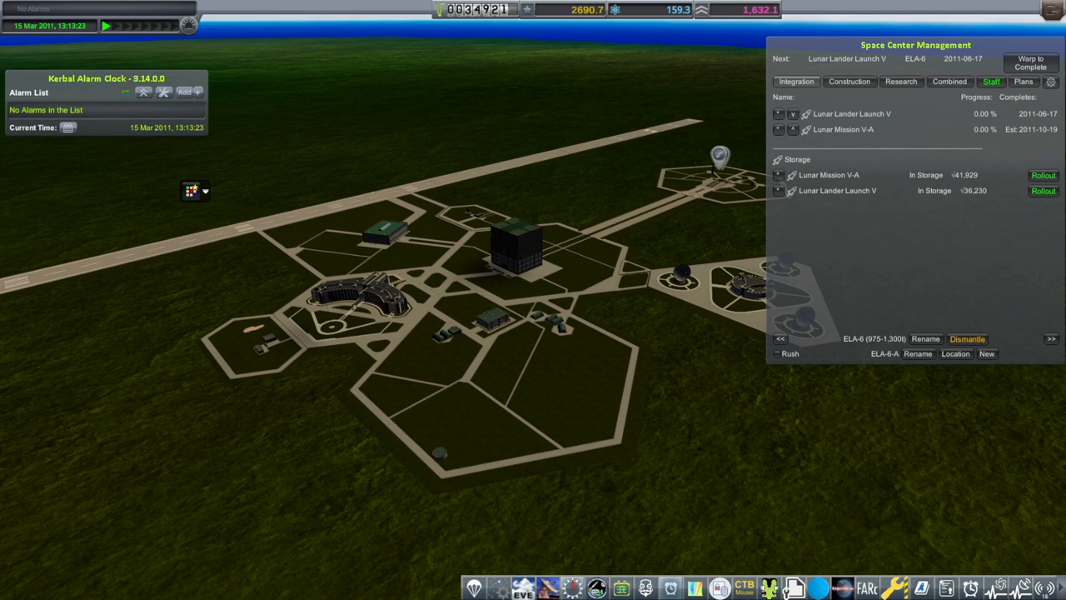
Enter the Administration building to see available programs, candidate leaders and active programs.
click(1051, 339)
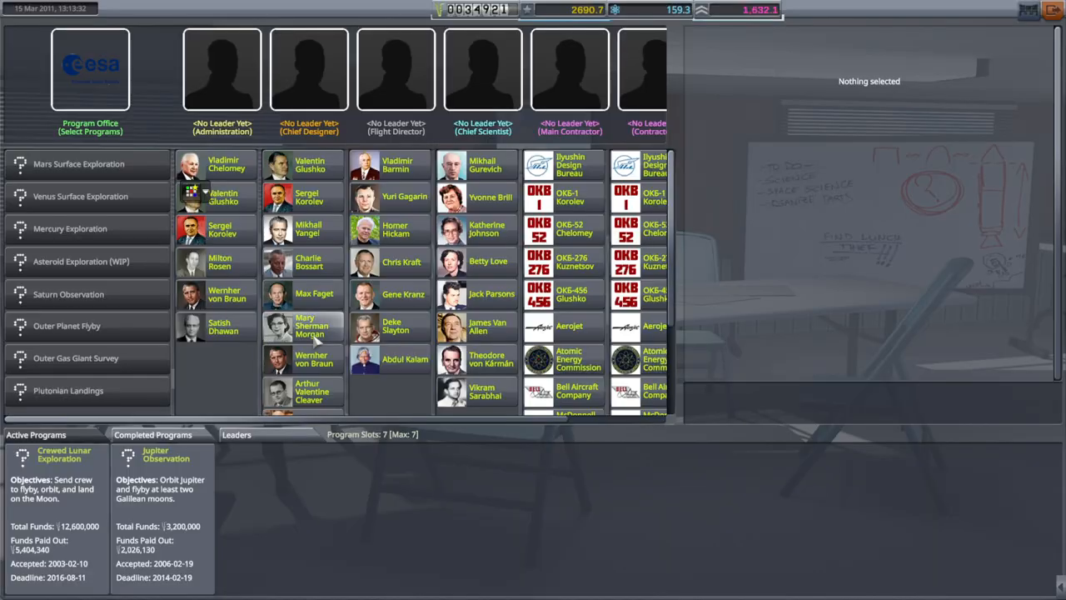
Check the Jupiter Observation, Mars Surface Exploration and Mercury Exploration details, then enter Mission Control.
click(164, 454)
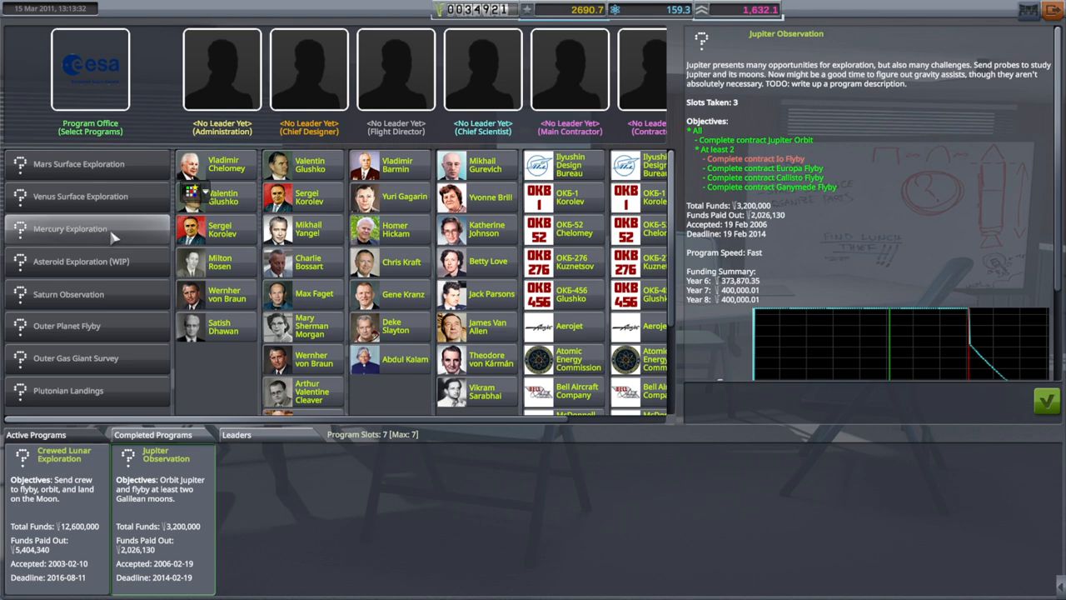
click(79, 163)
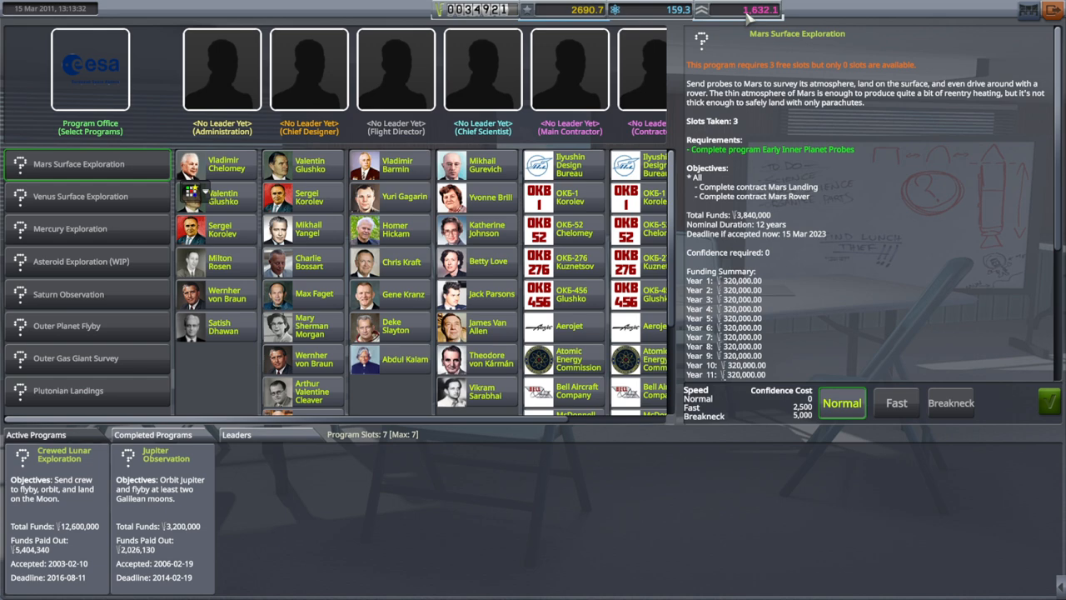
mouse_move(88, 196)
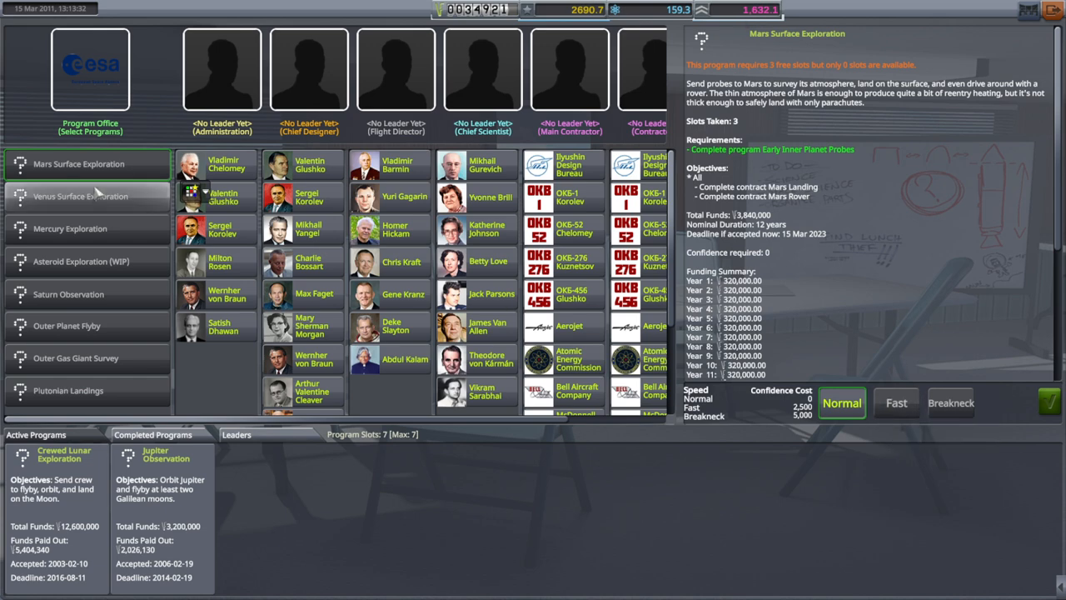
click(79, 196)
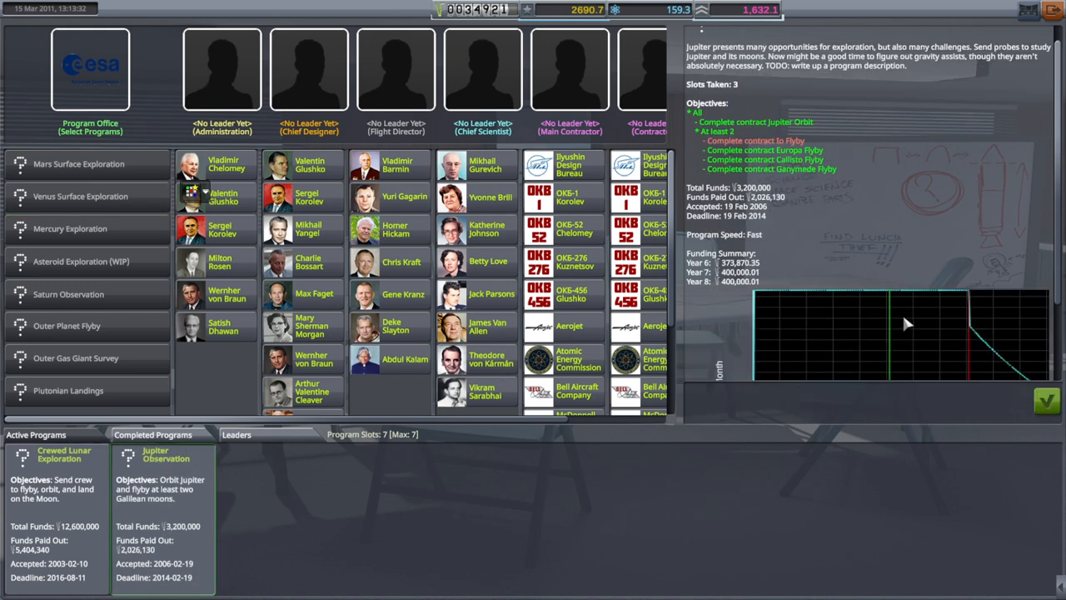
click(69, 228)
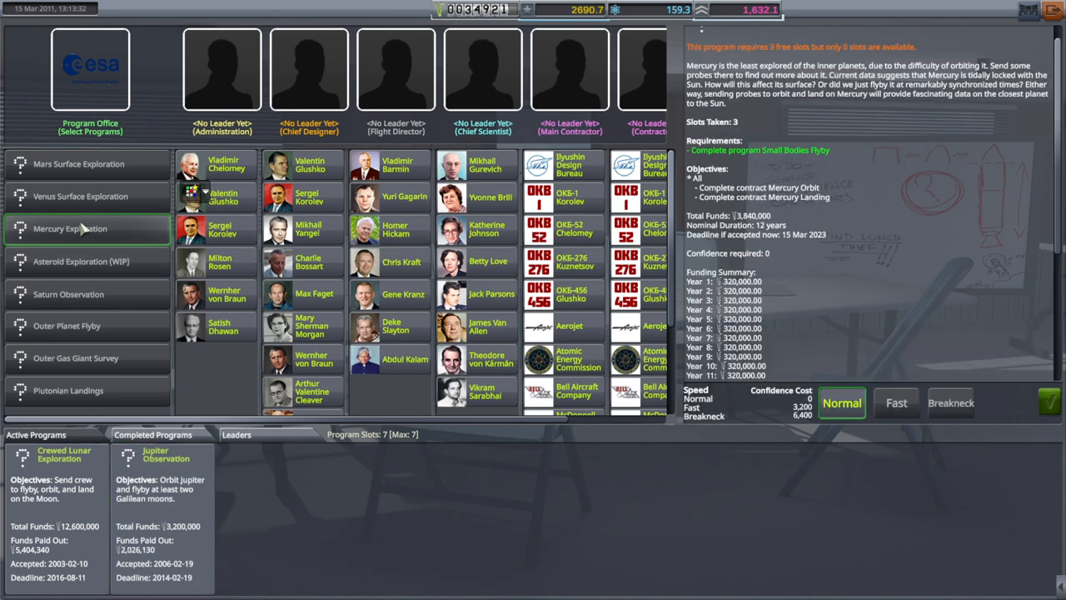
click(69, 294)
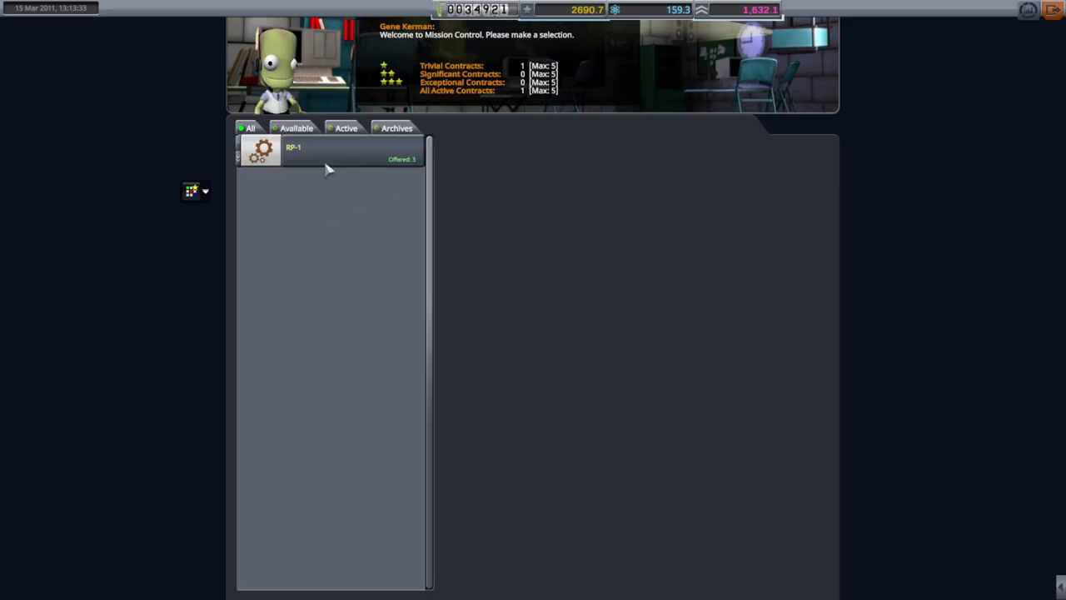
Expand RP-1, scroll to Jupiter Observation and display the Jupiter Atmospheric Probe offer.
click(293, 148)
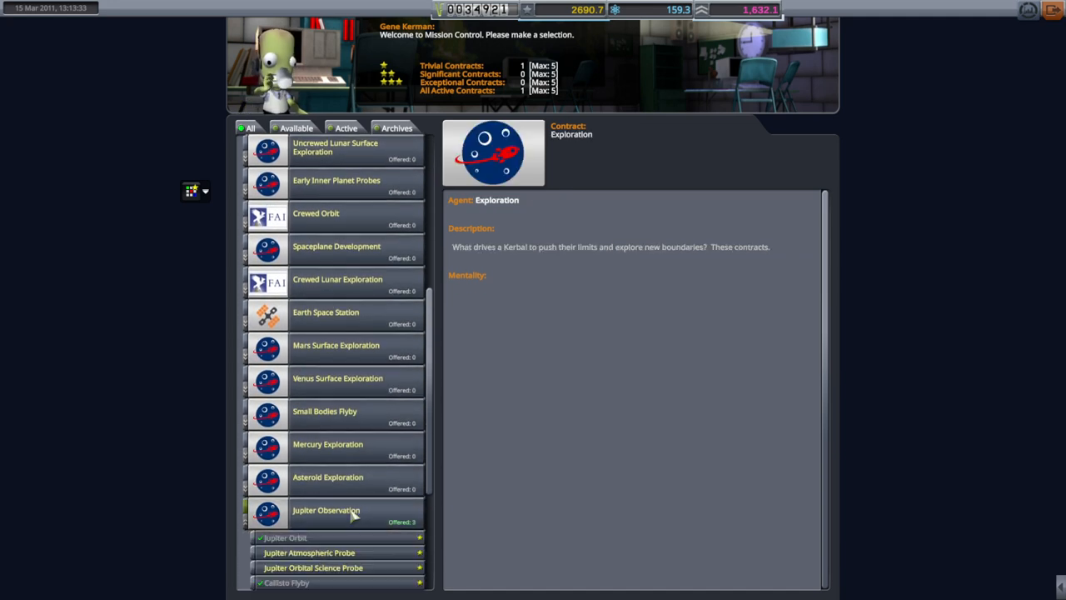
scroll(down, 3)
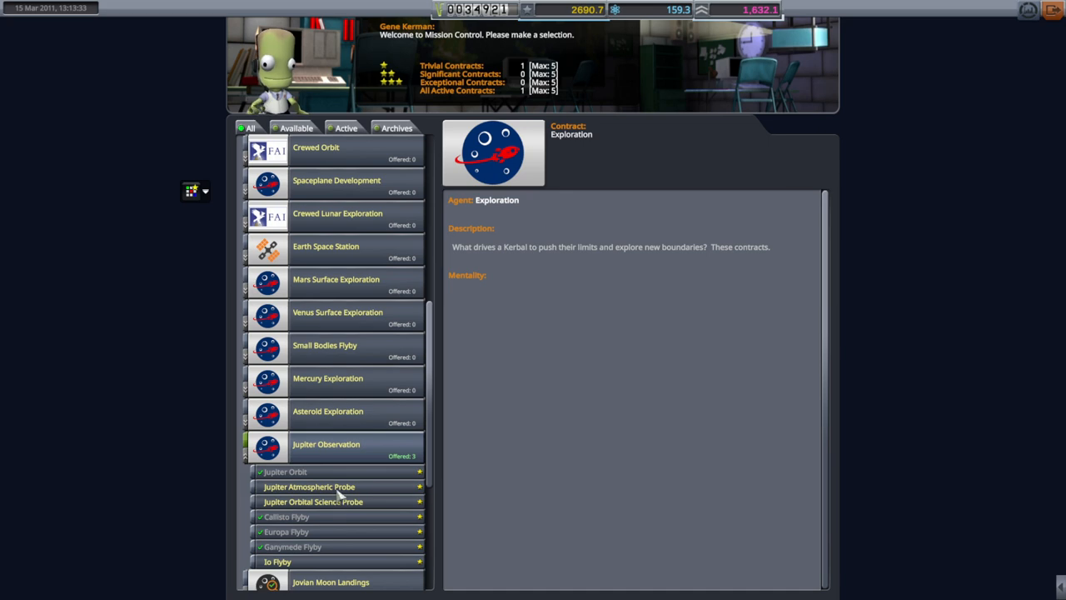
click(309, 486)
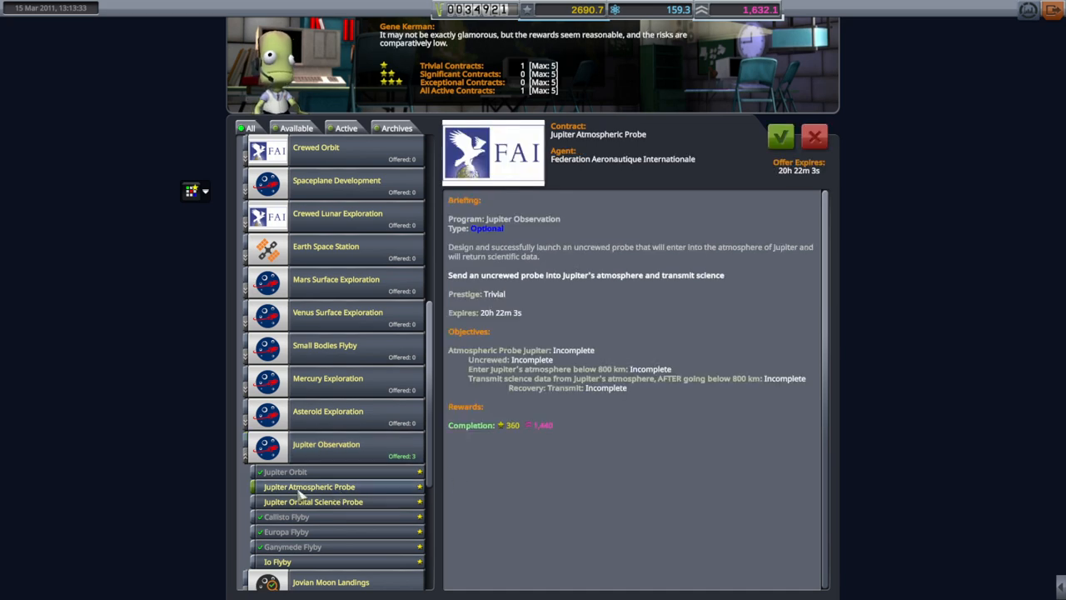
mouse_move(550, 378)
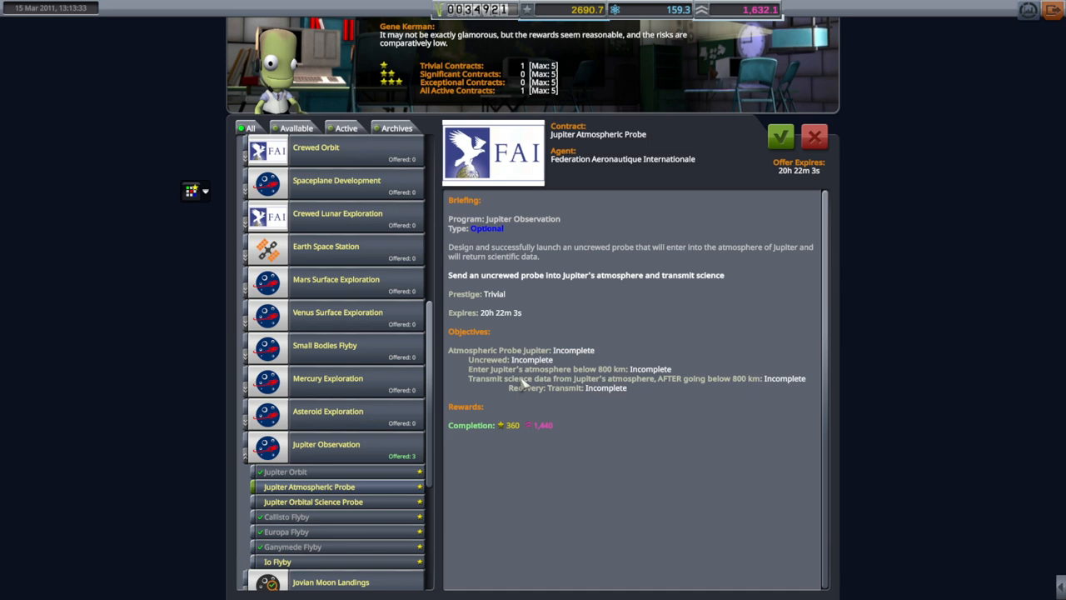
mouse_move(506, 390)
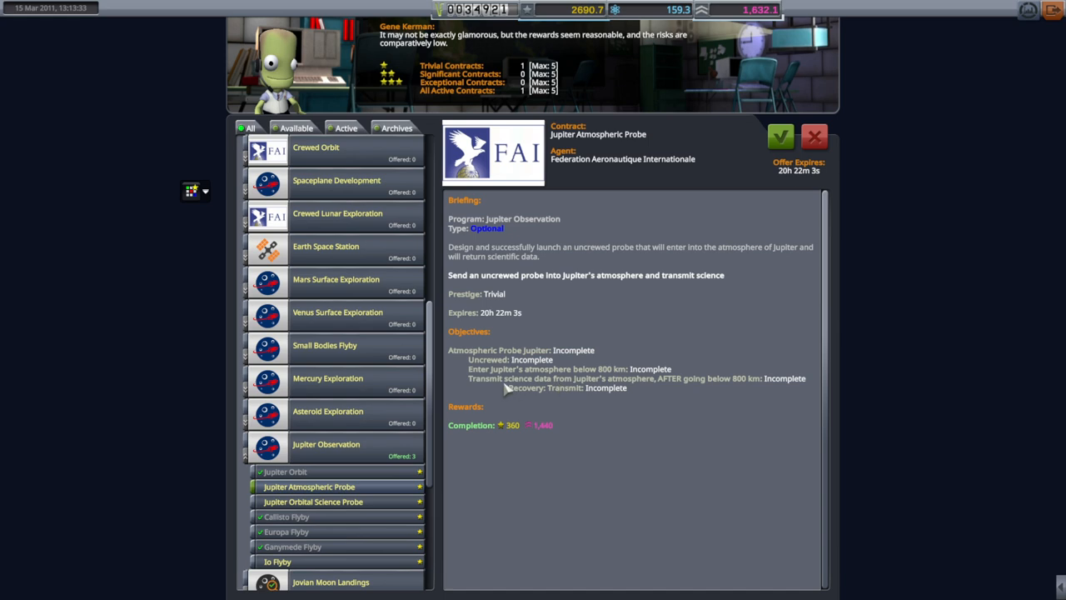
mouse_move(687, 402)
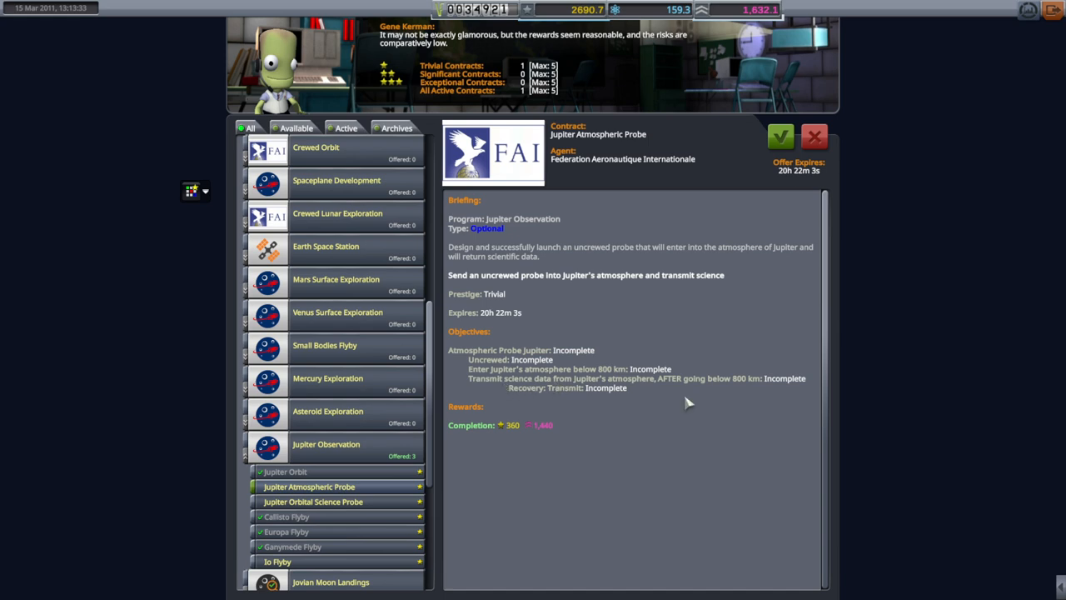
mouse_move(603, 404)
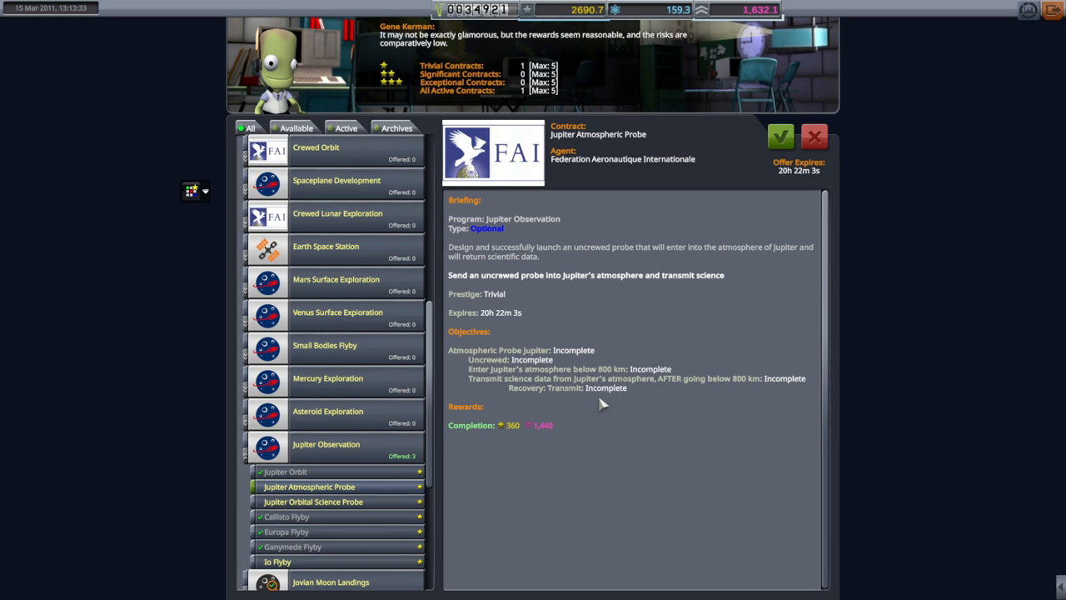
Browse the Orbital Science Probe and Atmospheric Probe offers, then select the Io Flyby contract.
click(313, 501)
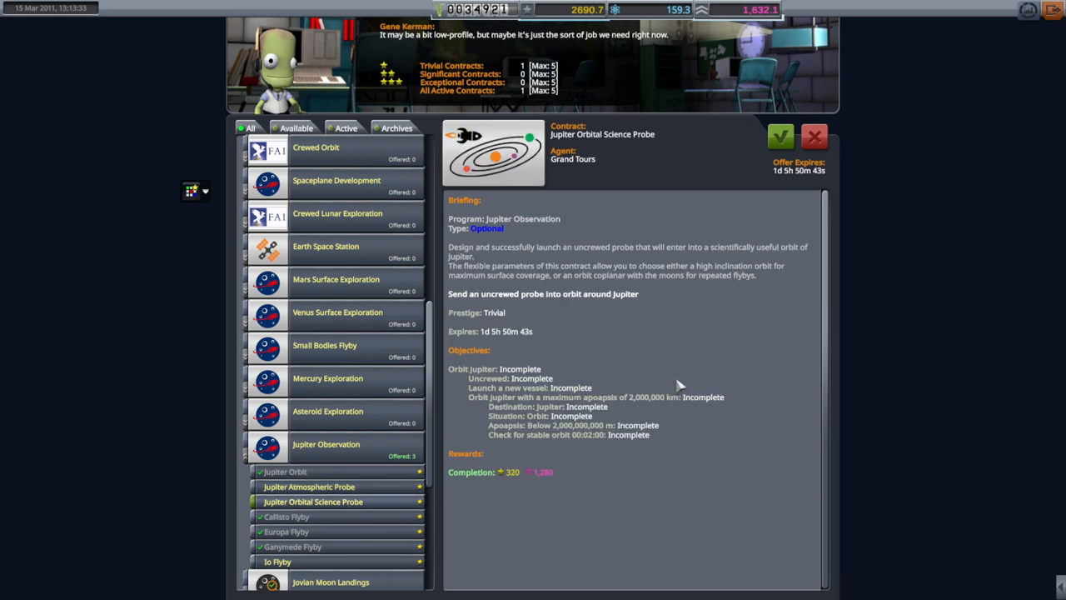
mouse_move(500, 433)
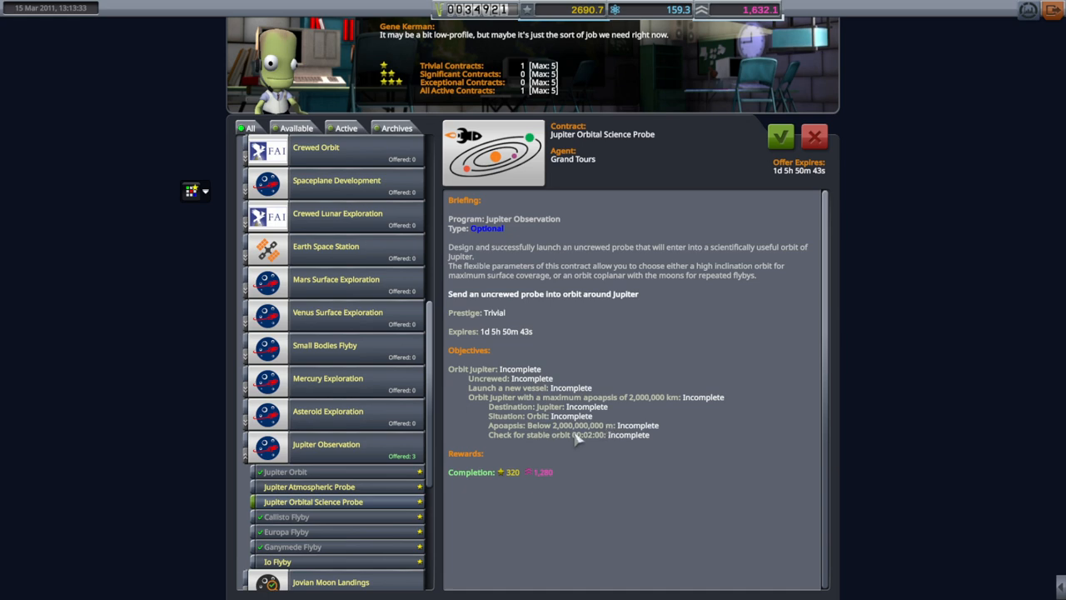
mouse_move(623, 423)
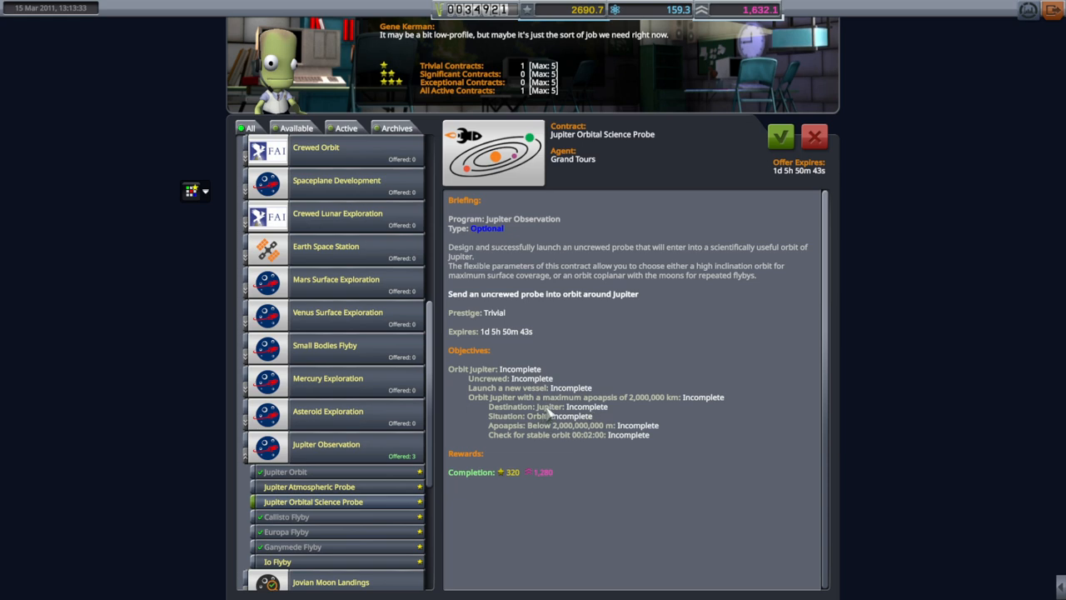
mouse_move(554, 437)
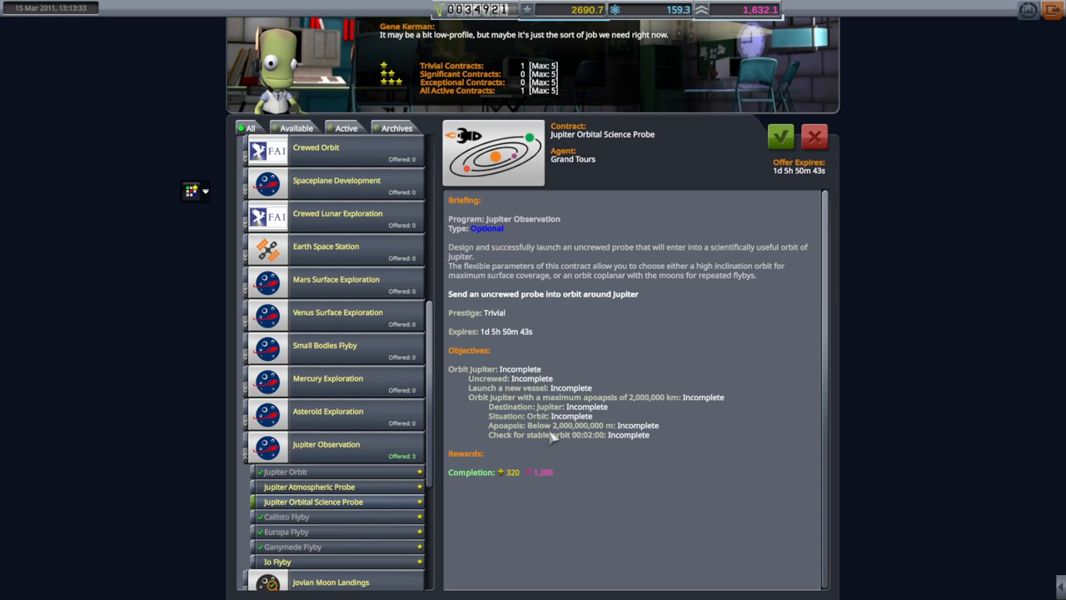
mouse_move(616, 423)
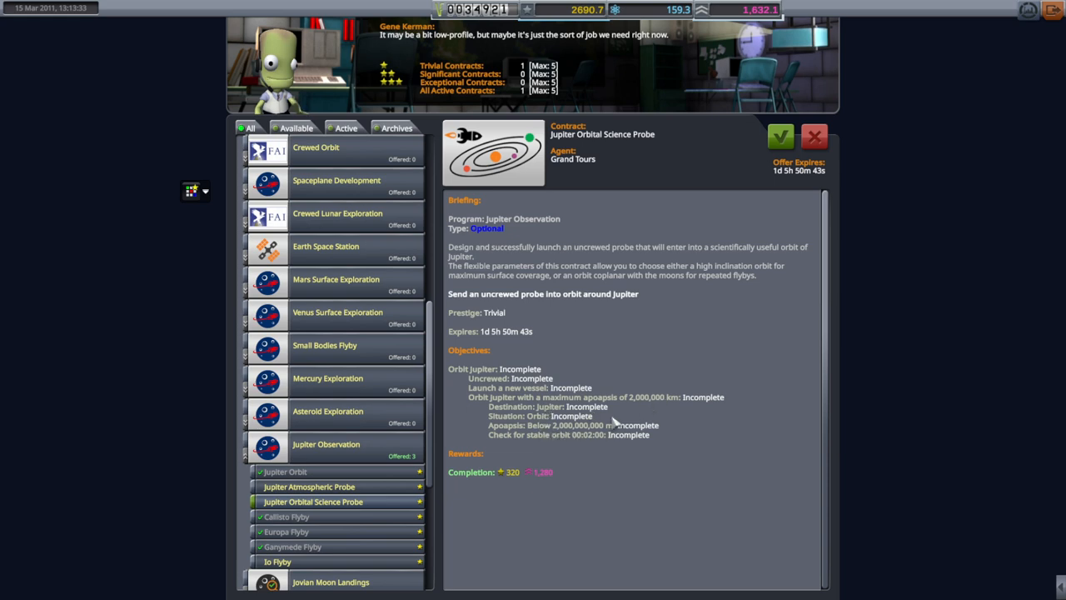
mouse_move(641, 405)
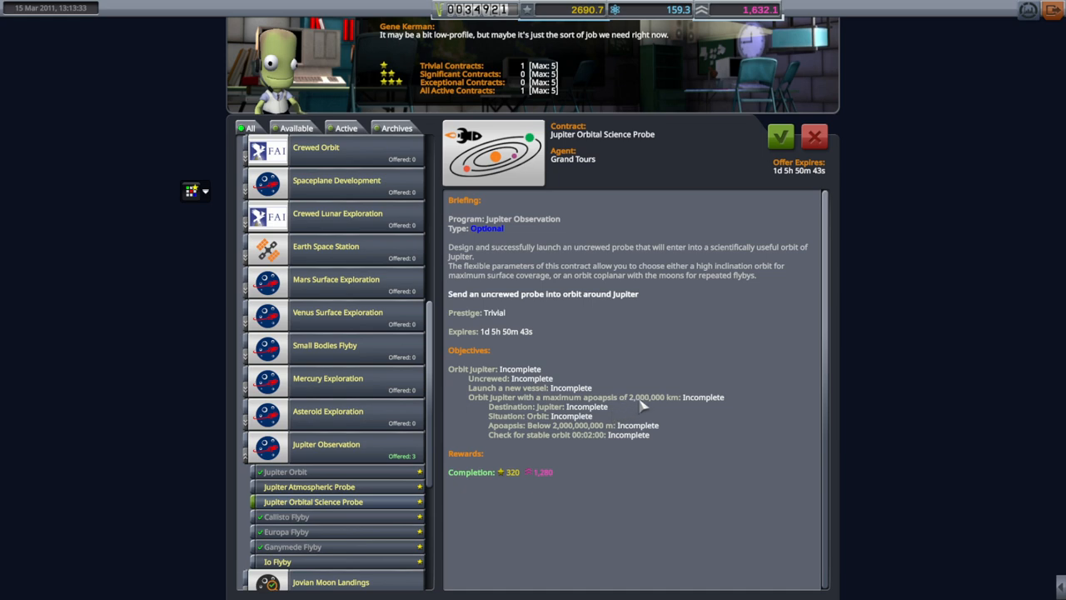
mouse_move(574, 454)
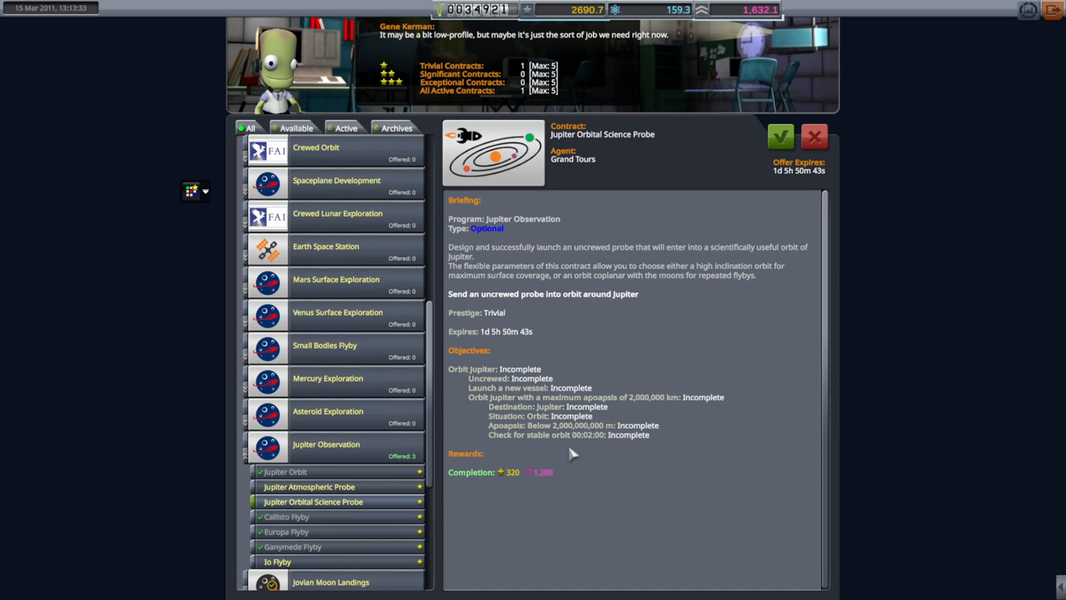
mouse_move(580, 449)
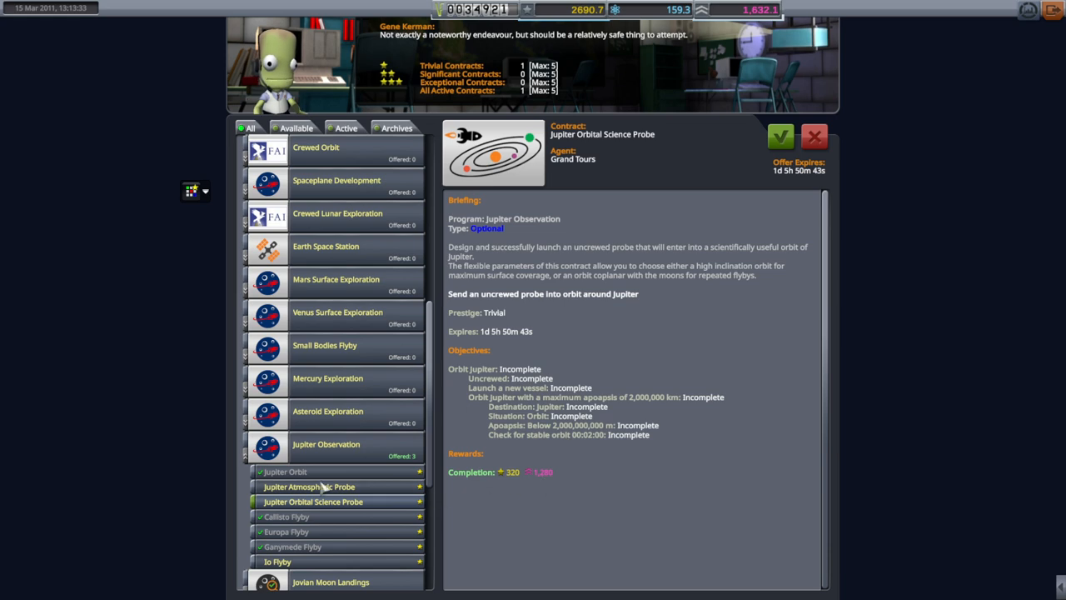
click(309, 487)
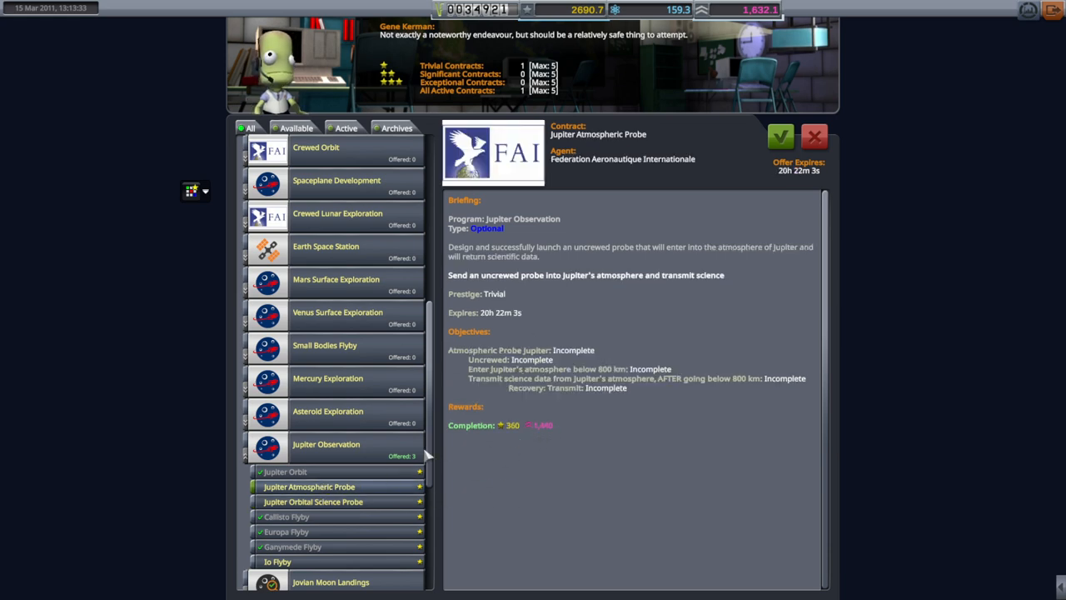
click(277, 561)
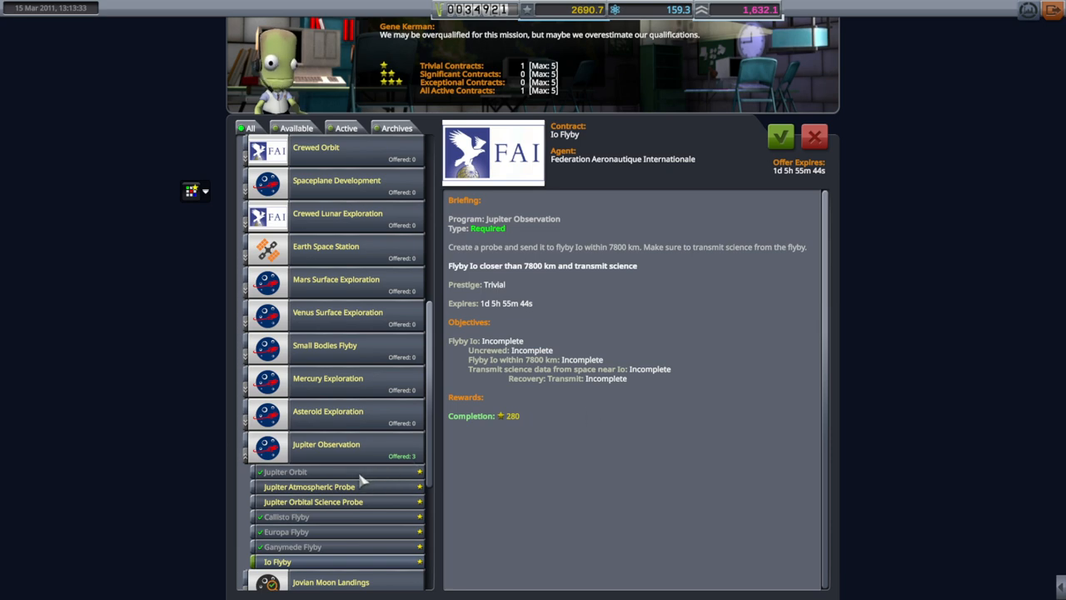
Accept the Jupiter Atmospheric Probe and Orbital Science Probe offers, then recheck the Atmospheric Probe.
click(309, 487)
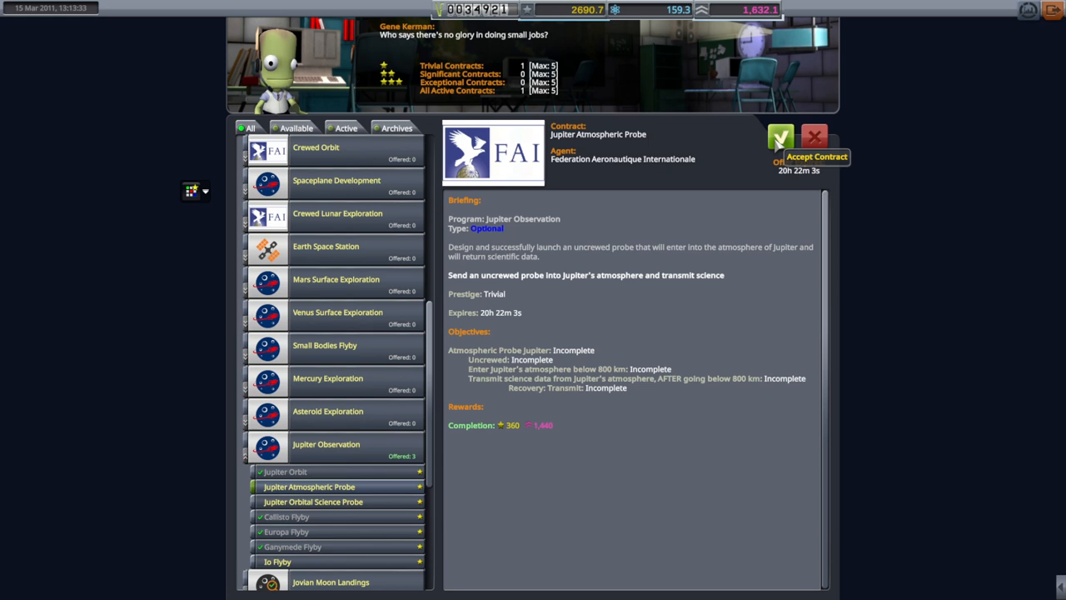
click(780, 137)
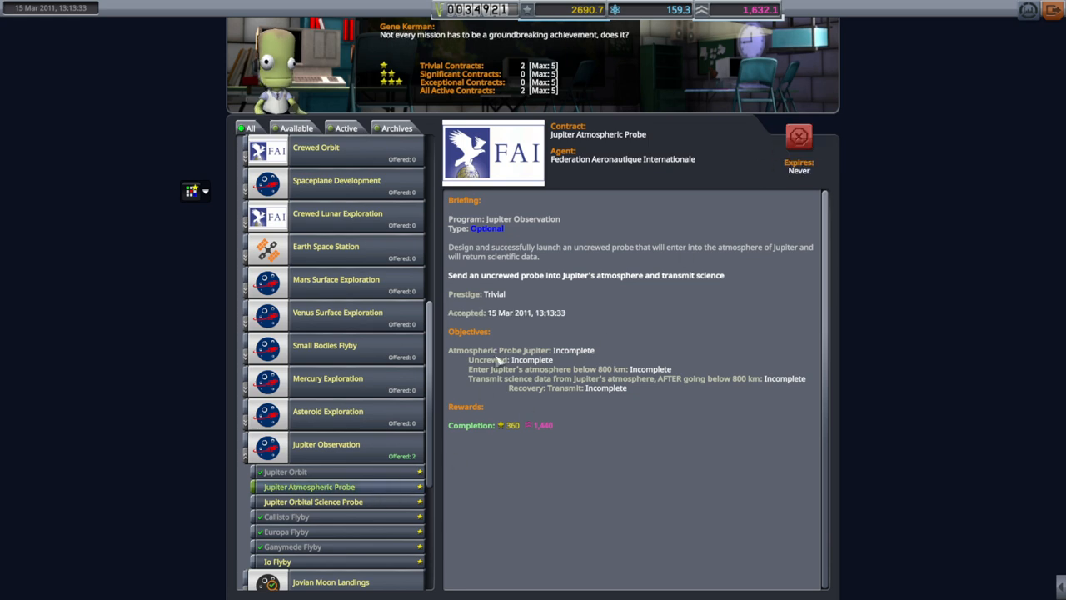
click(313, 501)
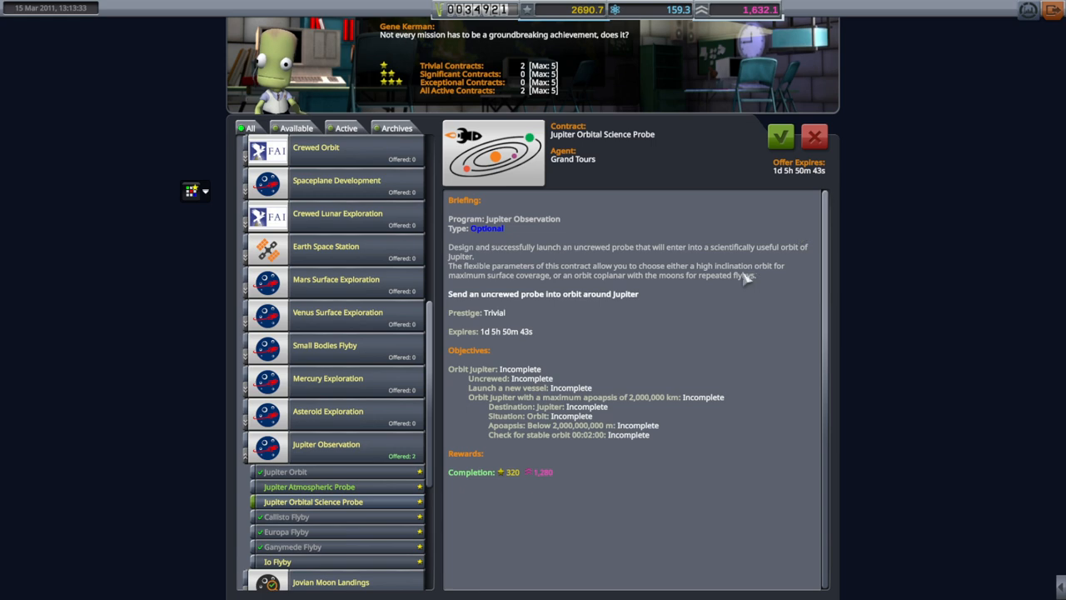
mouse_move(781, 137)
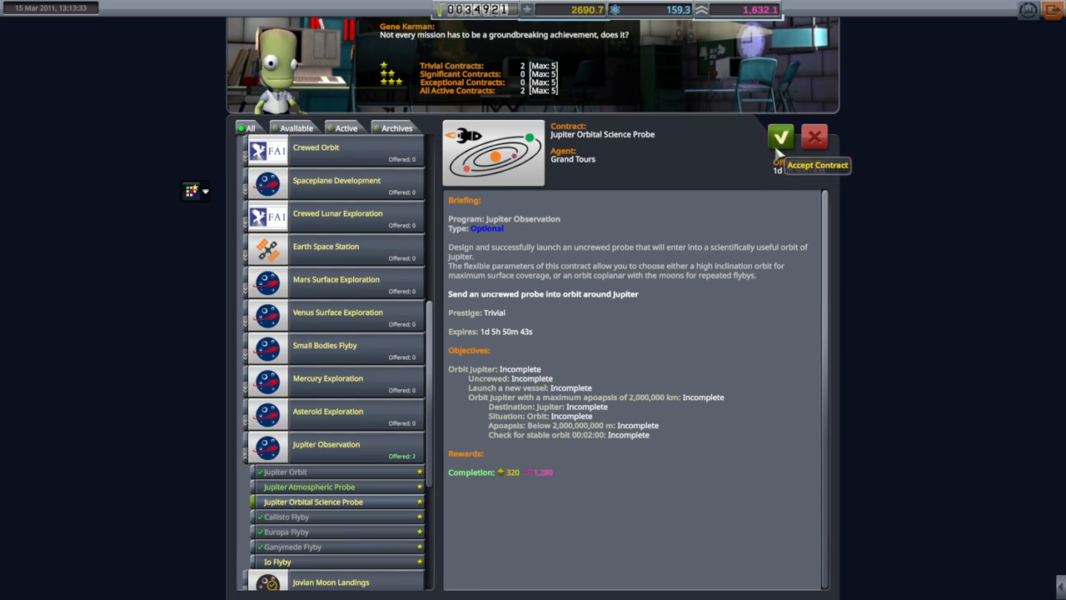
click(781, 136)
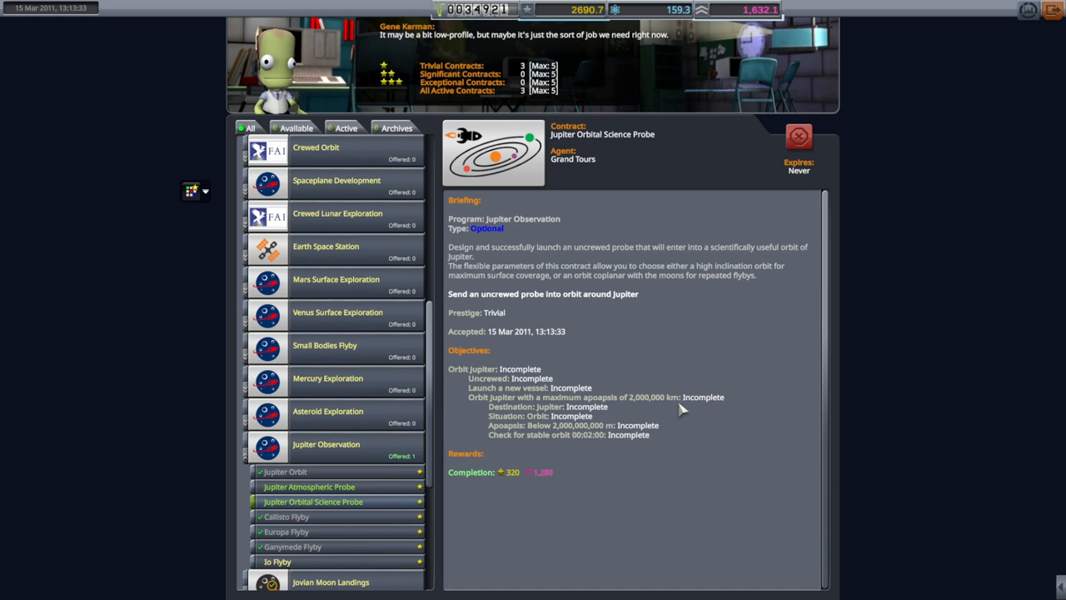
mouse_move(998, 125)
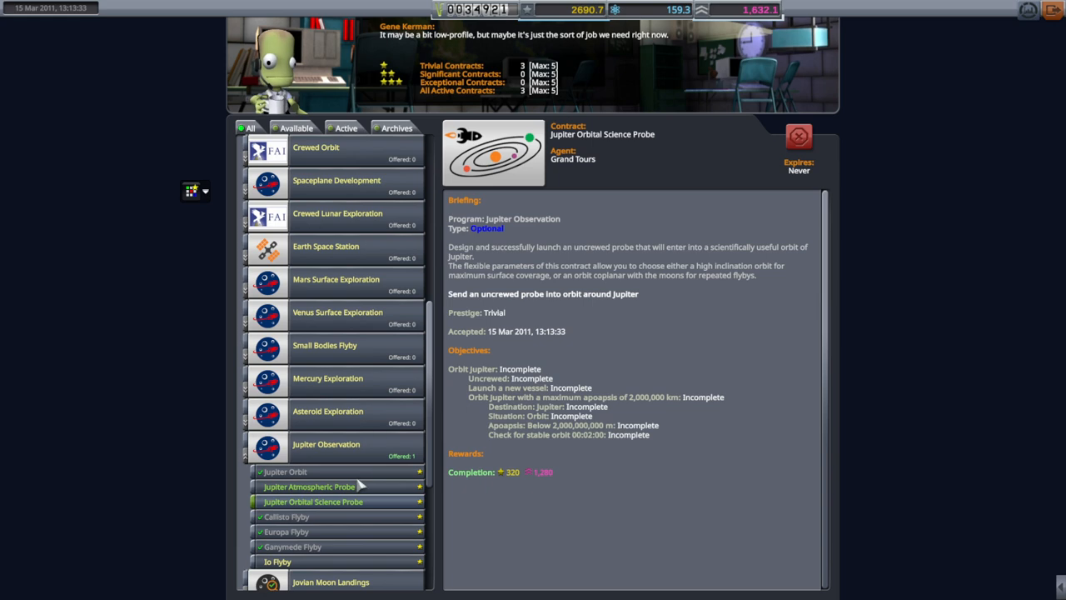
click(309, 487)
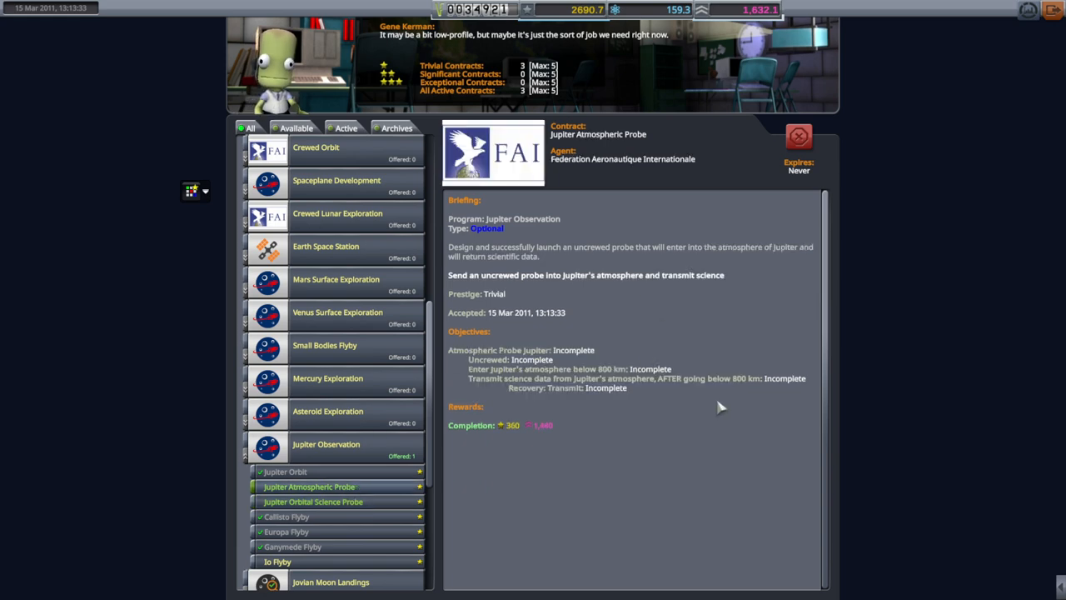
mouse_move(712, 398)
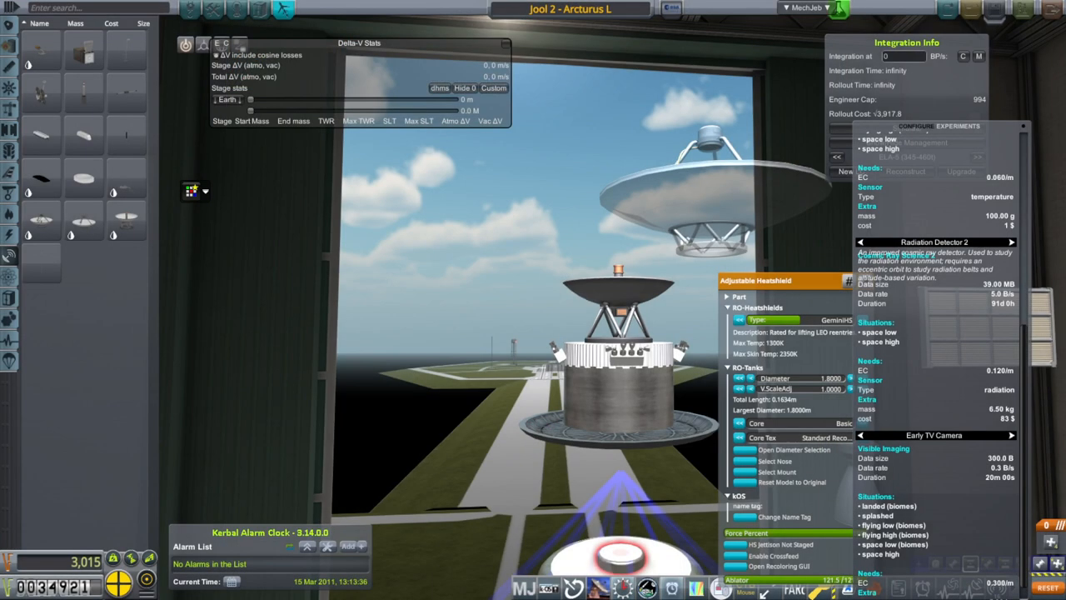
drag(756, 280, 161, 243)
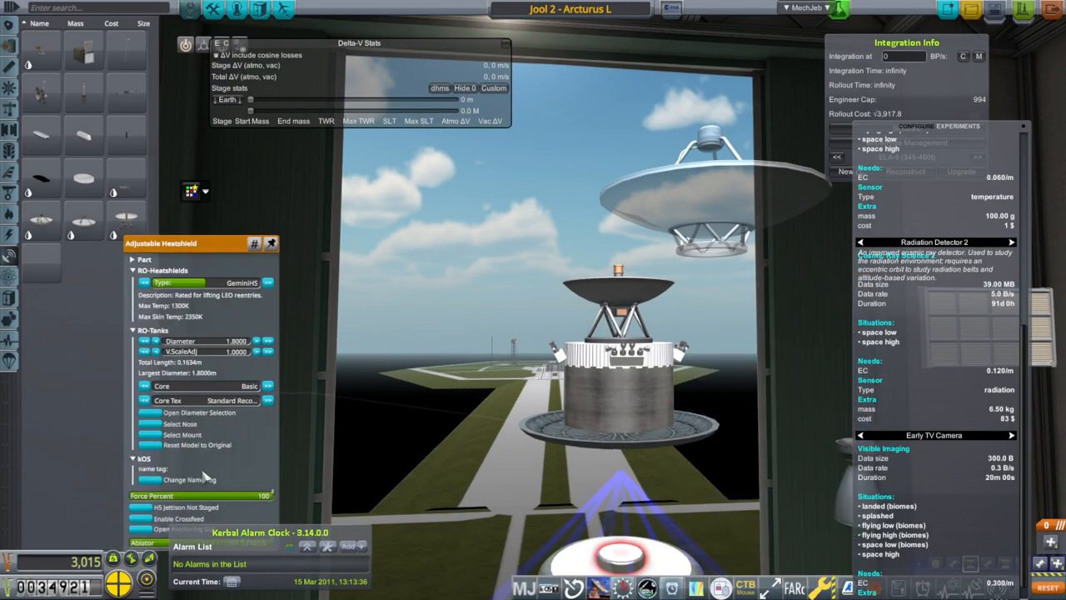
click(182, 434)
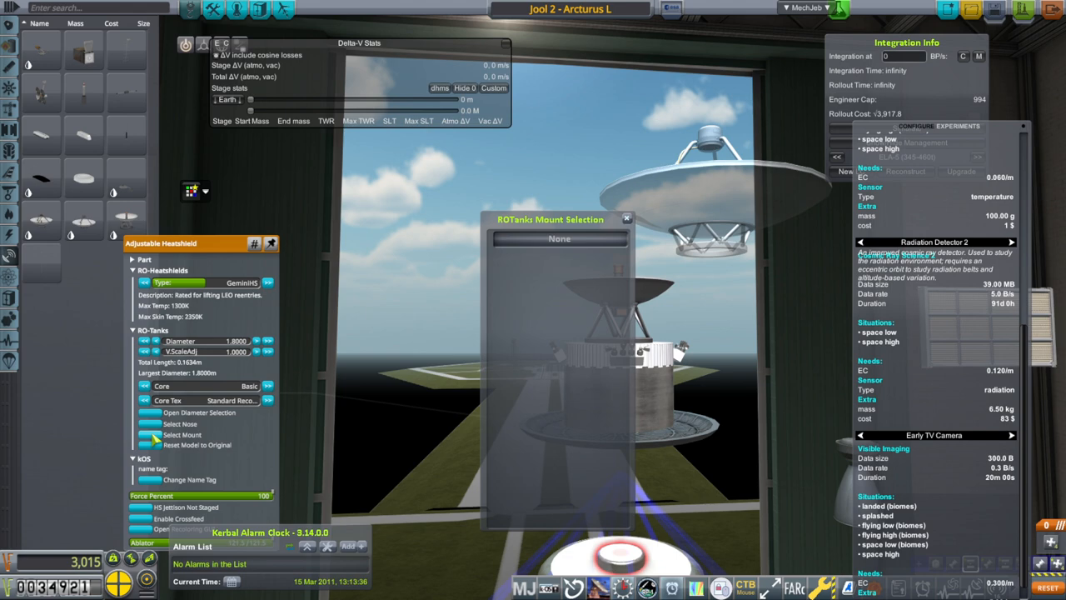
mouse_move(529, 258)
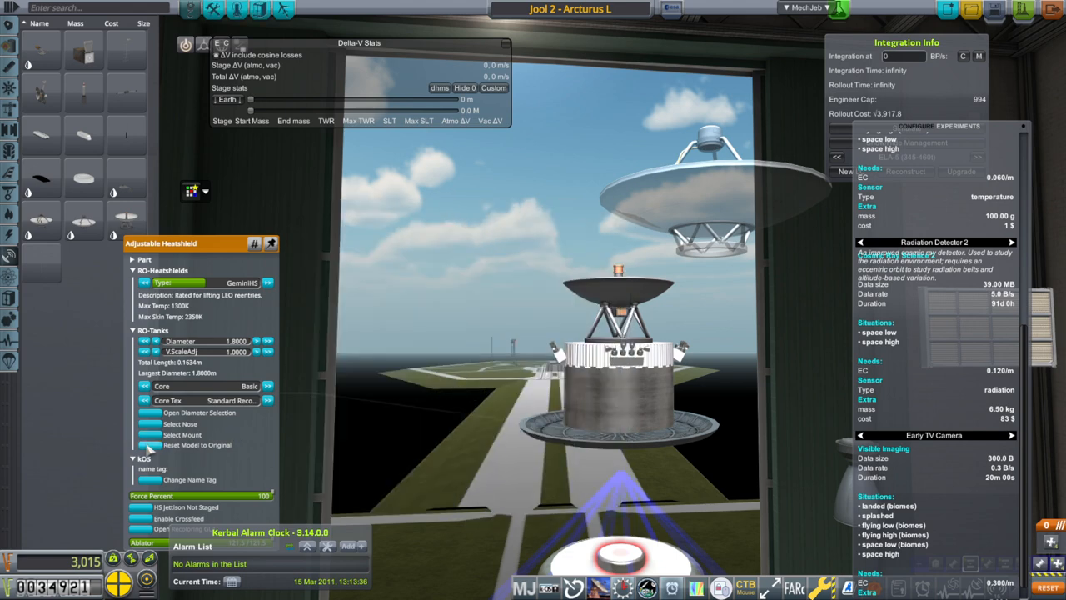
click(180, 424)
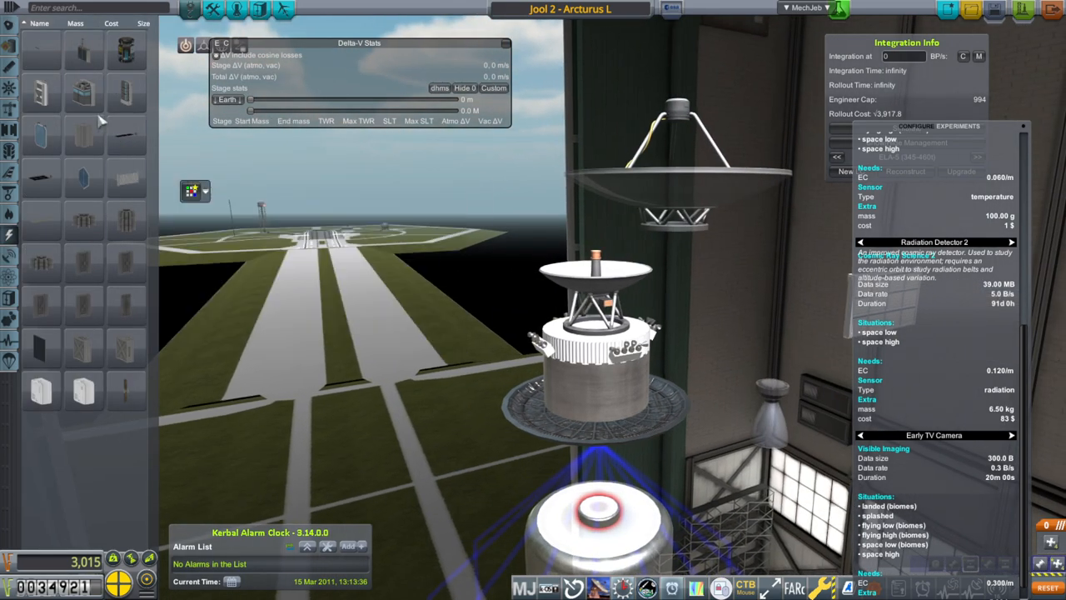
mouse_move(87, 133)
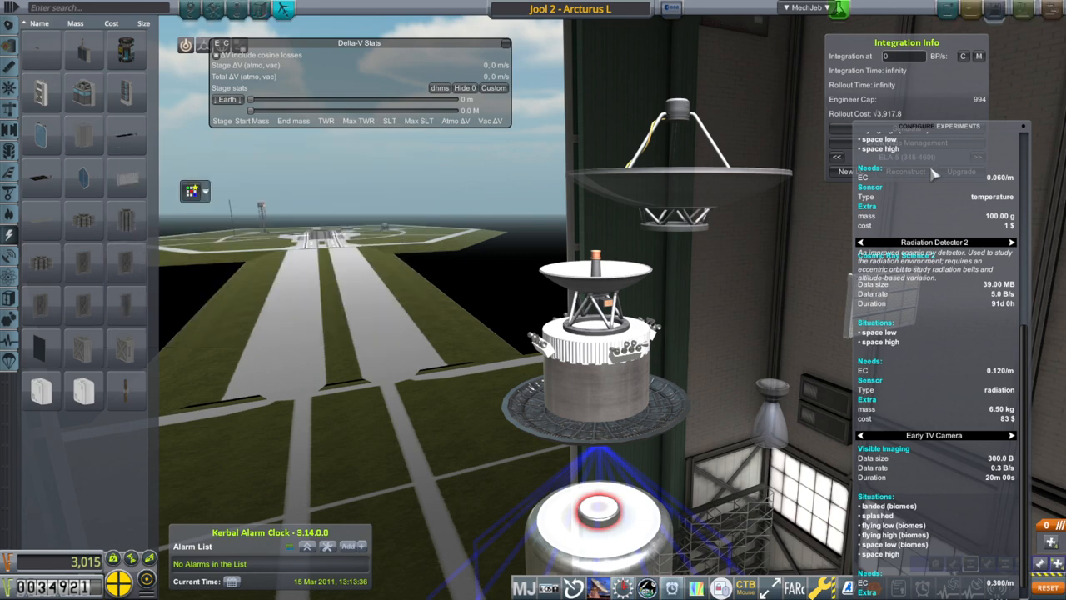
mouse_move(1027, 139)
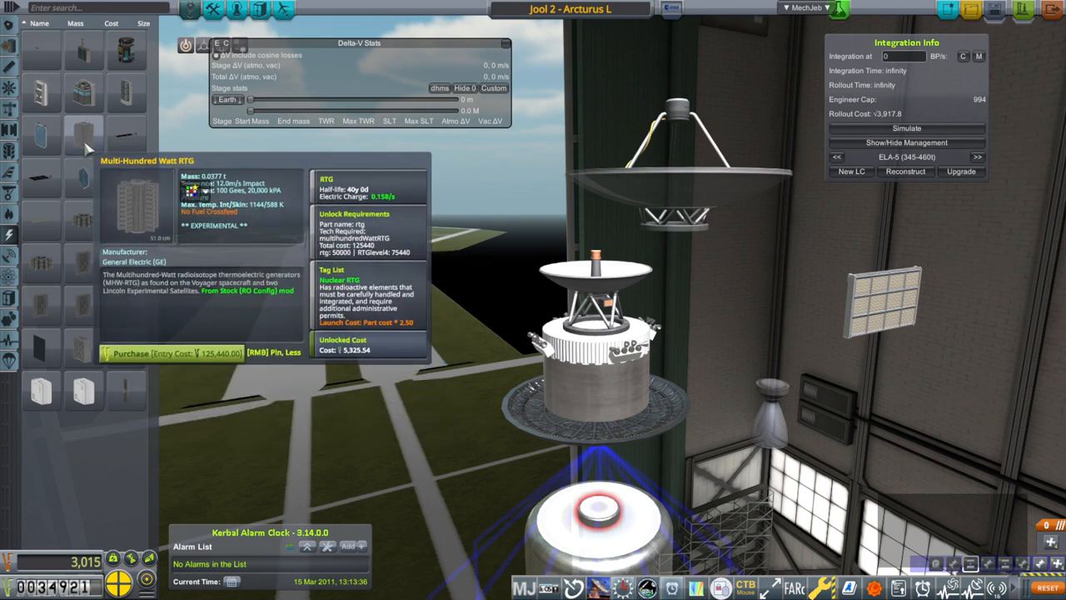
mouse_move(831, 260)
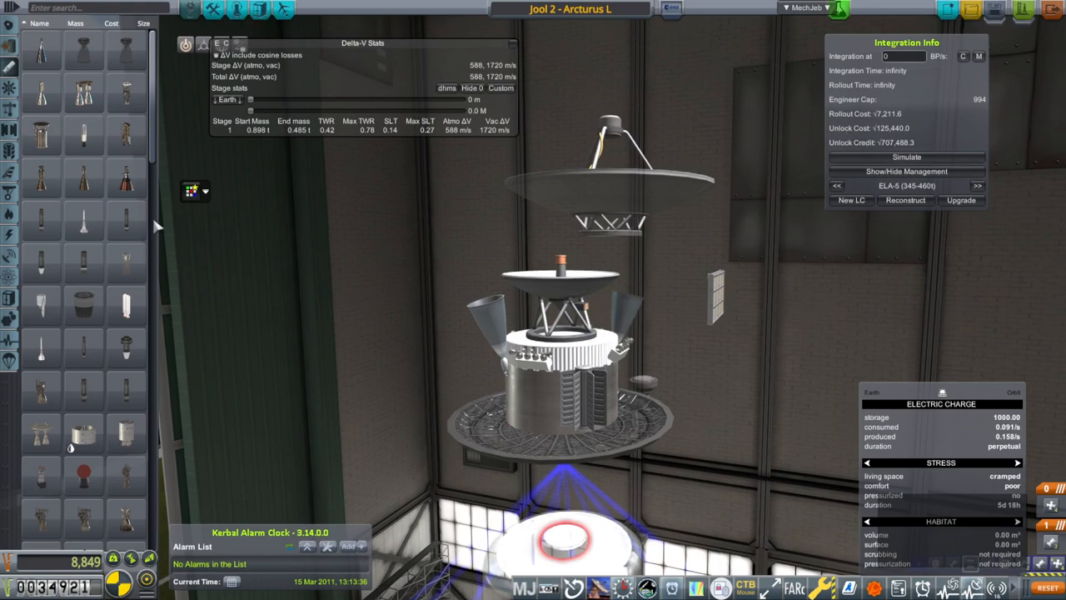
mouse_move(10, 215)
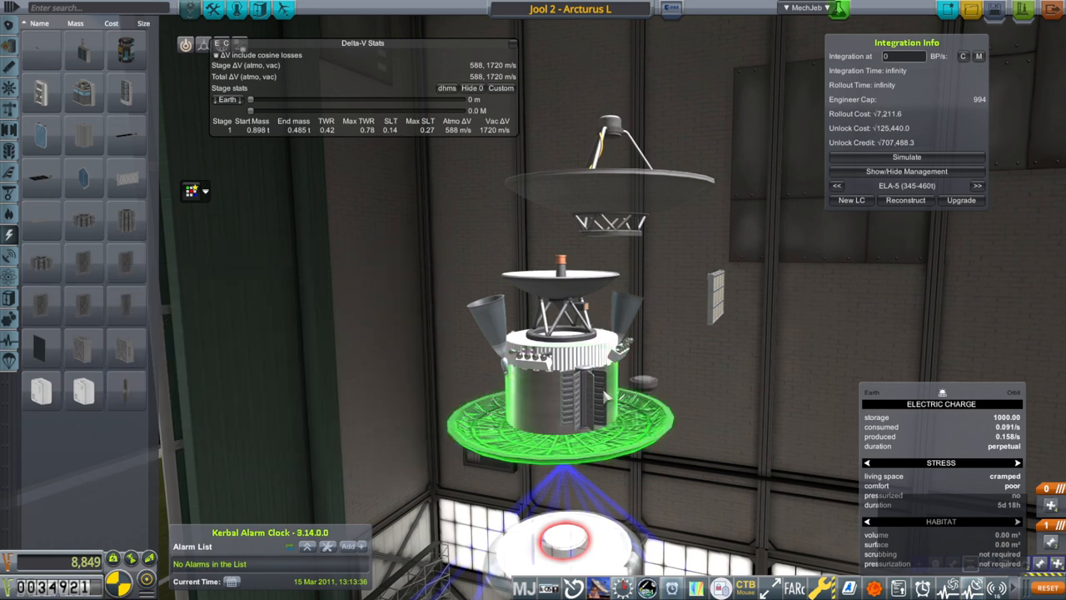
mouse_move(83, 136)
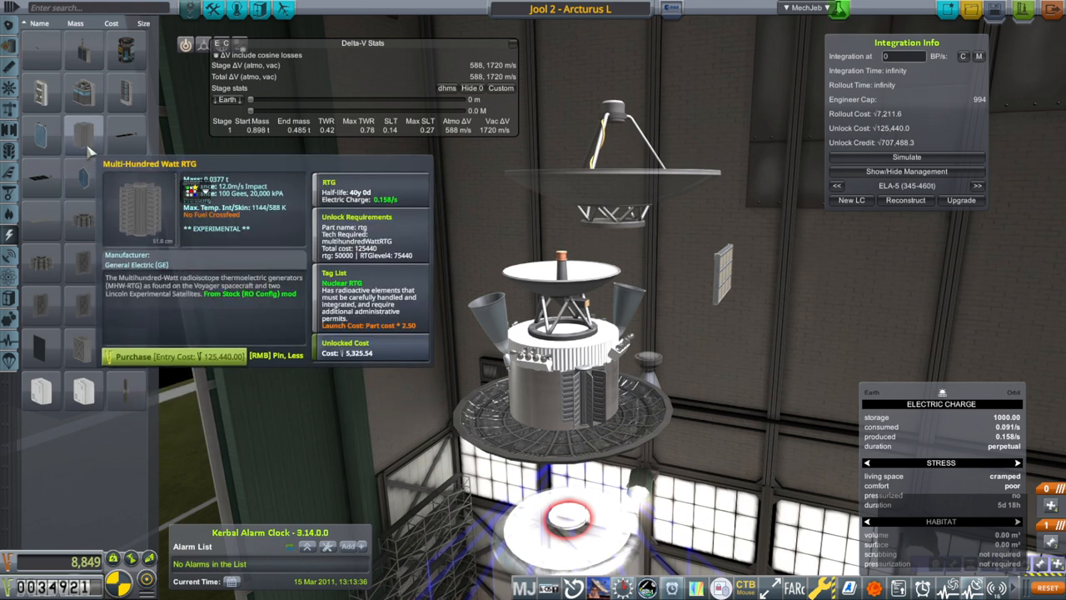
mouse_move(83, 221)
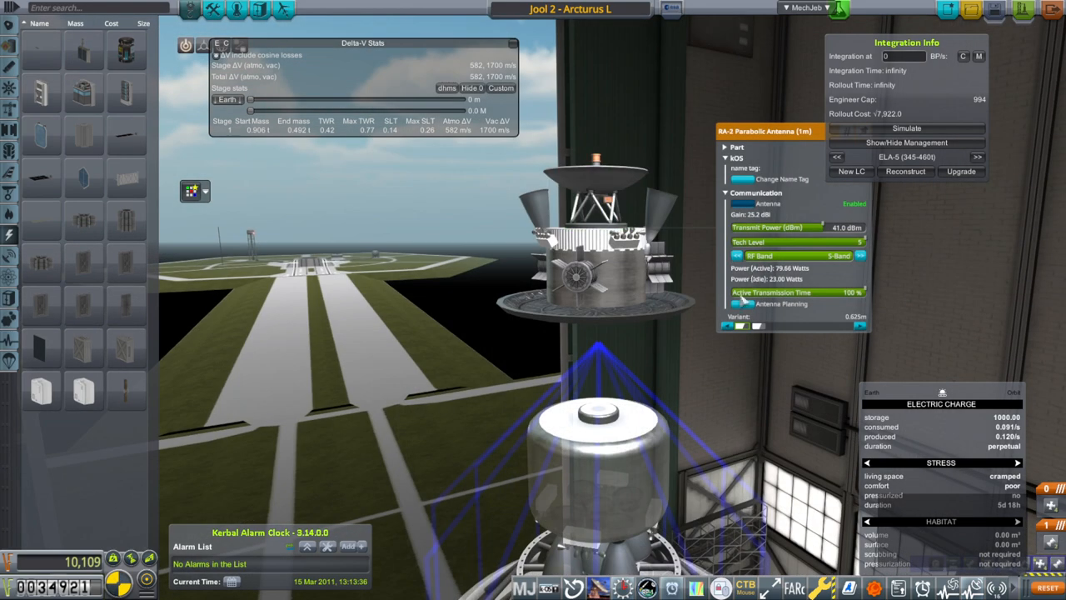
Run Antenna Planning on the RA-2 antenna with the Jupiter remote body preset.
click(781, 303)
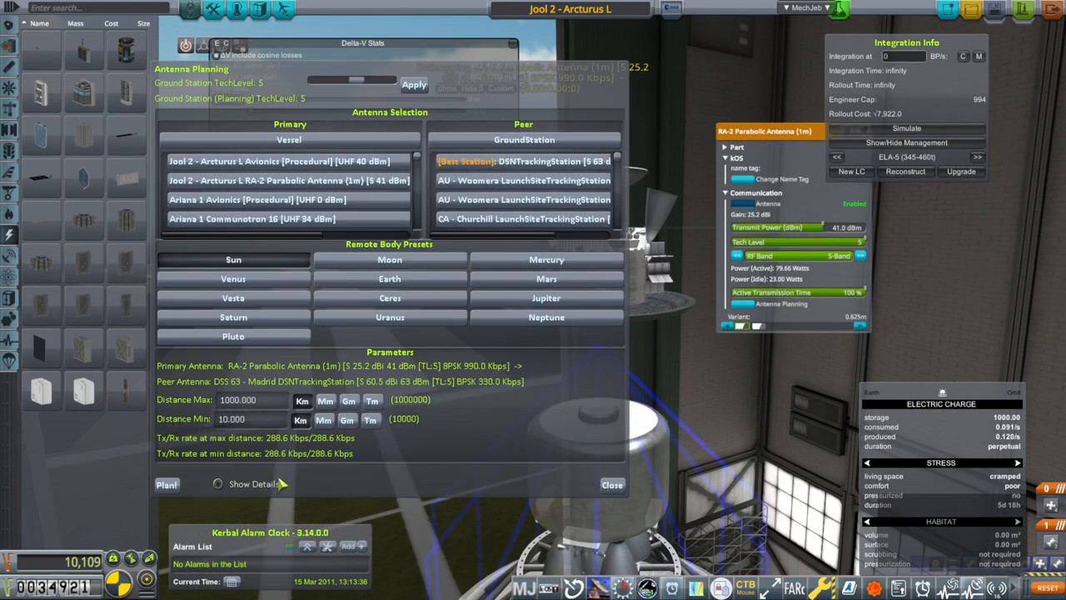
mouse_move(546, 297)
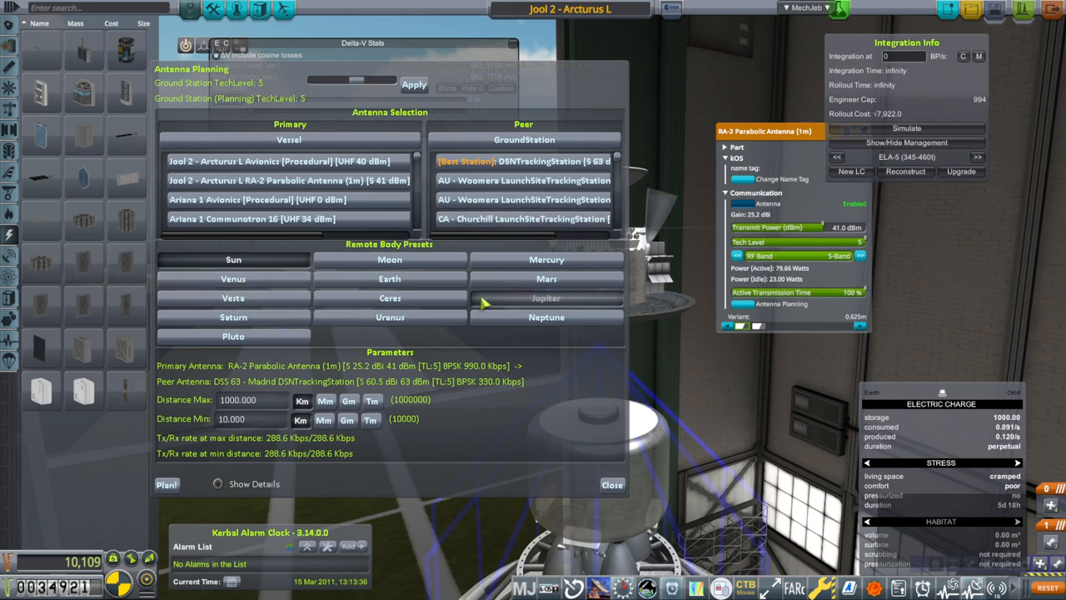
click(546, 298)
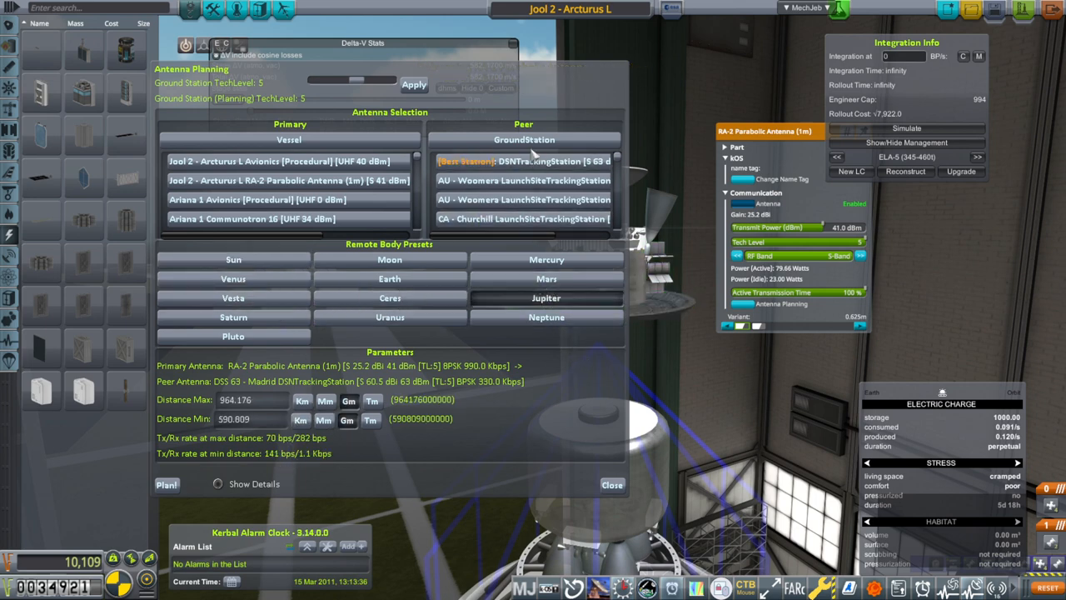
mouse_move(845, 229)
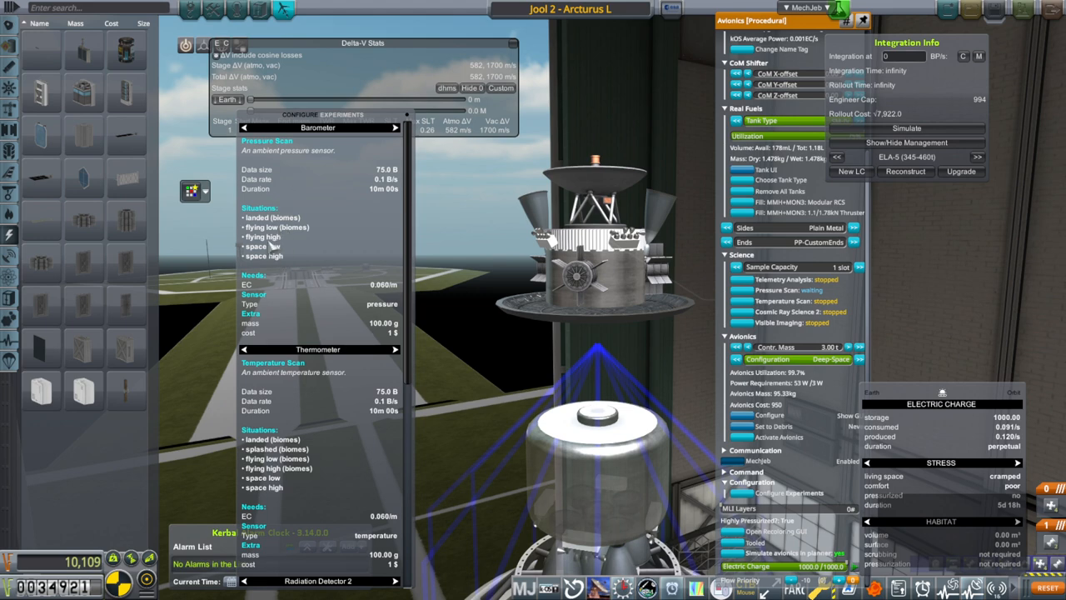
mouse_move(398, 298)
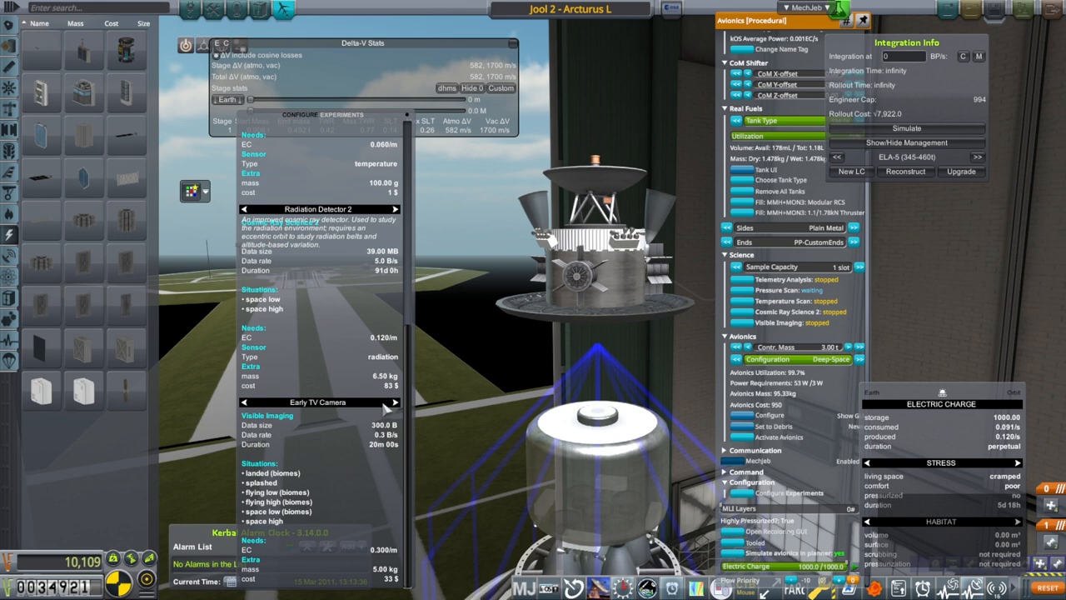
Change the Early TV Camera experiment to Radiation Detector 1 and close Configure Procedural Avionics.
click(400, 409)
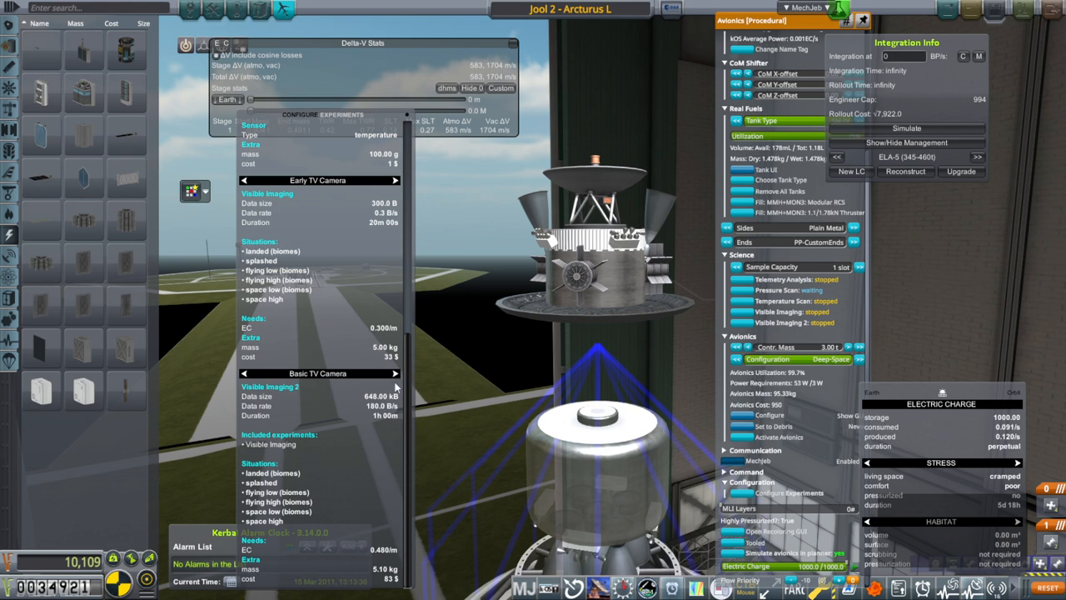
mouse_move(277, 495)
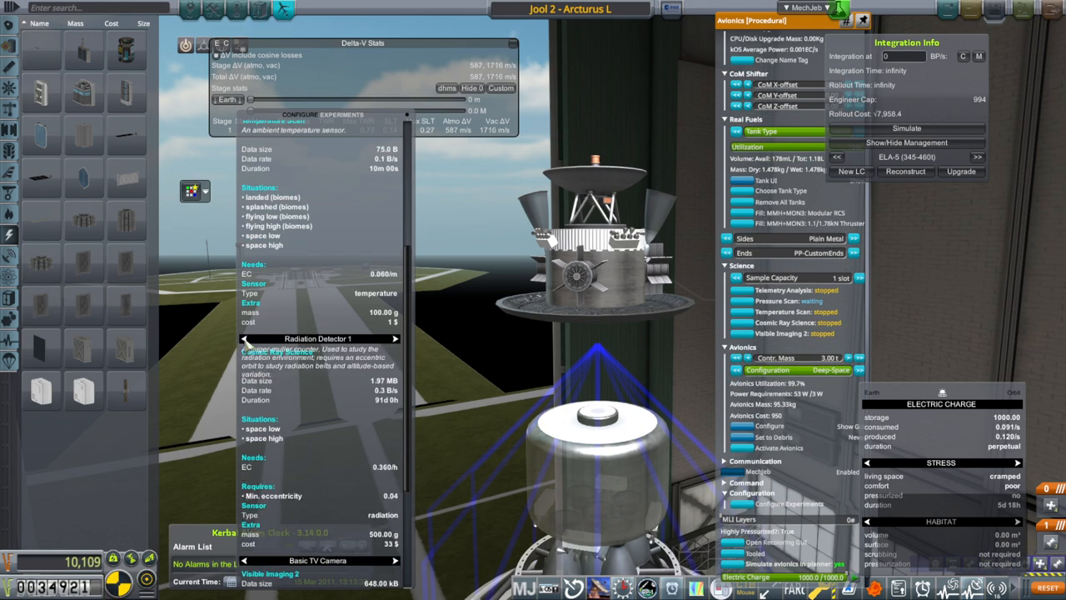
scroll(down, 3)
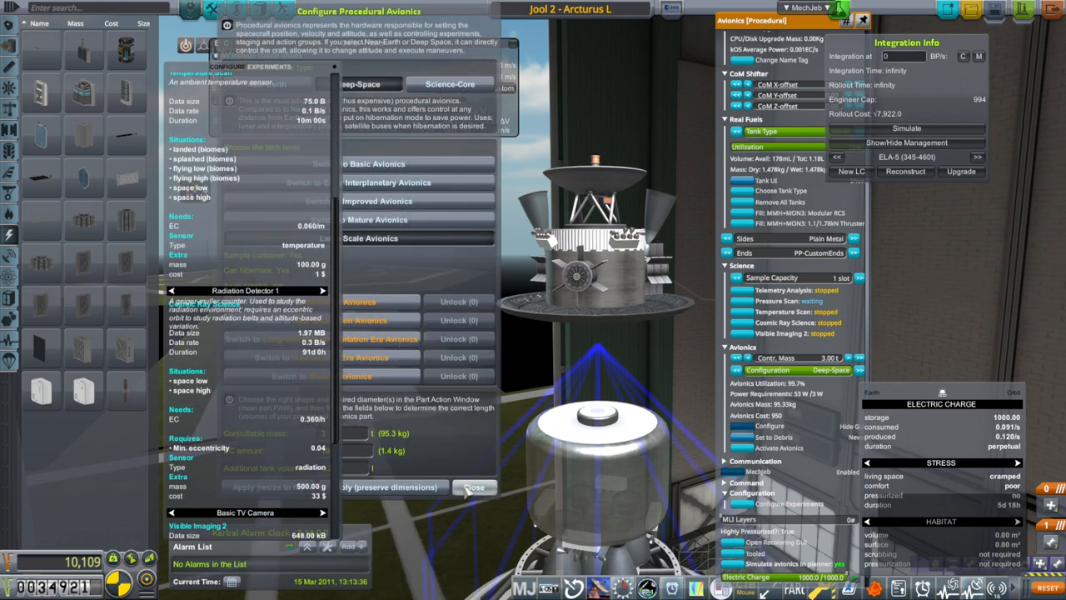
click(474, 487)
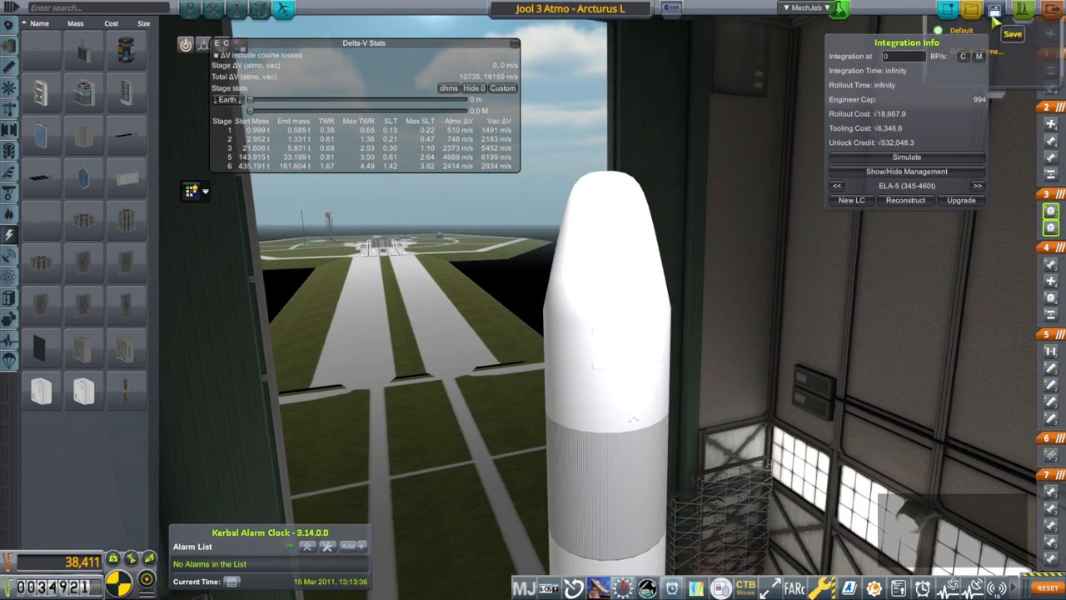
mouse_move(1023, 10)
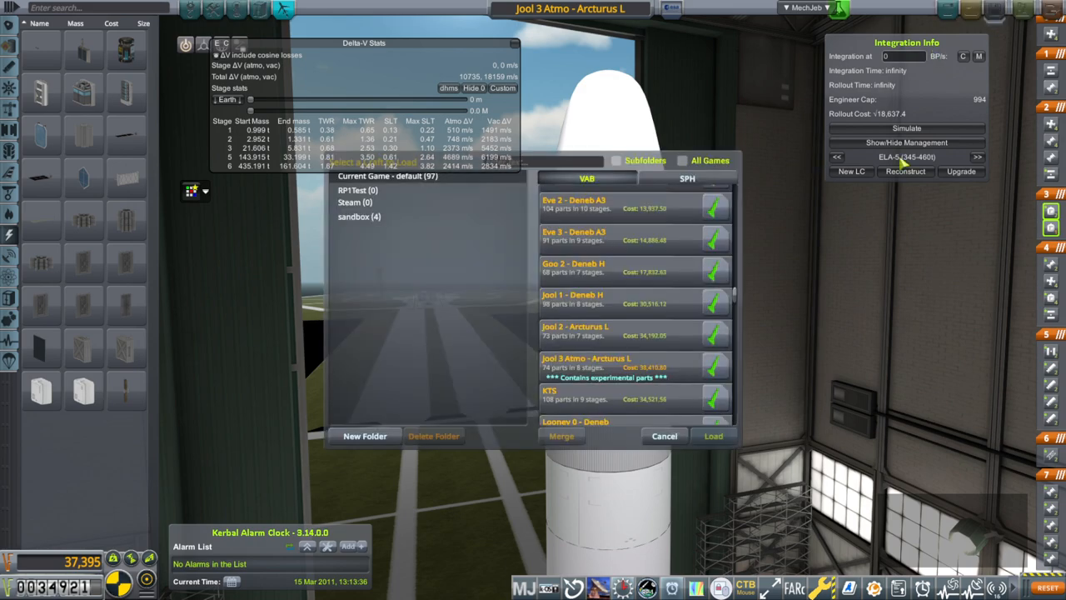
Pick Jool 2 - Arcturus L from the VAB list and load it.
click(583, 330)
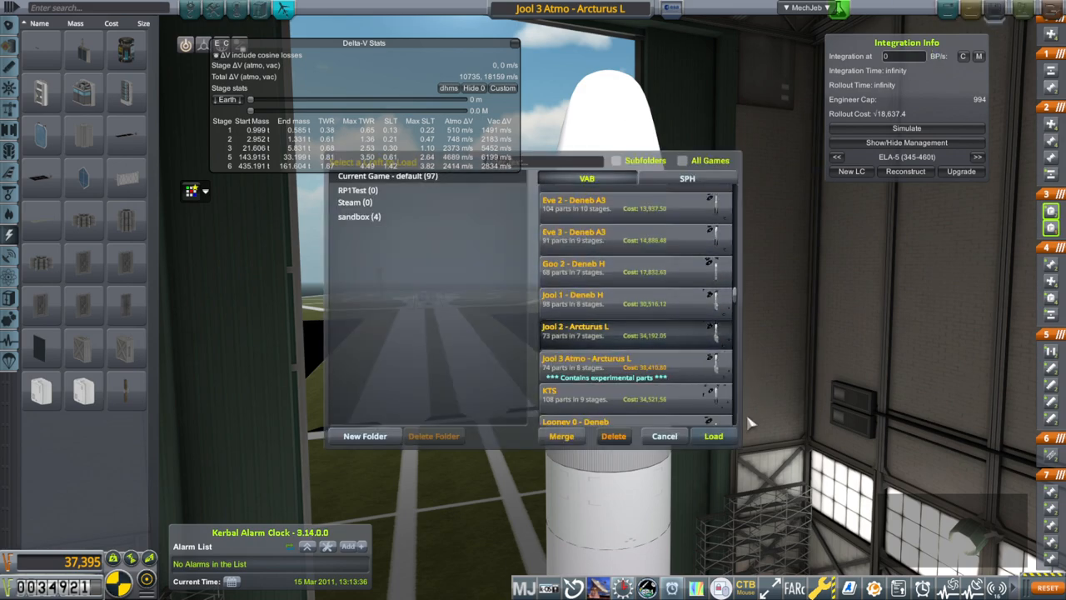
click(713, 436)
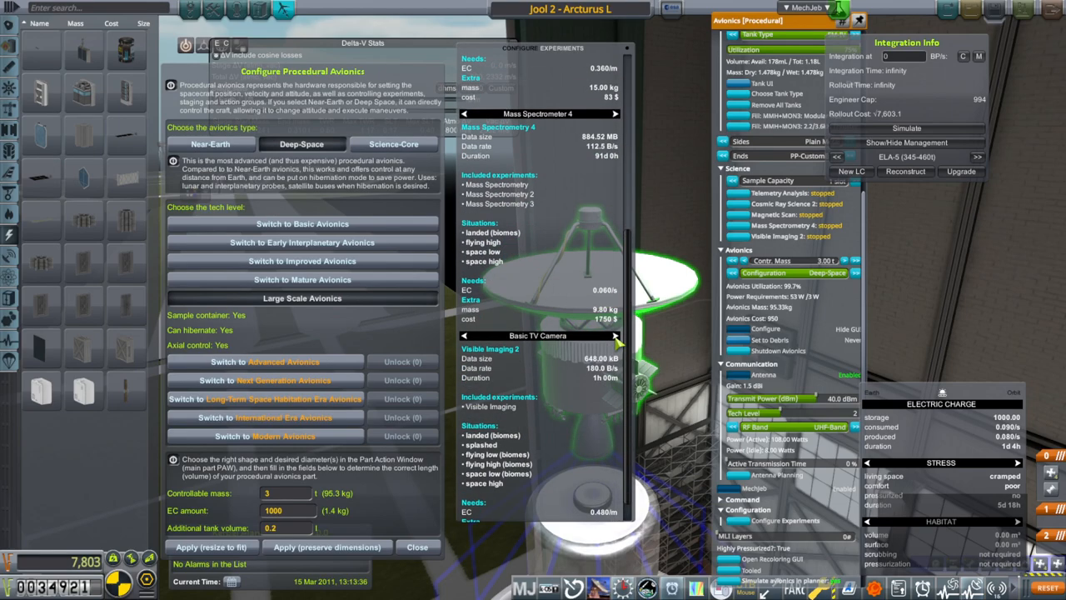
Cycle the Basic TV Camera experiment slot to Infrared Radiometer 3.
scroll(down, 3)
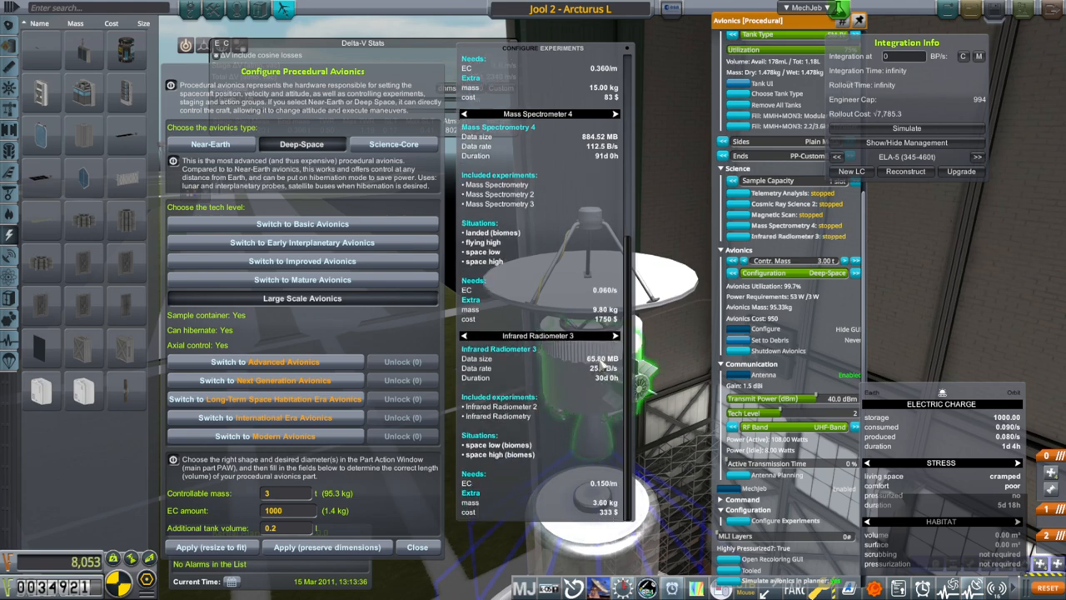
click(617, 336)
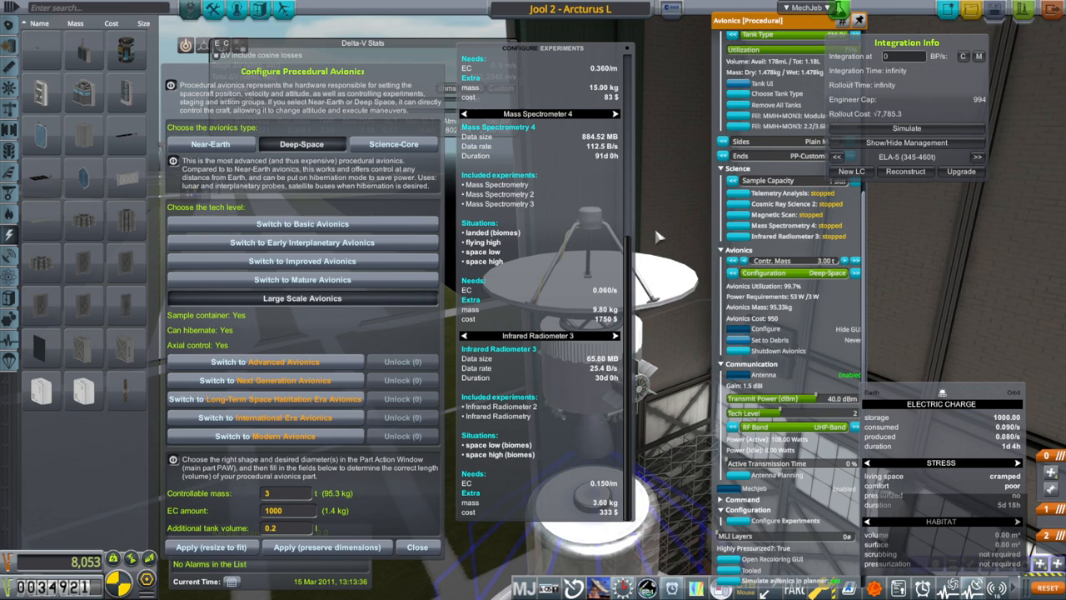
click(417, 548)
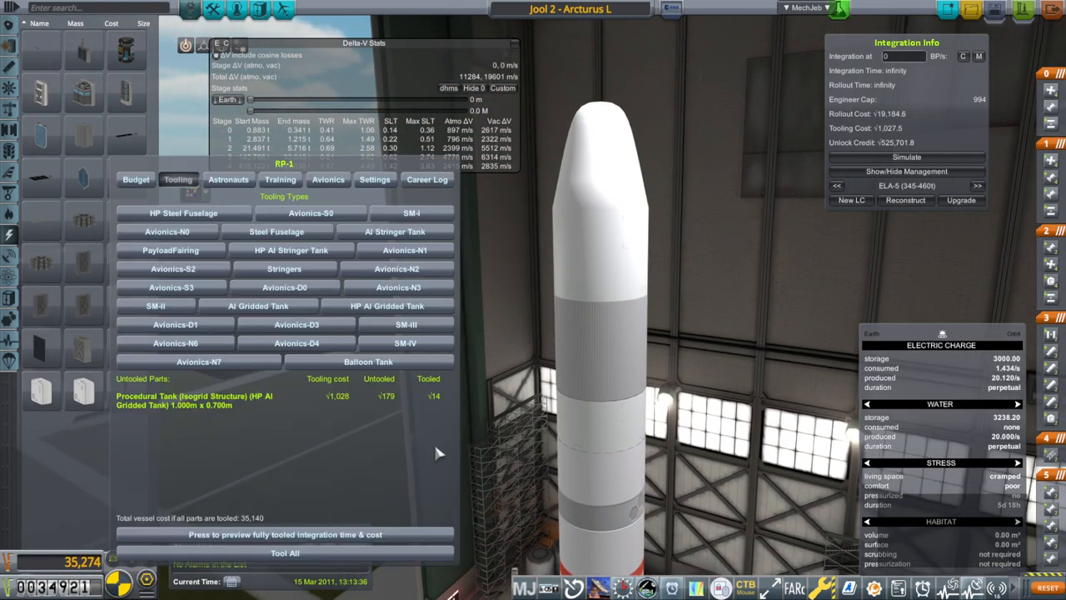
View the RP-1 Tooling tab listing the untooled procedural tank and its cost.
click(285, 553)
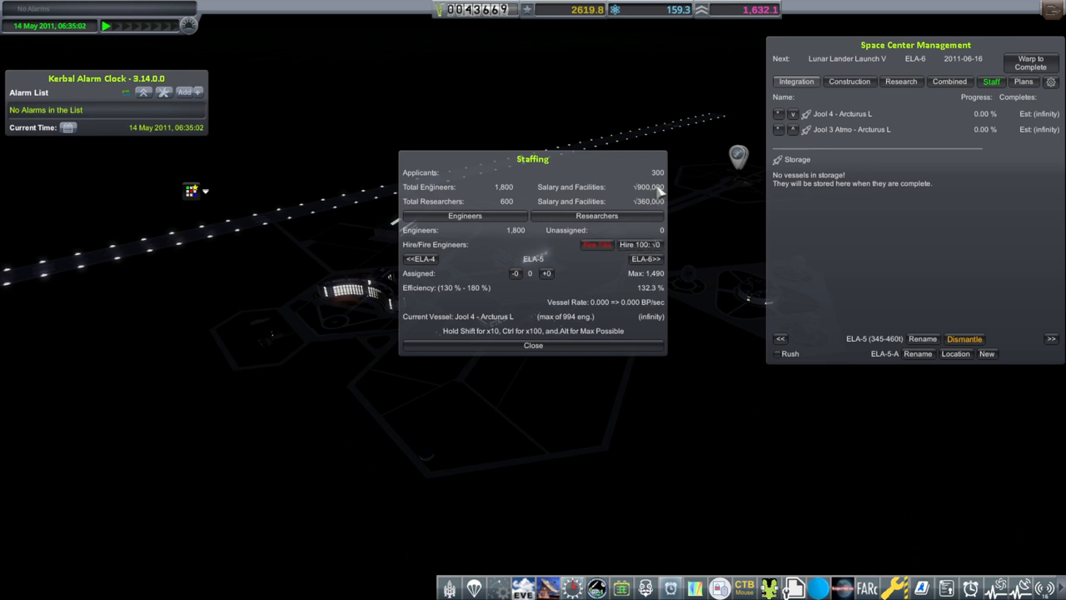
Hire 200 more engineers in two batches of 100, reaching 2,100.
click(636, 244)
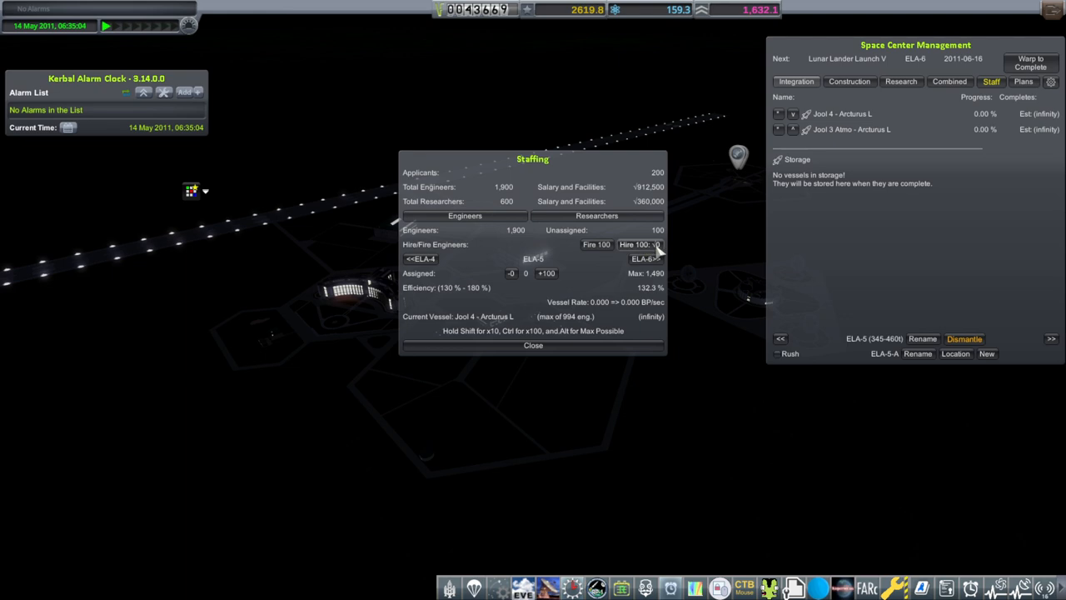
click(636, 244)
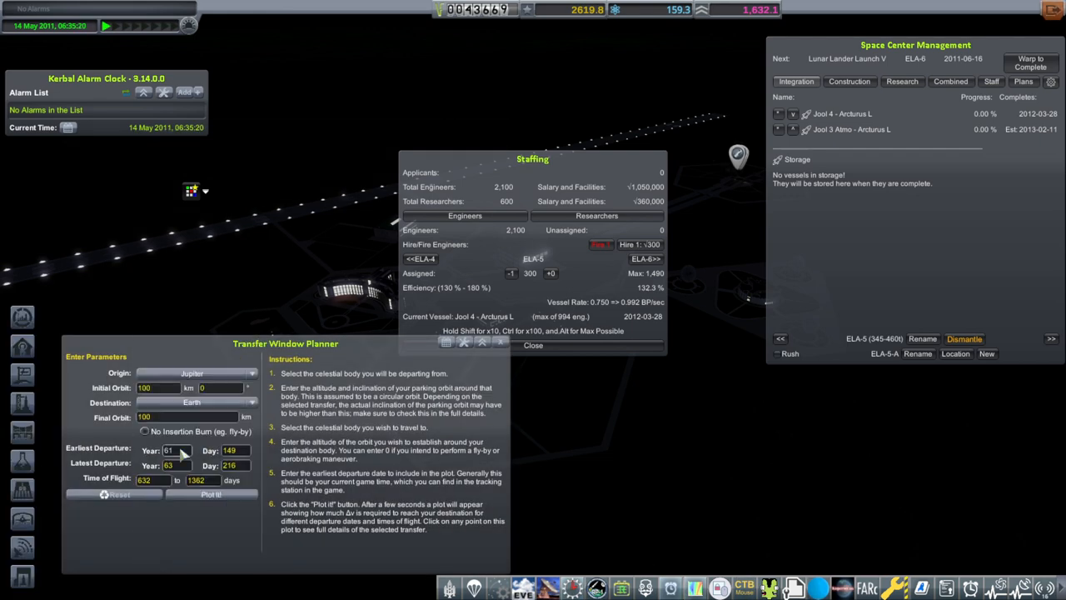
Plot an Earth-to-Jupiter transfer chart and pick a departure date and travel time.
click(192, 373)
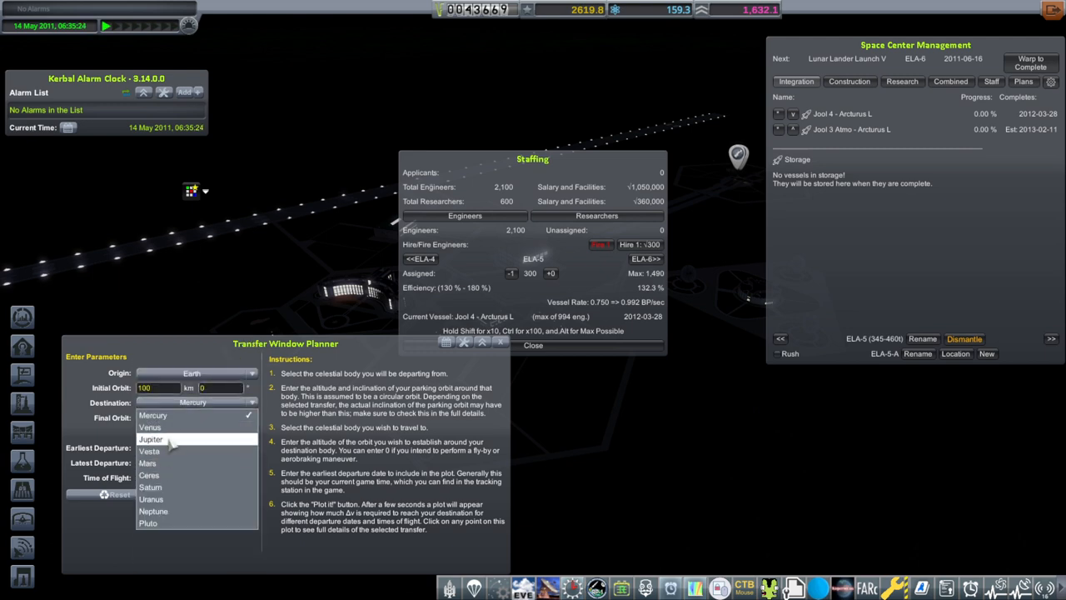
click(151, 439)
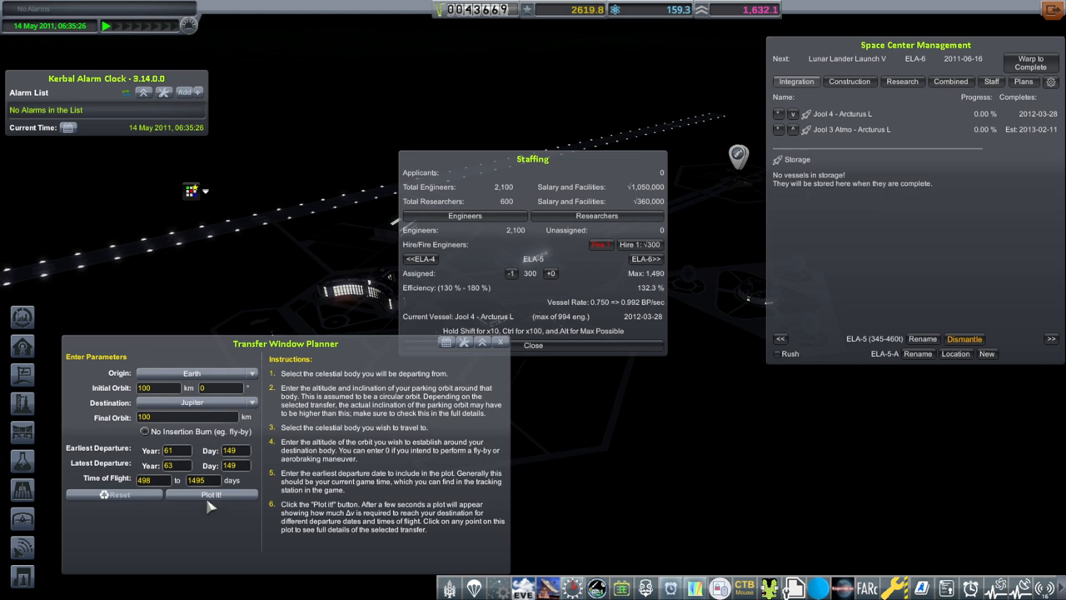
click(211, 494)
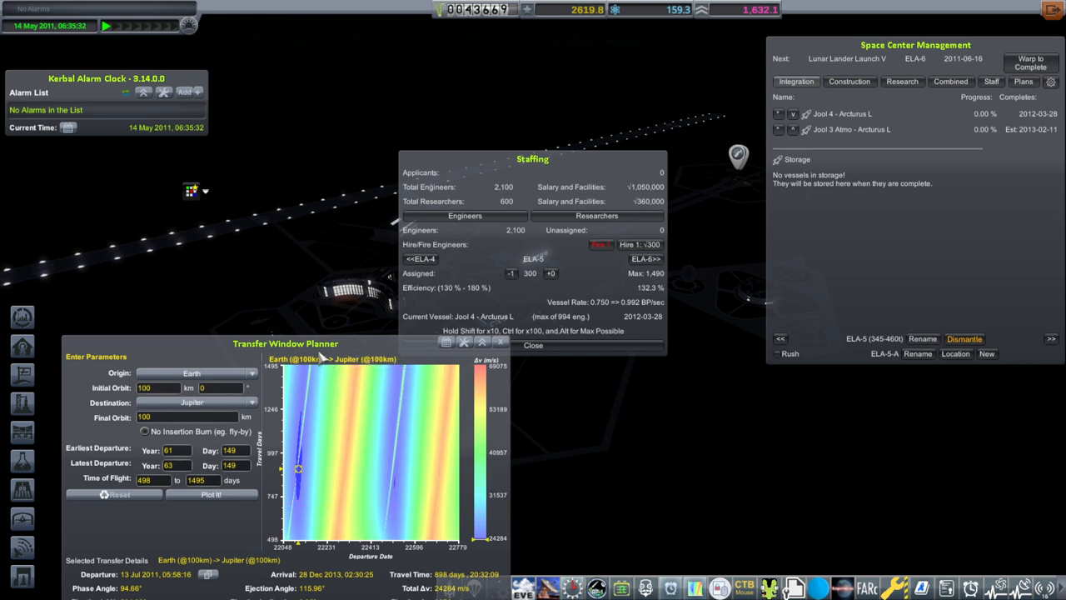
drag(286, 344, 300, 273)
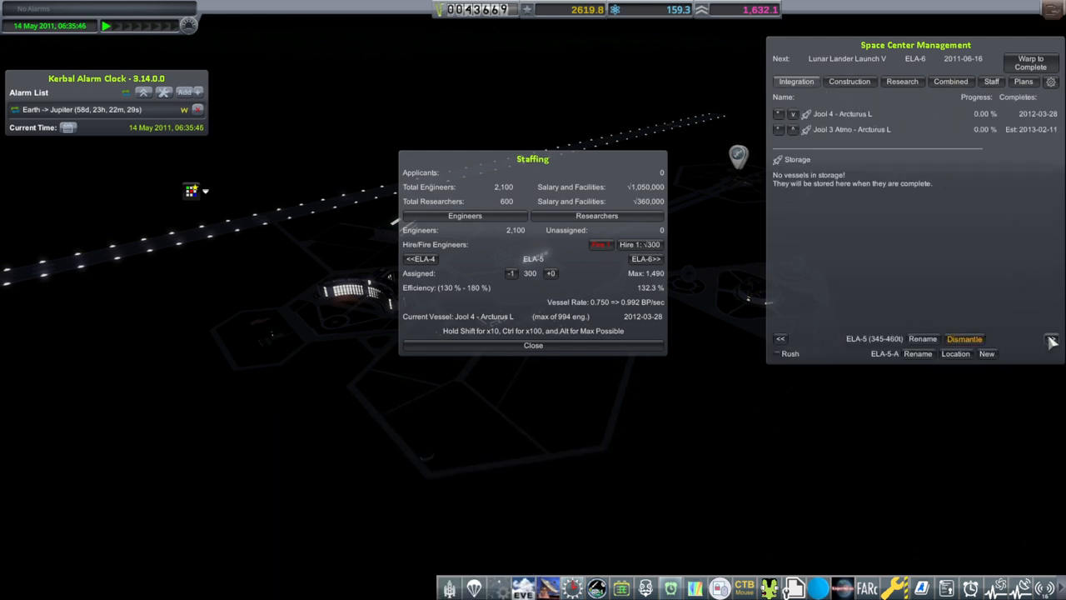
Switch to ELA-6 and take 200 engineers off ELA-5 in Staffing.
click(1052, 338)
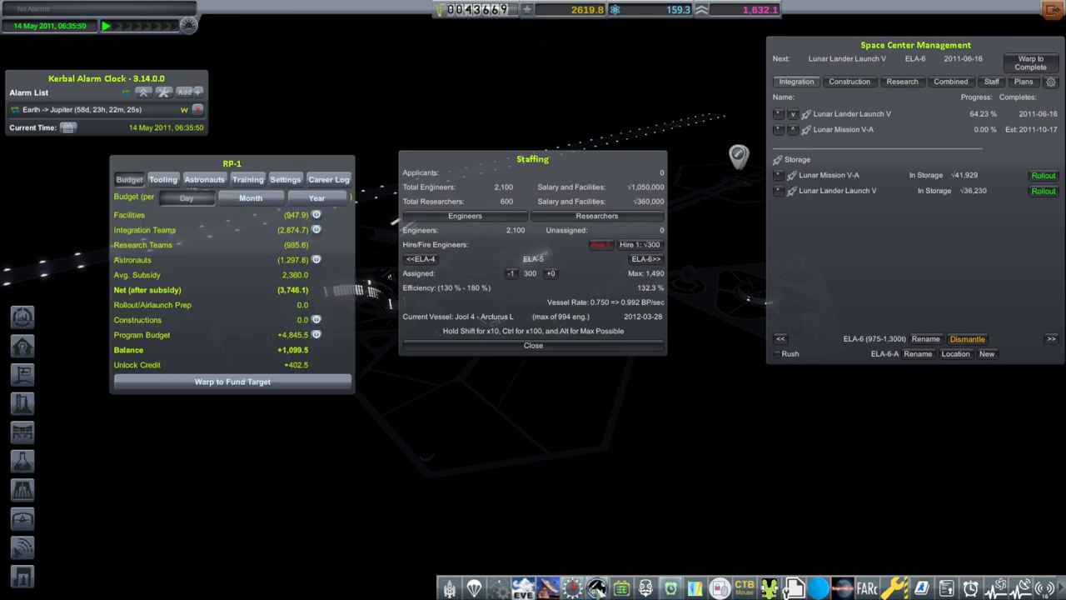
click(204, 179)
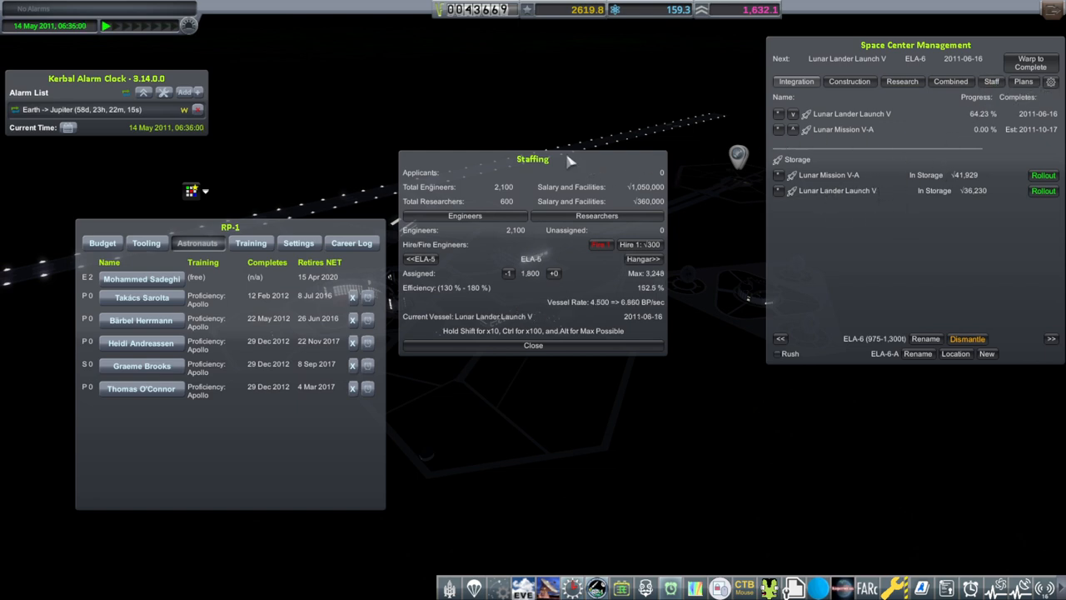
drag(533, 159, 642, 300)
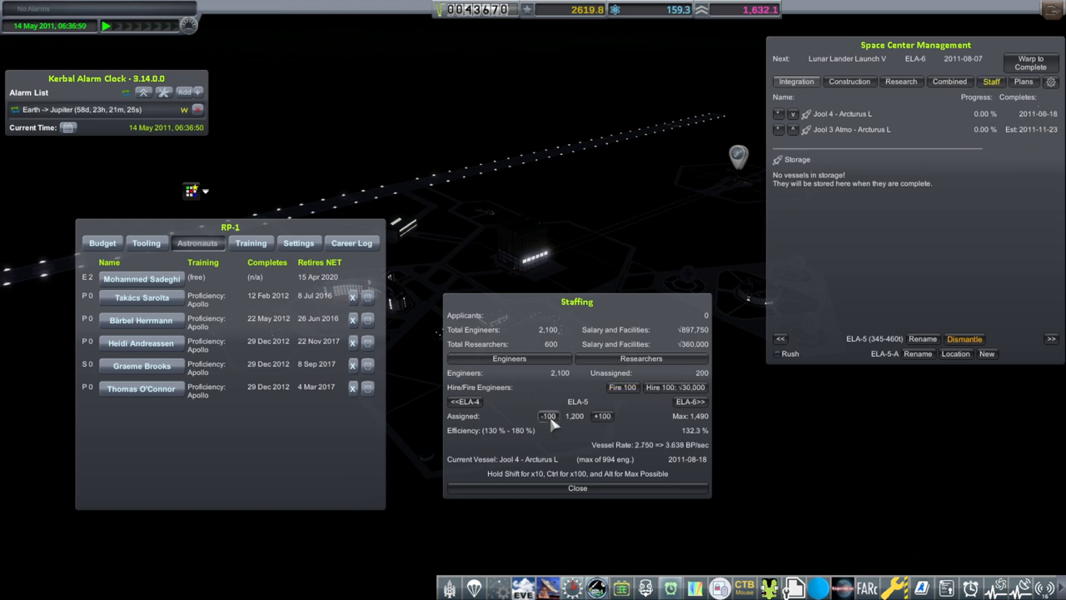
click(548, 416)
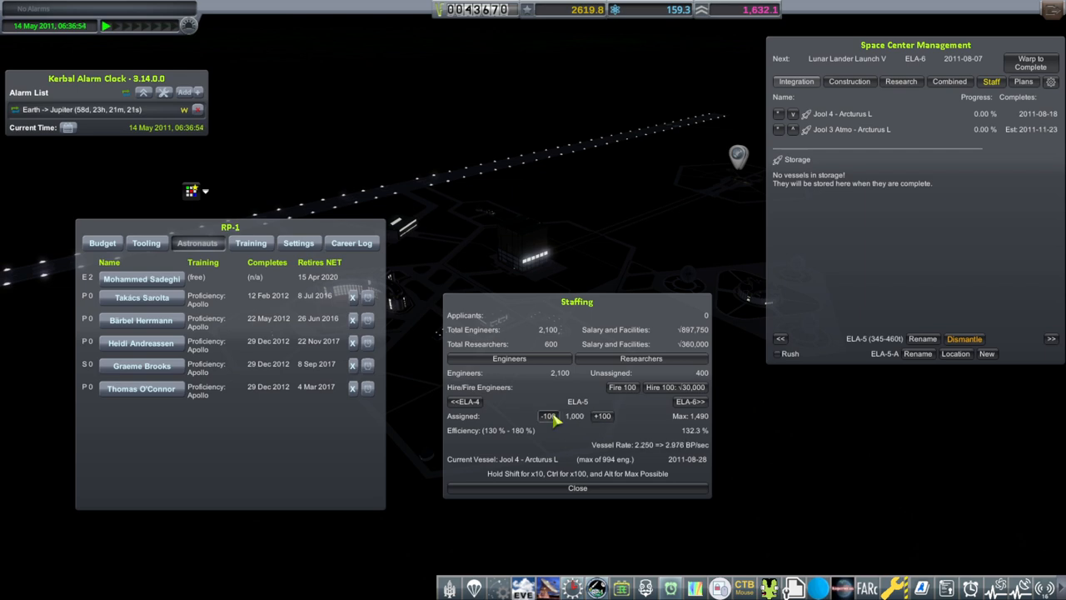
click(553, 415)
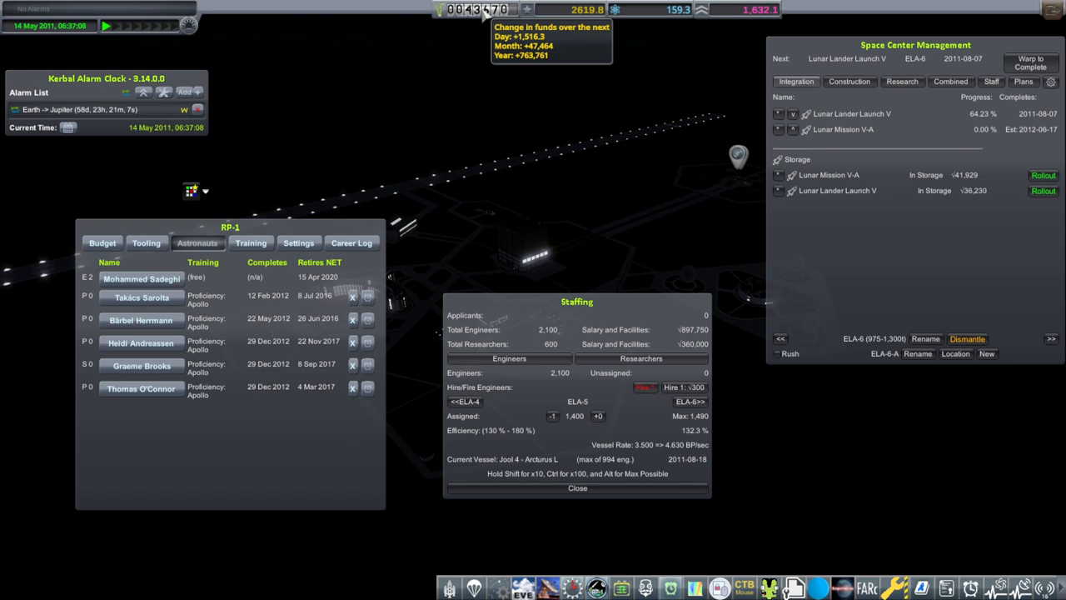
click(577, 488)
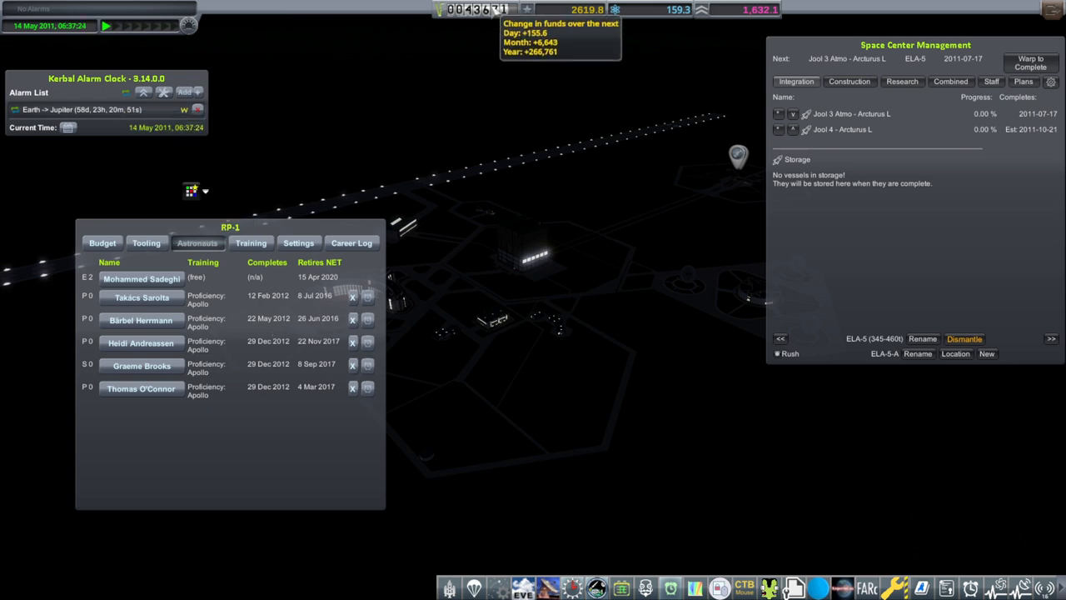
mouse_move(583, 368)
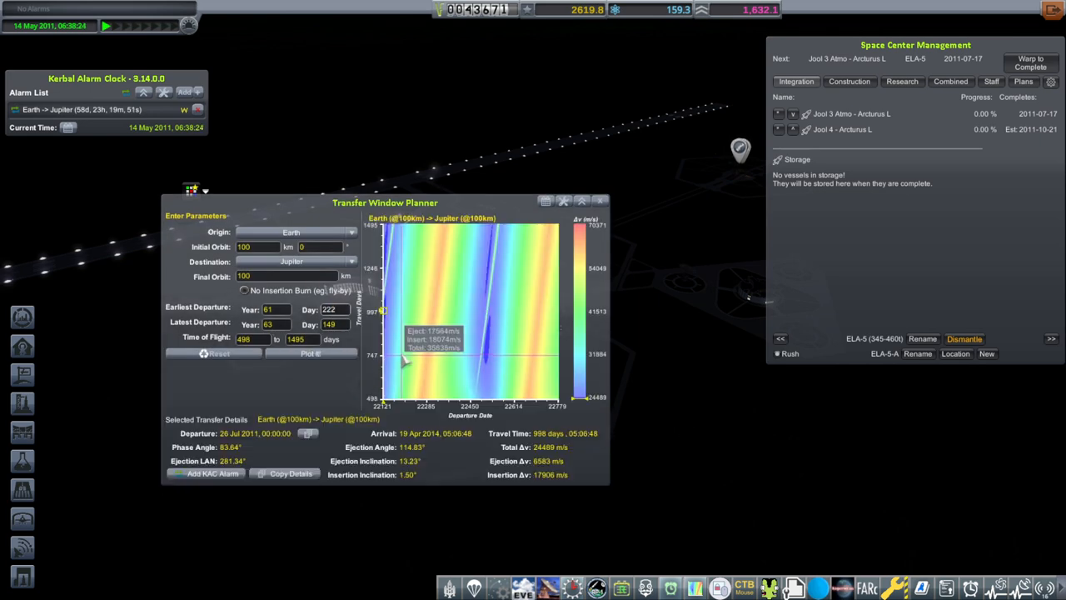
mouse_move(441, 296)
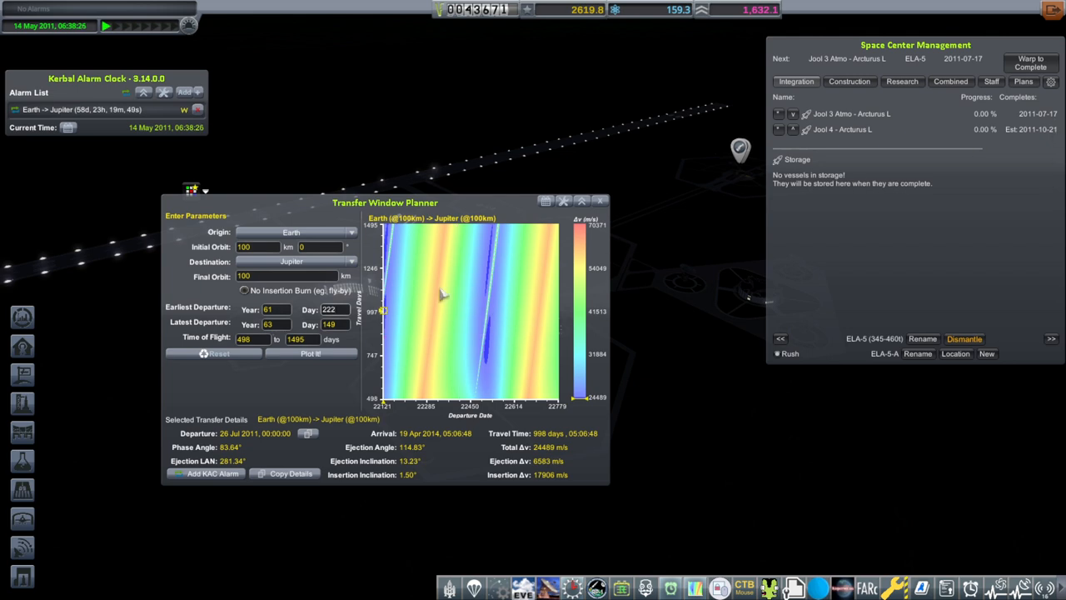
mouse_move(242, 446)
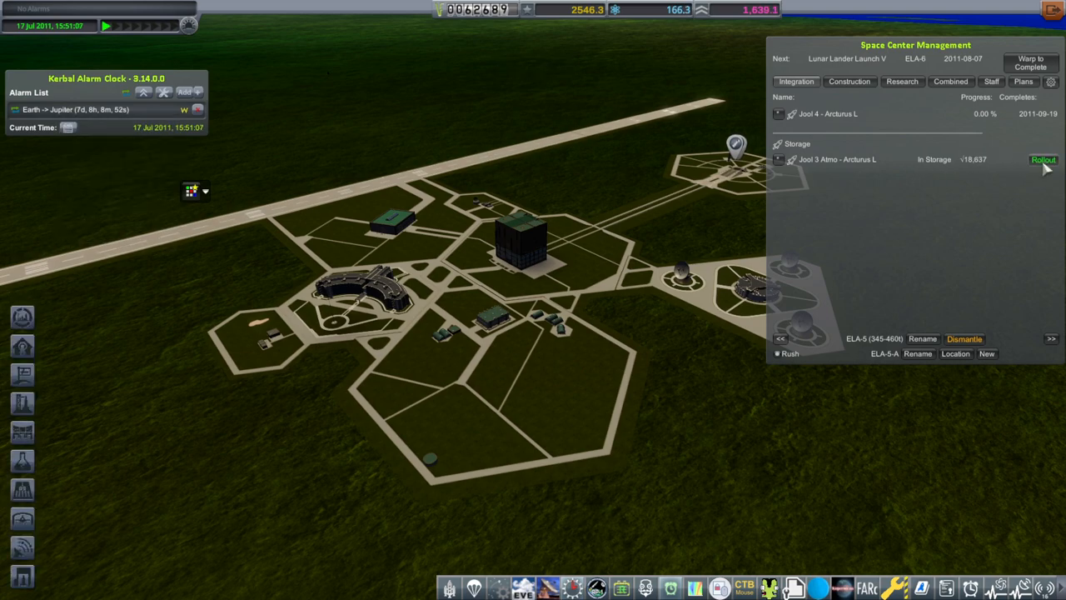
Roll out the Jool 3 Atmo - Arcturus L rocket onto the launch pad.
click(1044, 159)
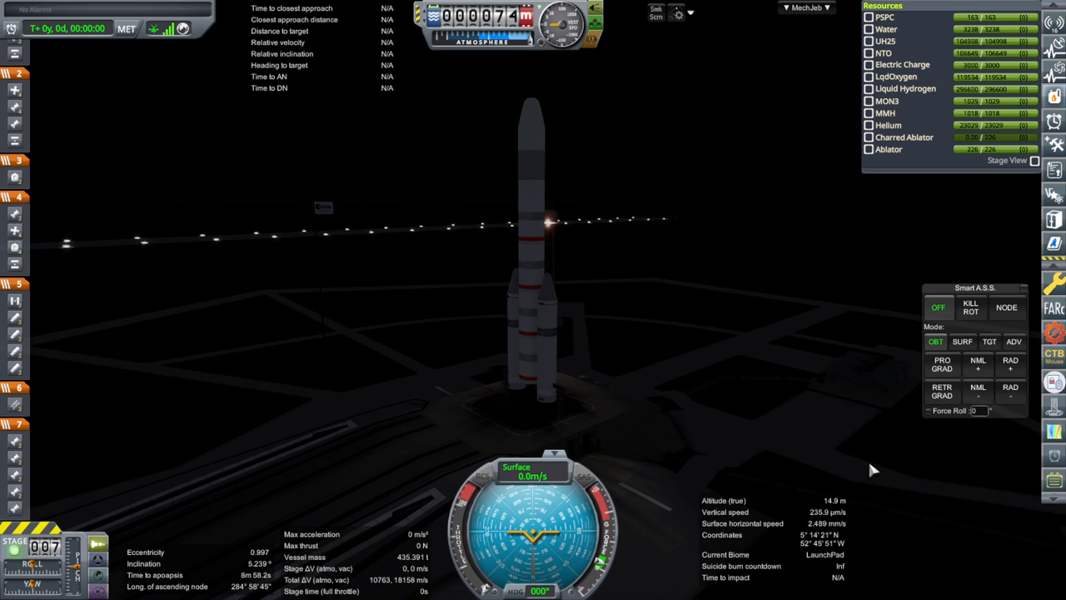
mouse_move(846, 409)
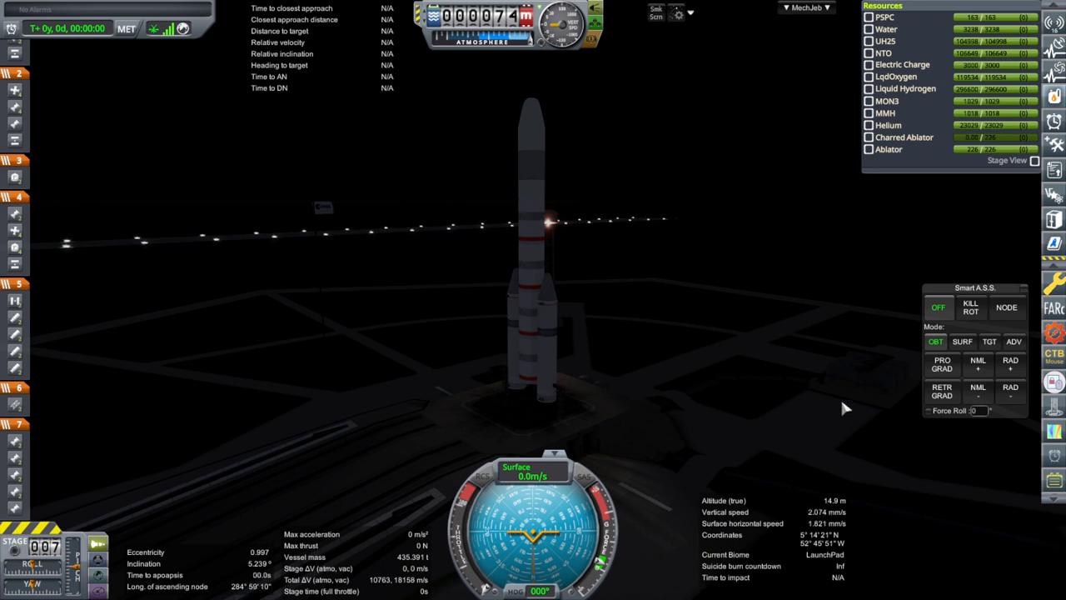
mouse_move(827, 389)
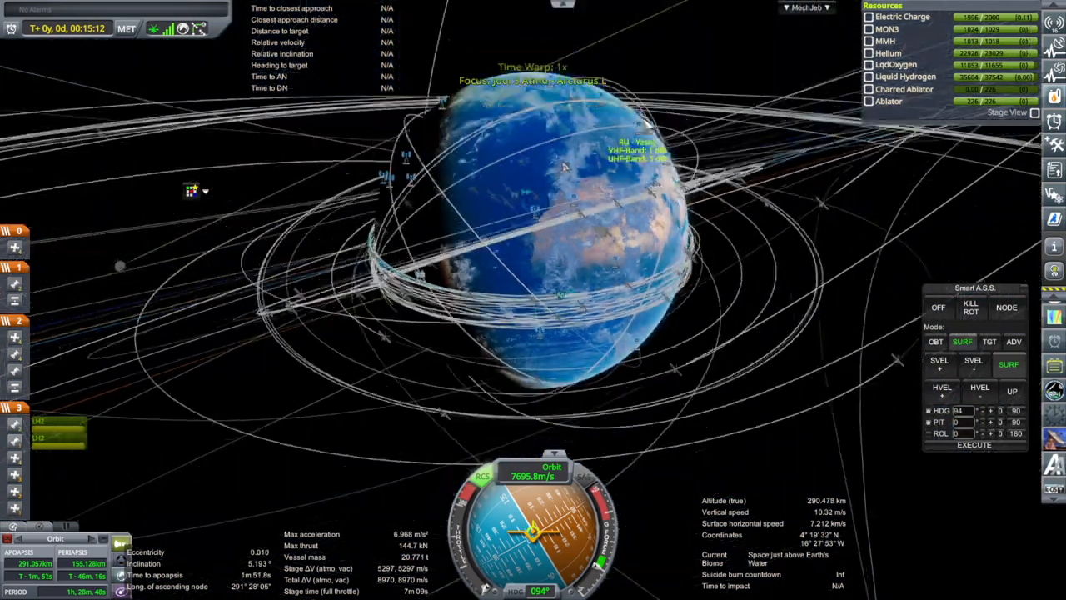
scroll(down, 3)
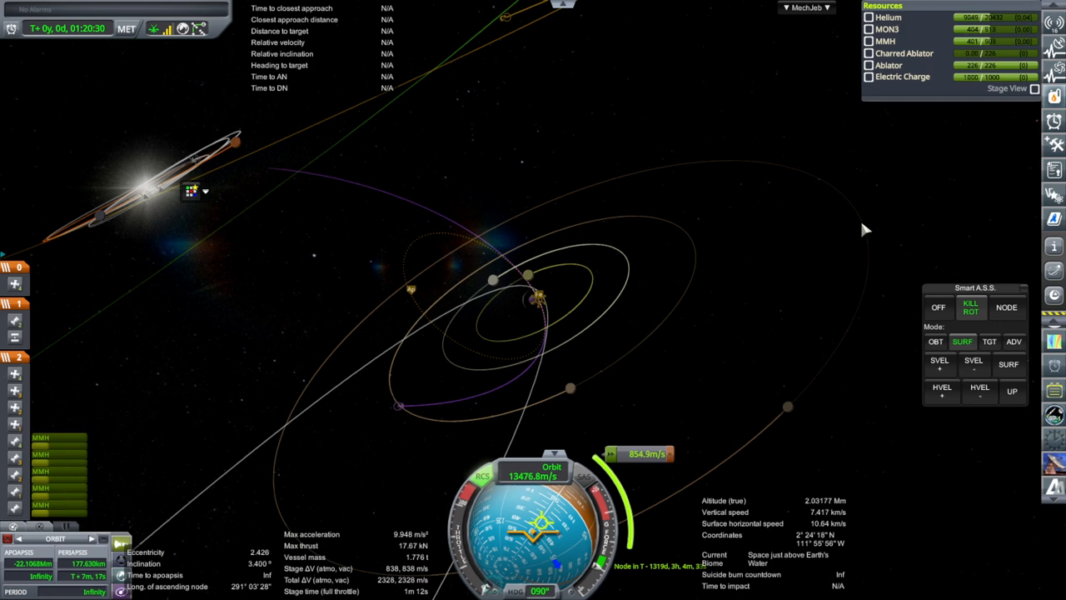
Add a Jool 3 Atmo maneuver alarm from a trajectory point in Kerbal Alarm Clock.
click(974, 364)
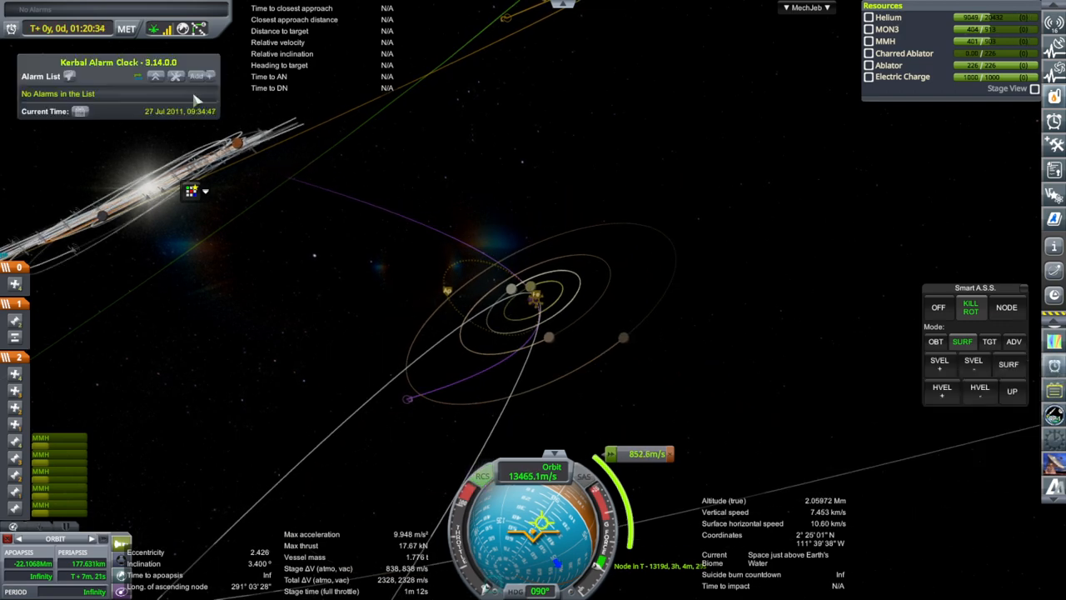
click(197, 76)
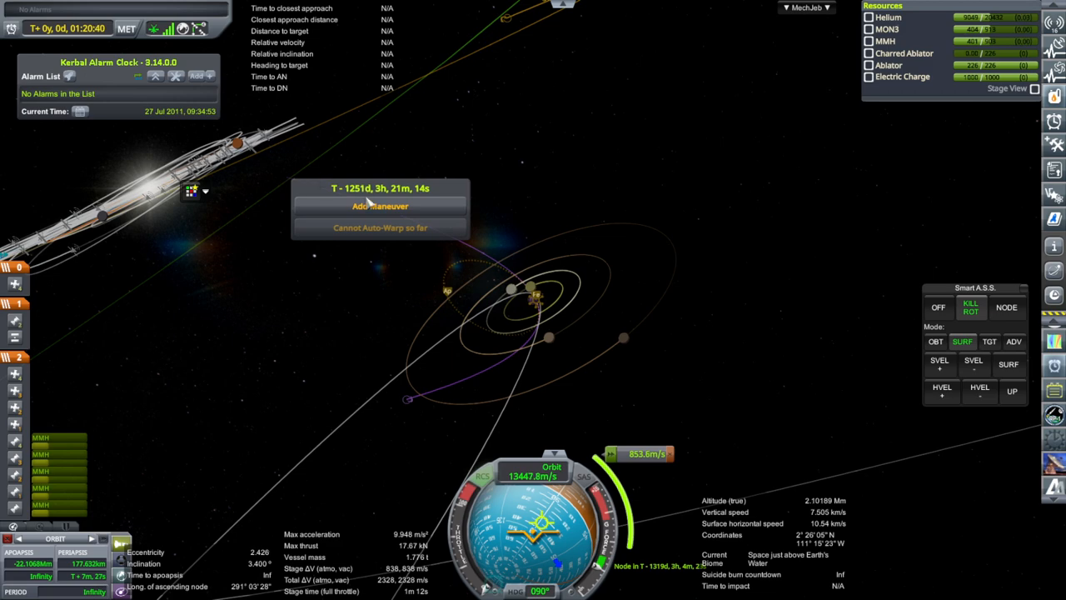
click(380, 206)
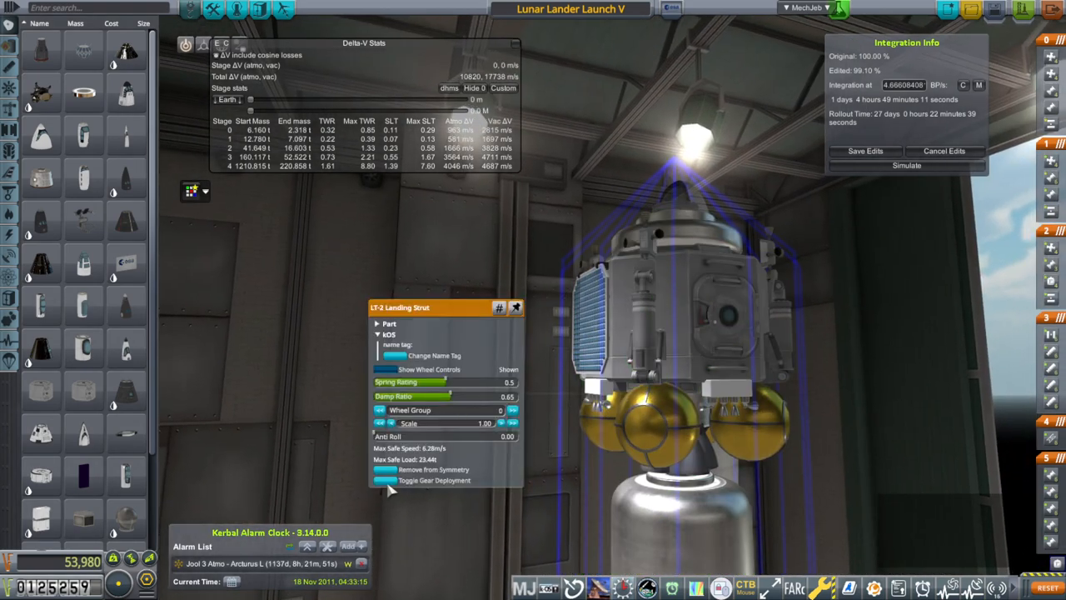
Toggle gear deployment on the lander's LT-2 Landing Strut.
click(434, 481)
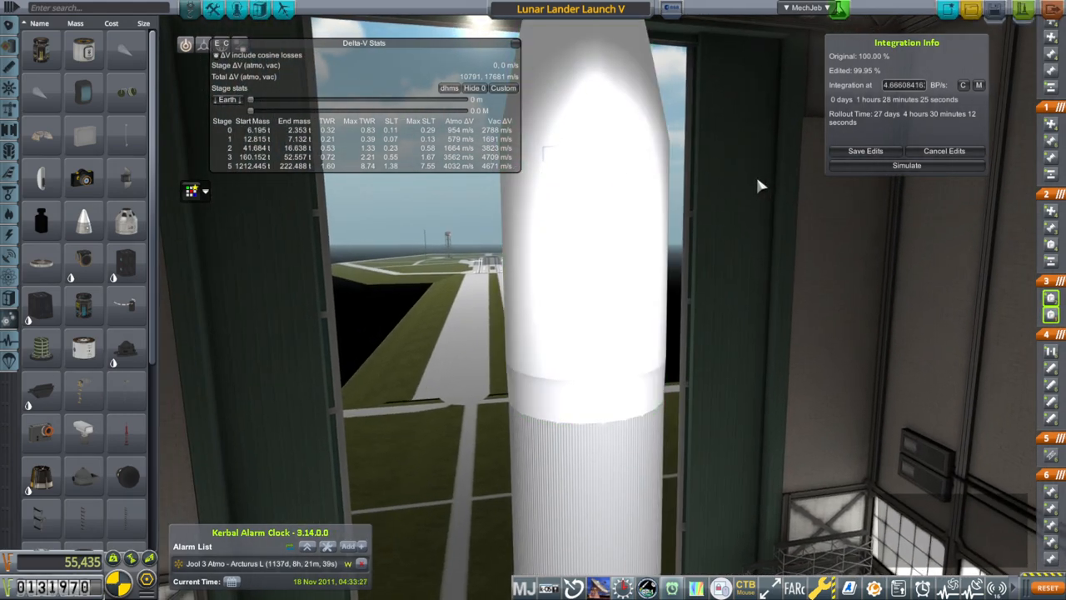
mouse_move(692, 191)
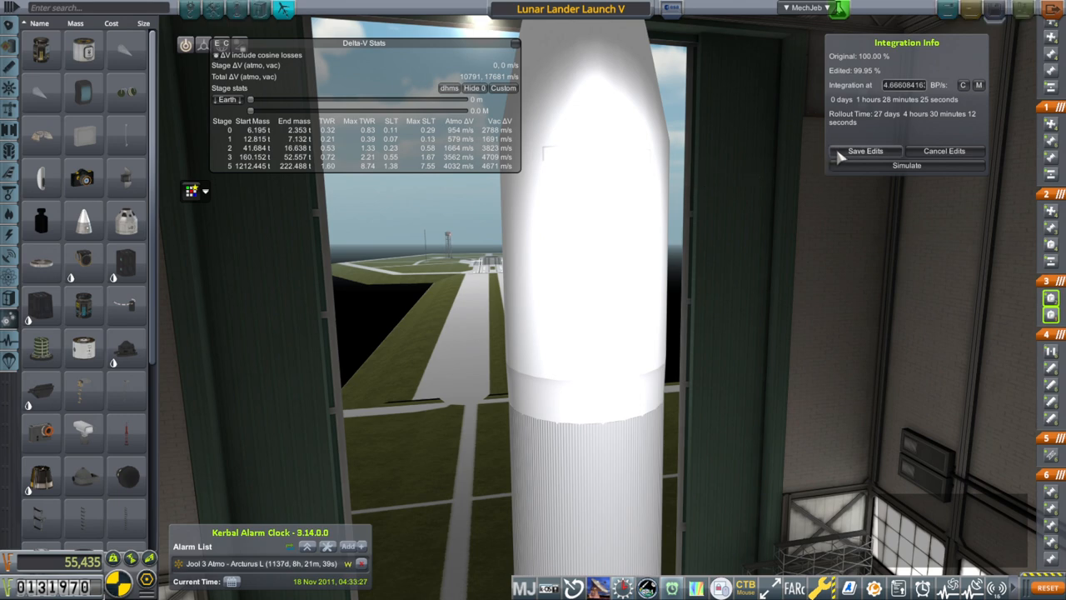
mouse_move(806, 176)
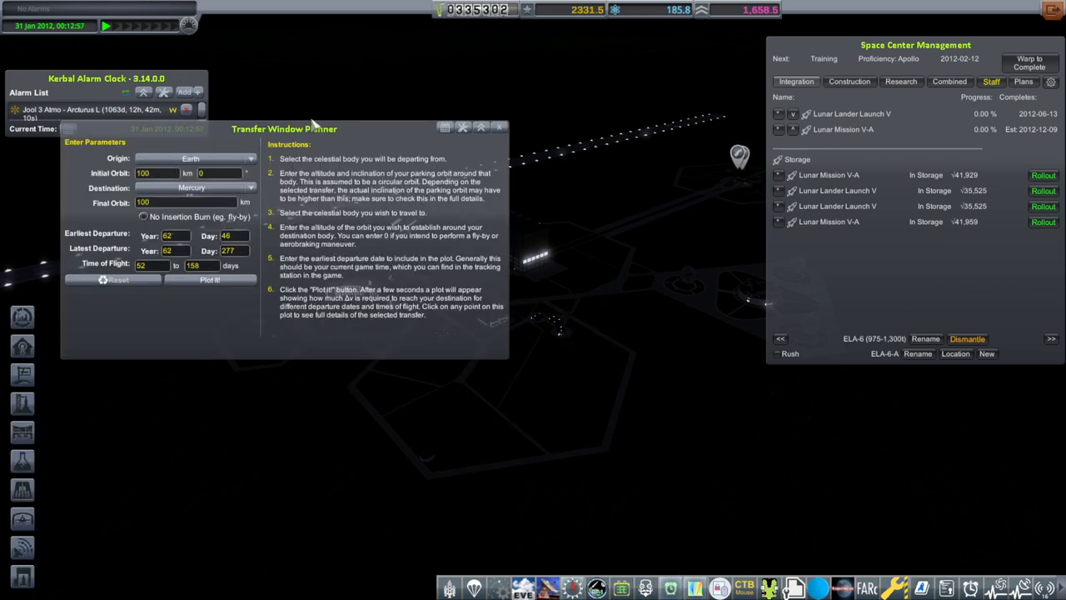
Plot an Earth-to-Jupiter transfer and add a KAC alarm about 197 days out.
click(191, 186)
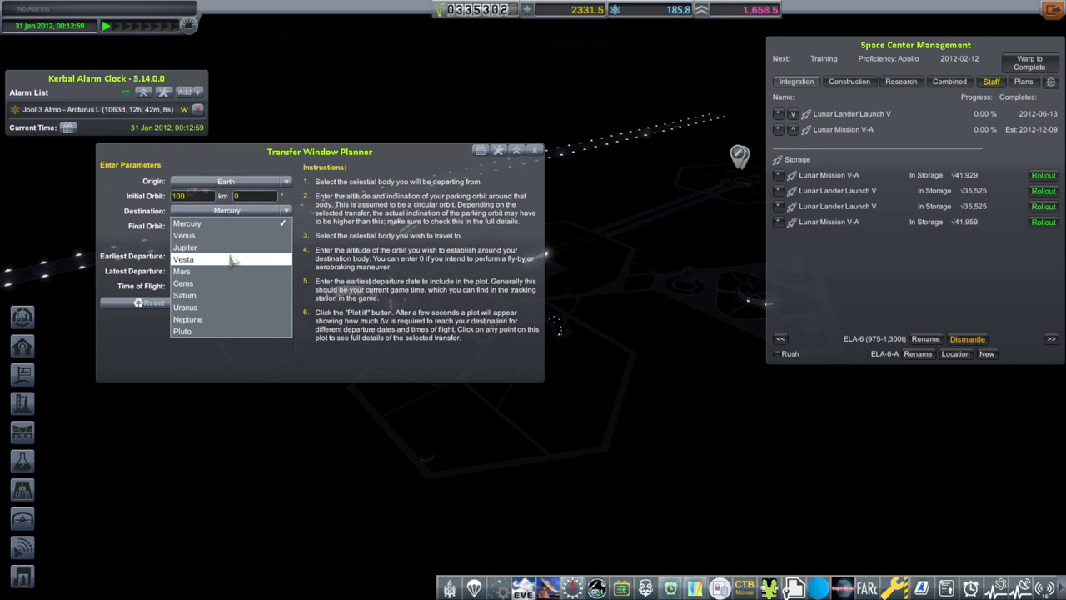
click(184, 246)
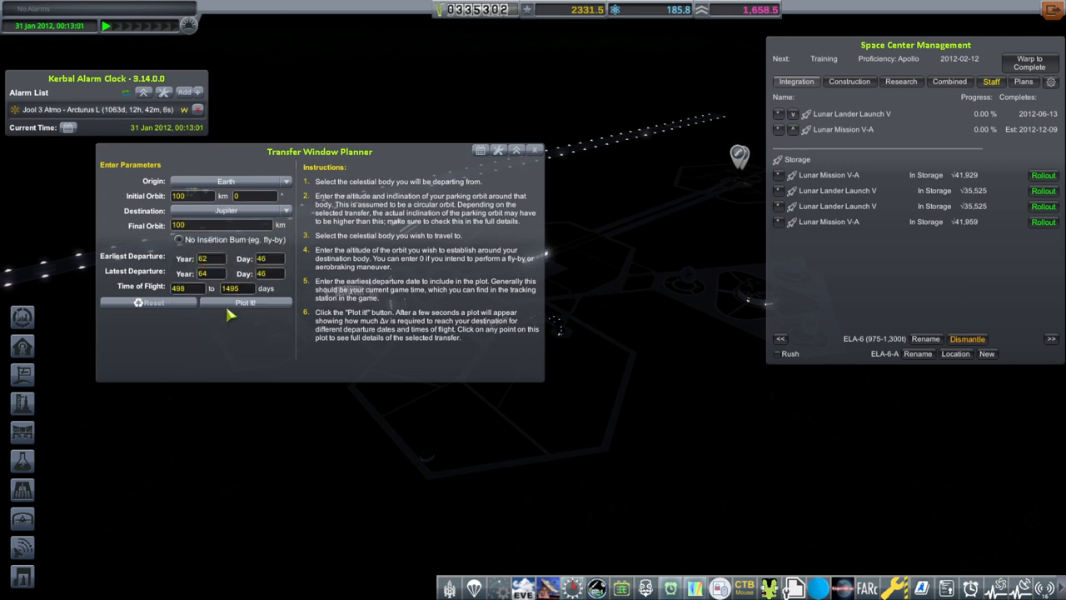
click(246, 302)
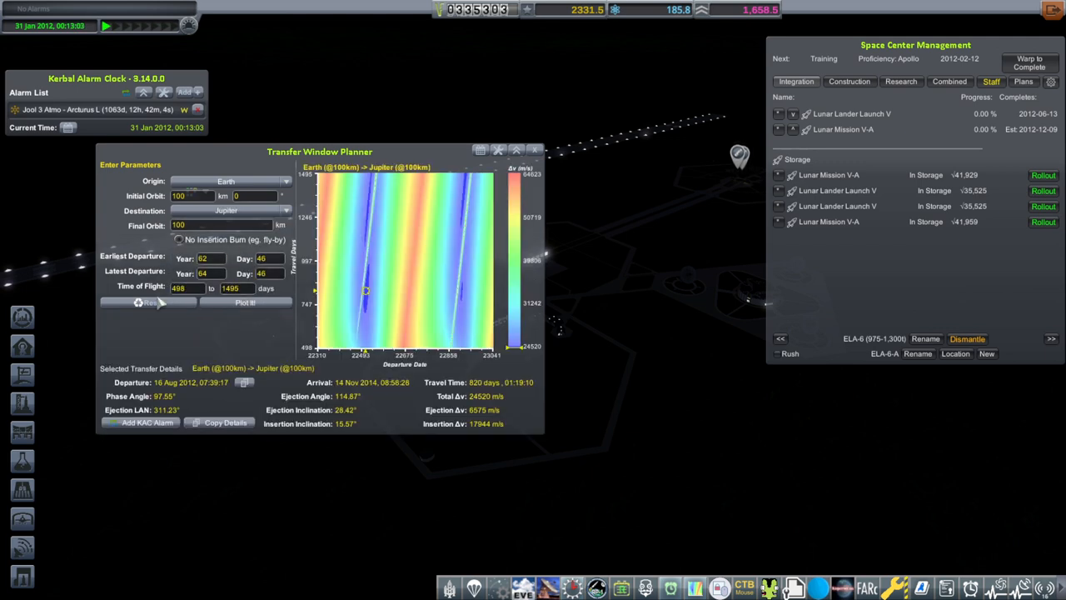
click(147, 422)
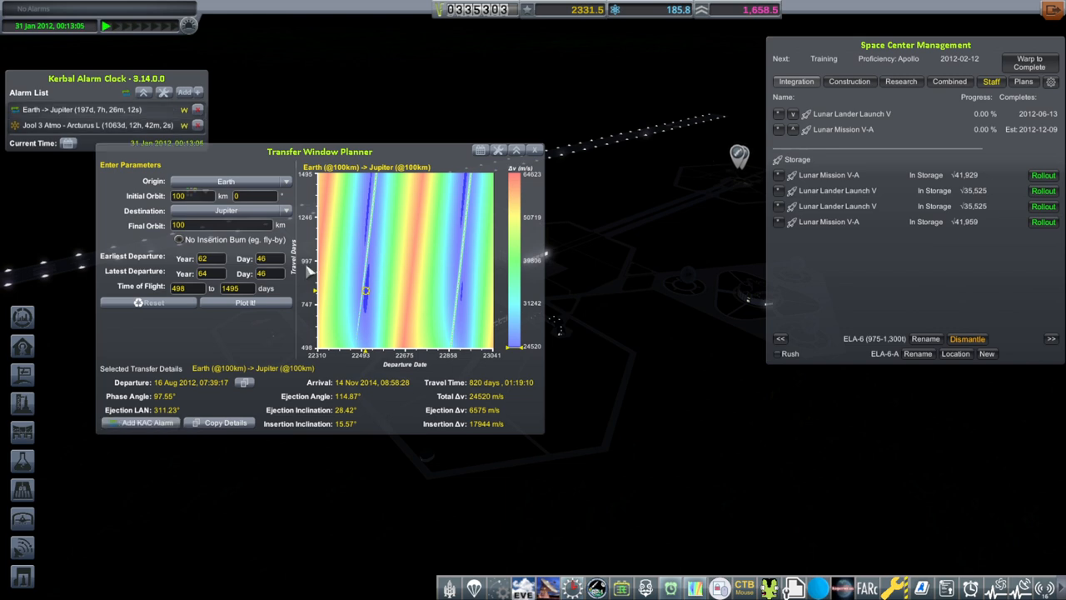
click(535, 150)
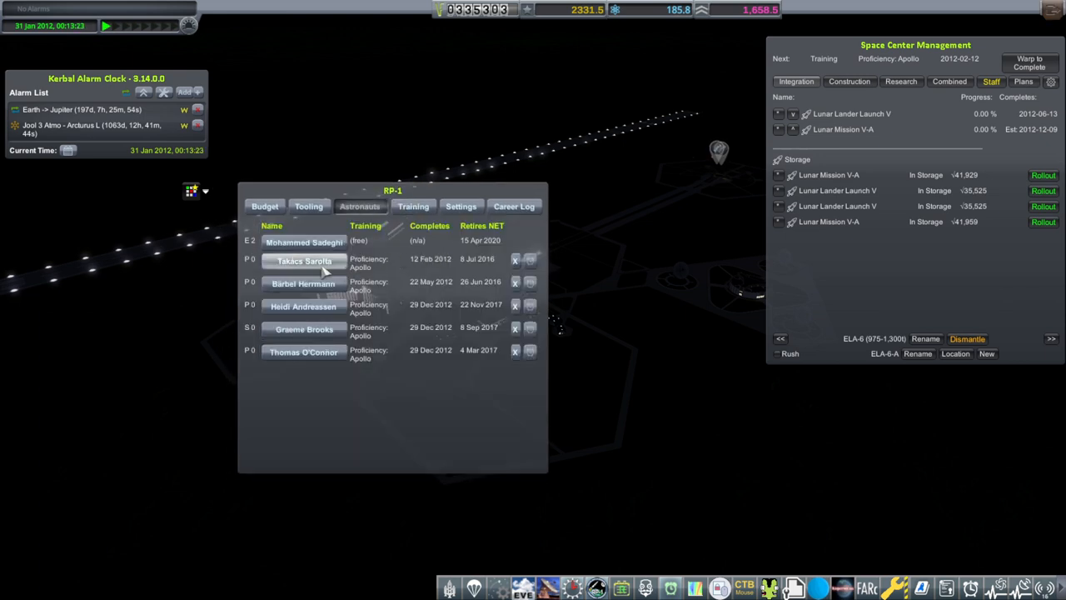
mouse_move(545, 368)
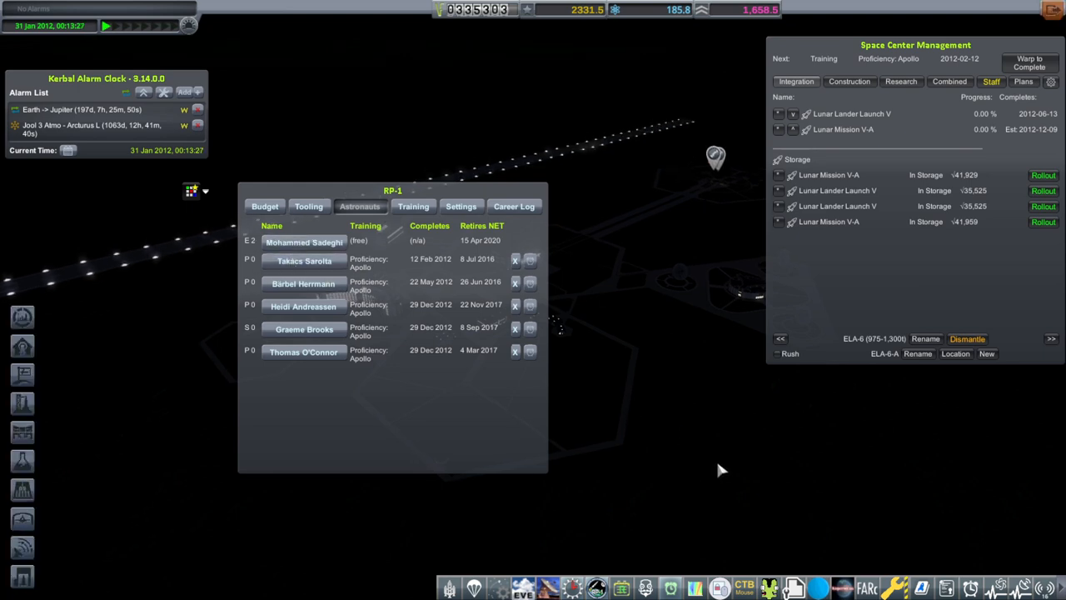
mouse_move(721, 465)
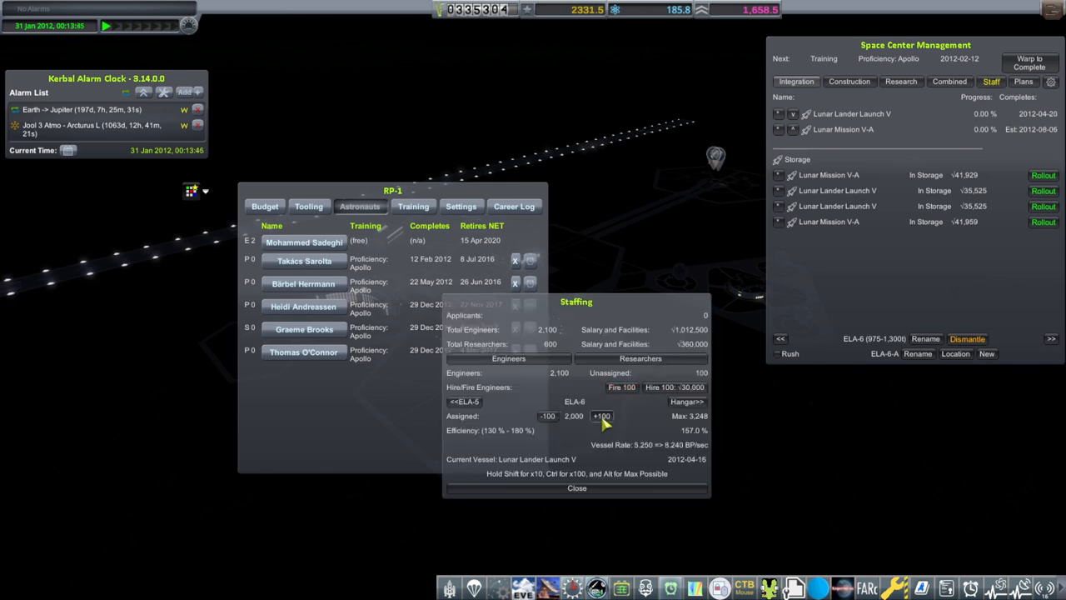
Assign the final 100 engineers to ELA-6 and close Staffing.
click(601, 416)
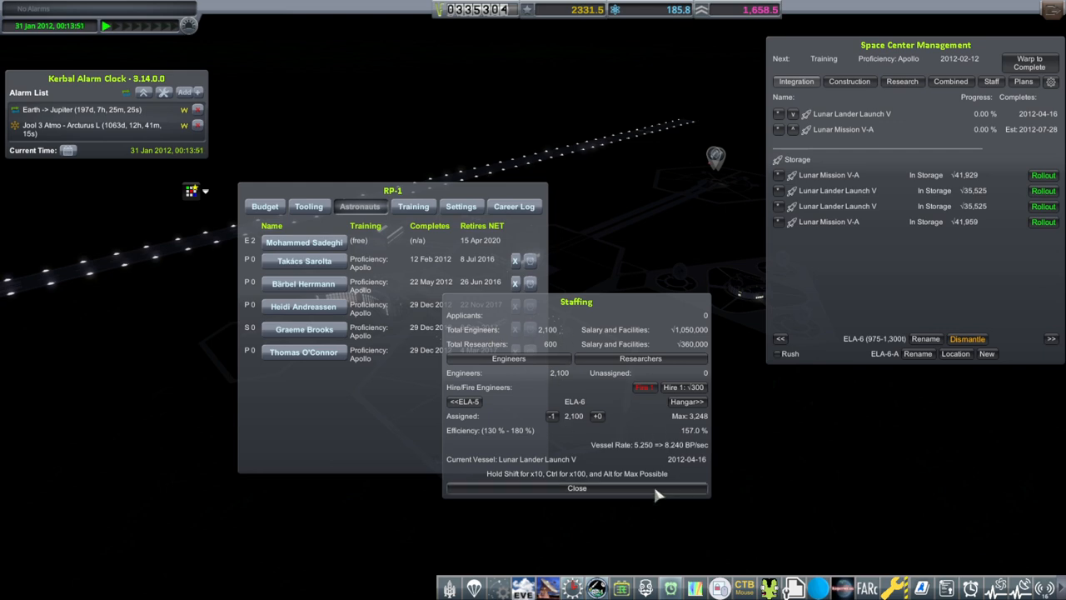
click(576, 488)
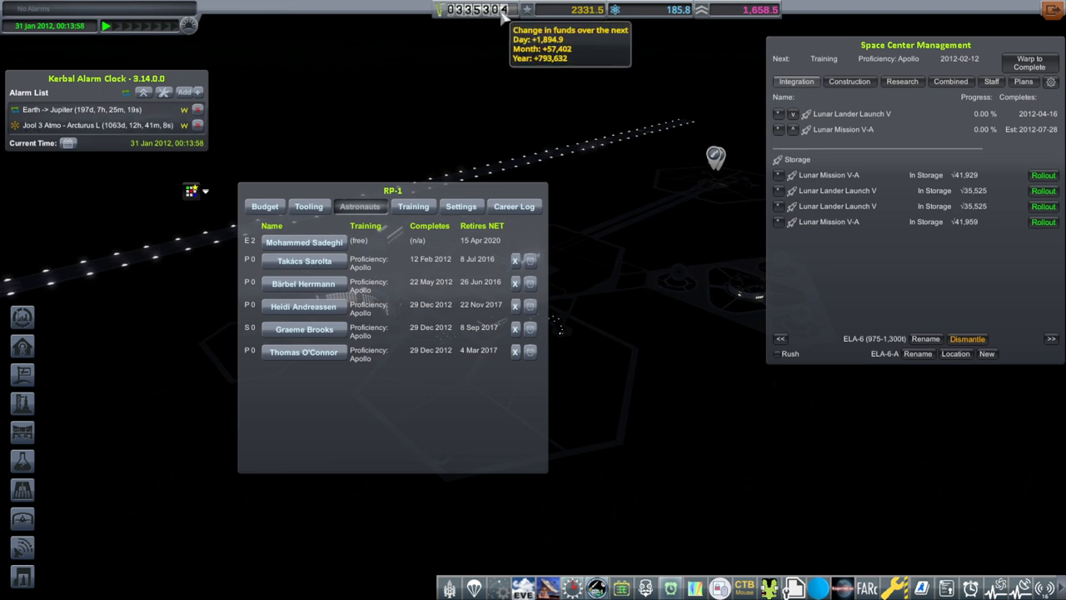
mouse_move(1028, 88)
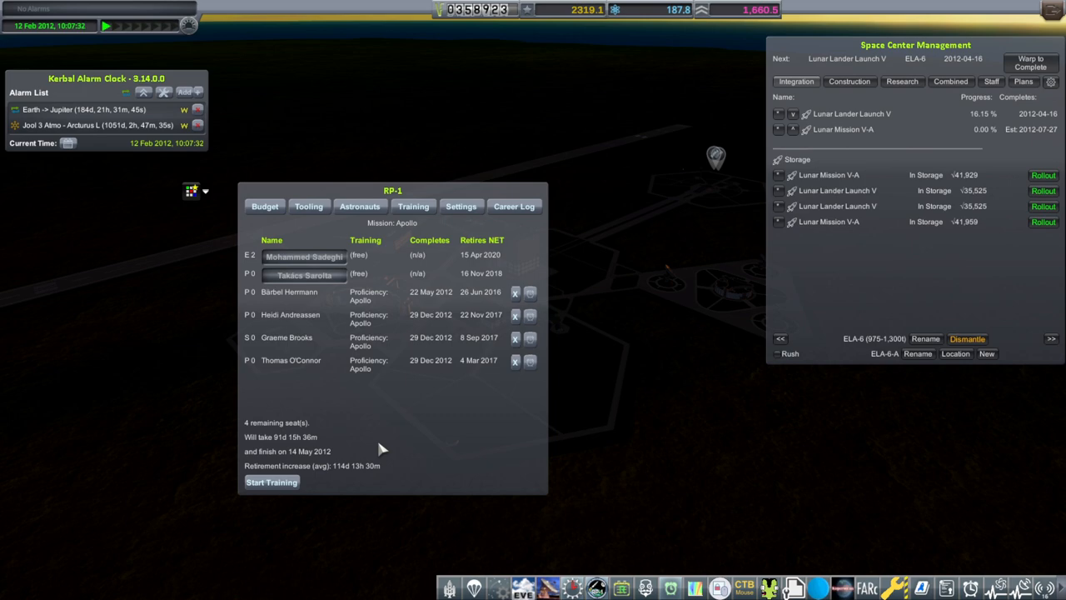
click(271, 482)
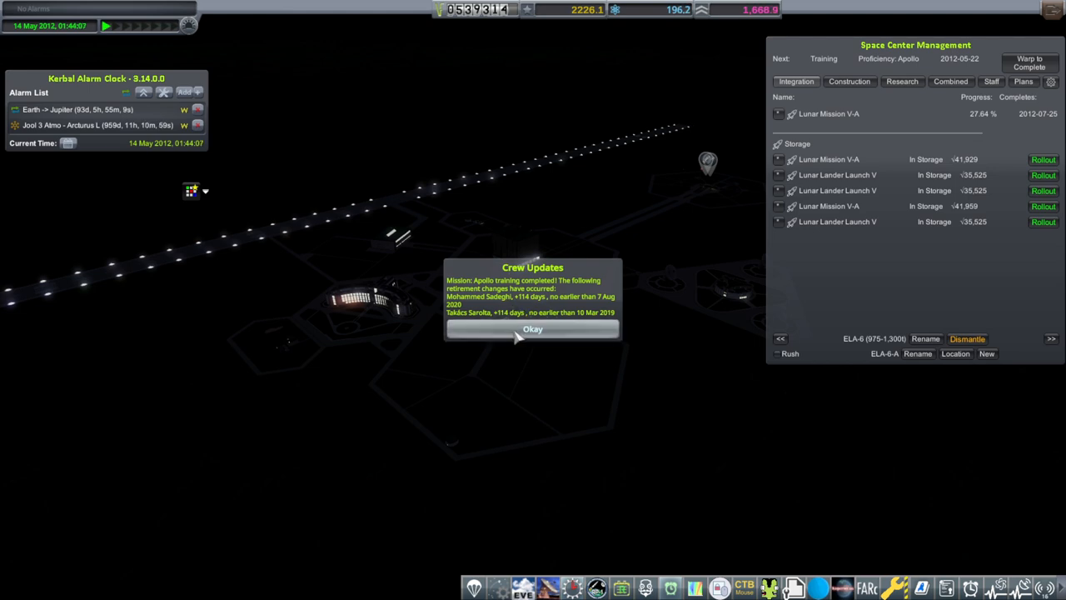
Dismiss the Crew Updates training-completion notice.
click(532, 328)
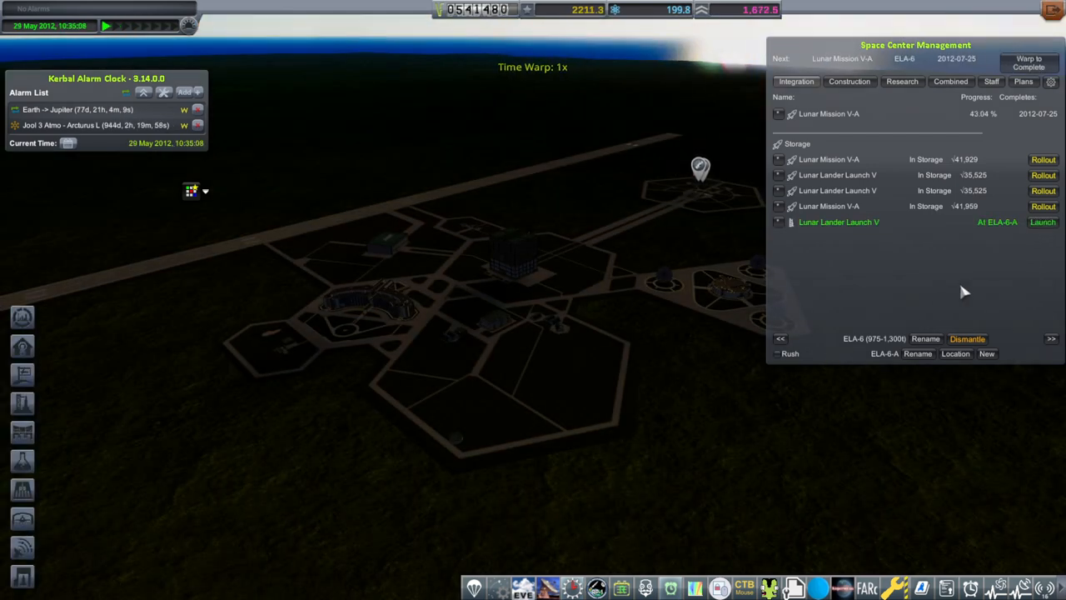
Recover the old flight from ELA-6-A and launch Lunar Lander Launch V uncrewed.
click(1043, 222)
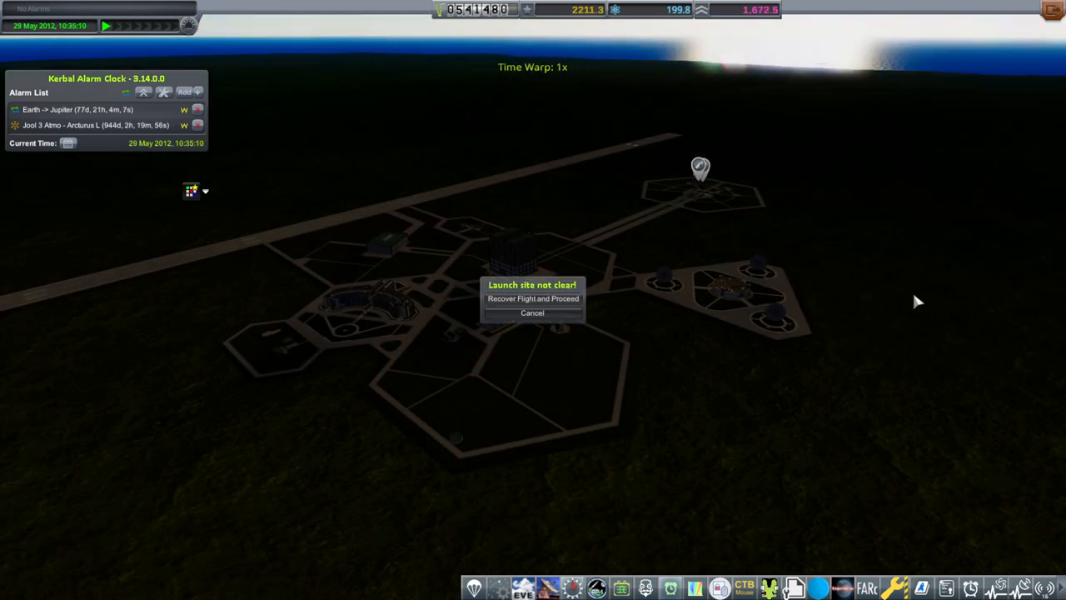
click(532, 298)
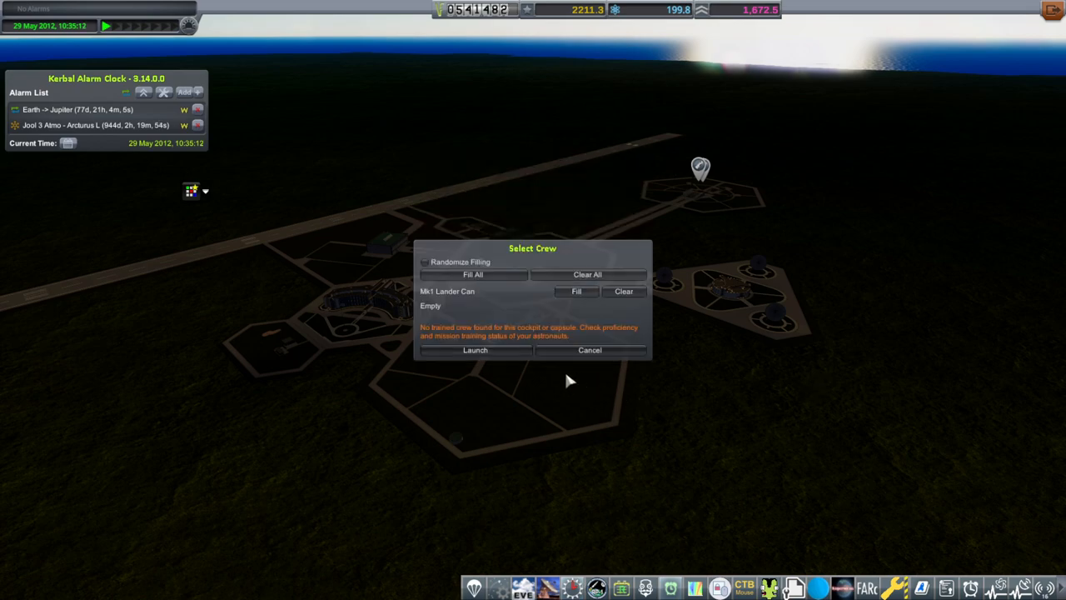
mouse_move(688, 409)
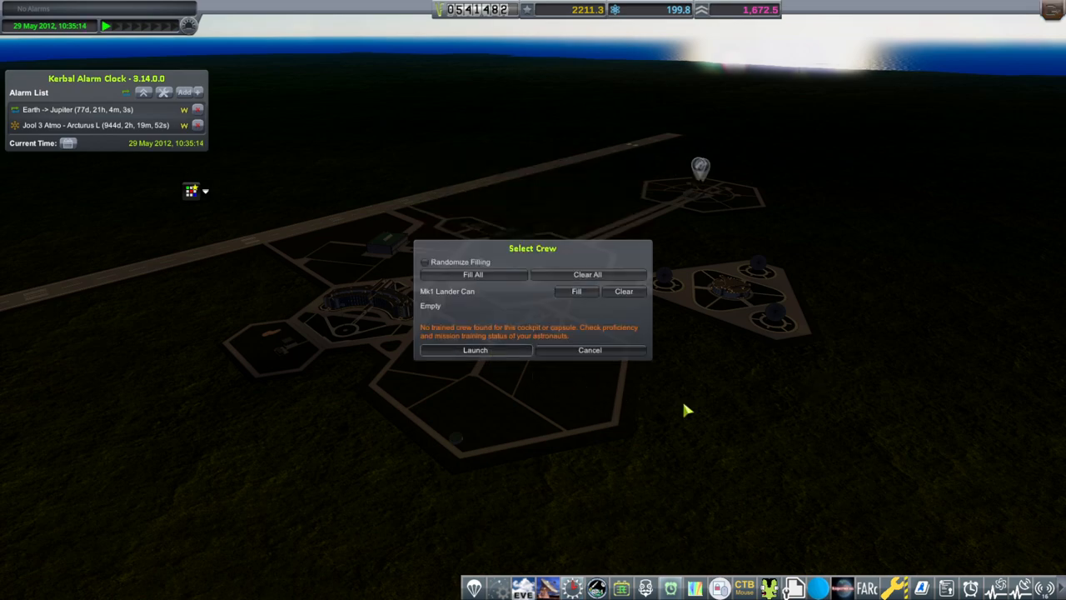
click(474, 349)
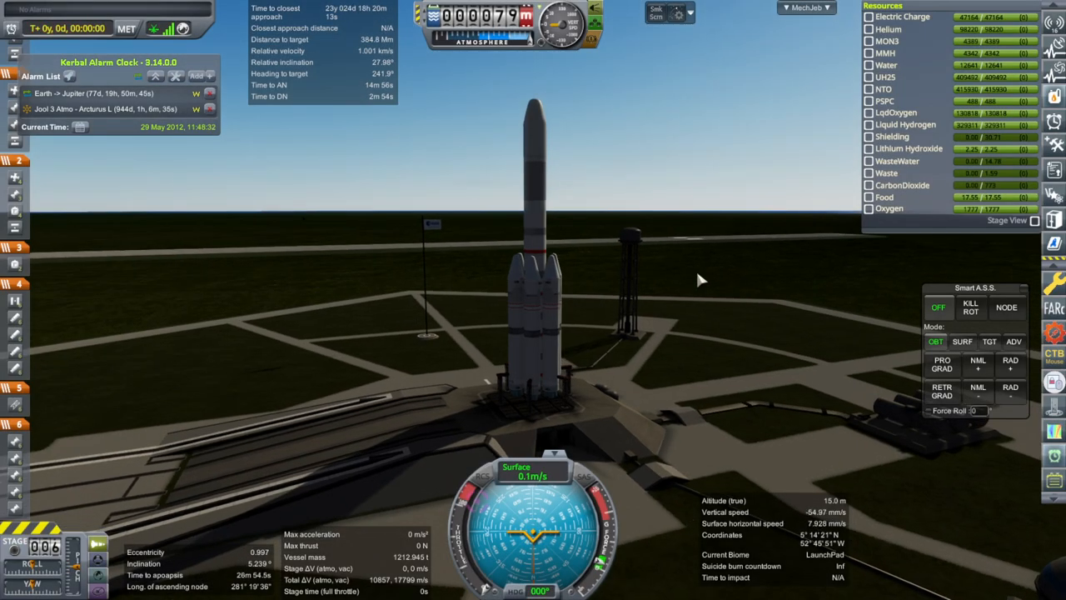
mouse_move(723, 364)
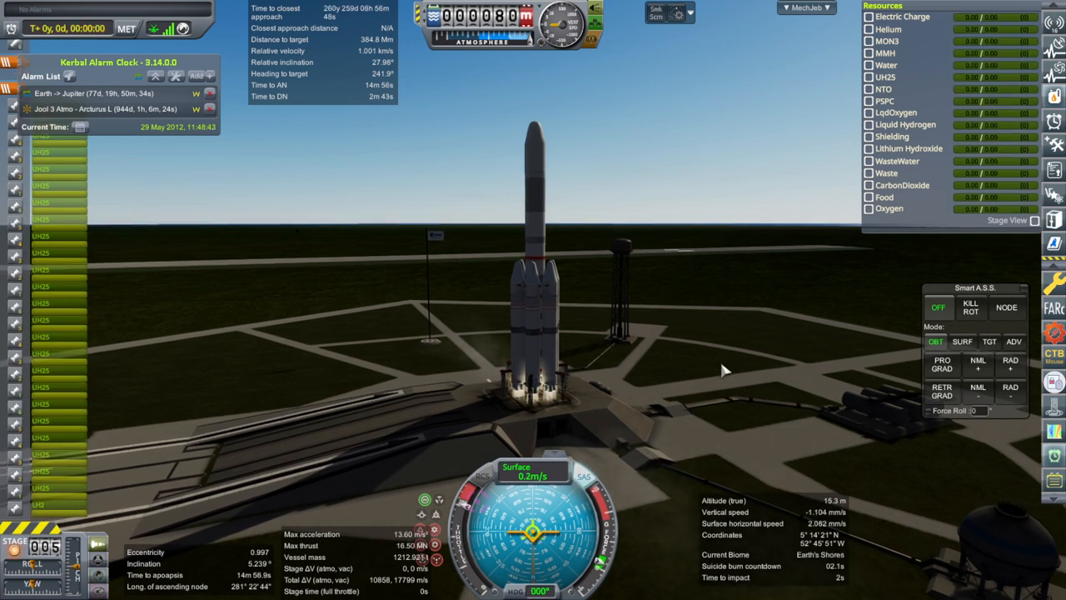
Stage the engines and lift Lunar Lander Launch V off the pad toward Earth orbit.
key(space)
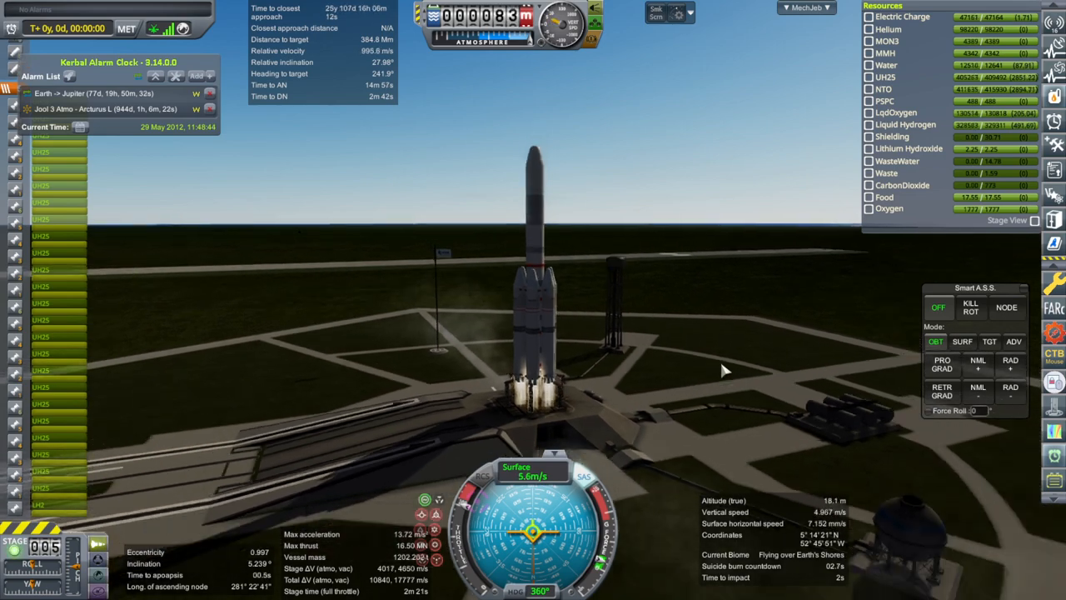
click(963, 341)
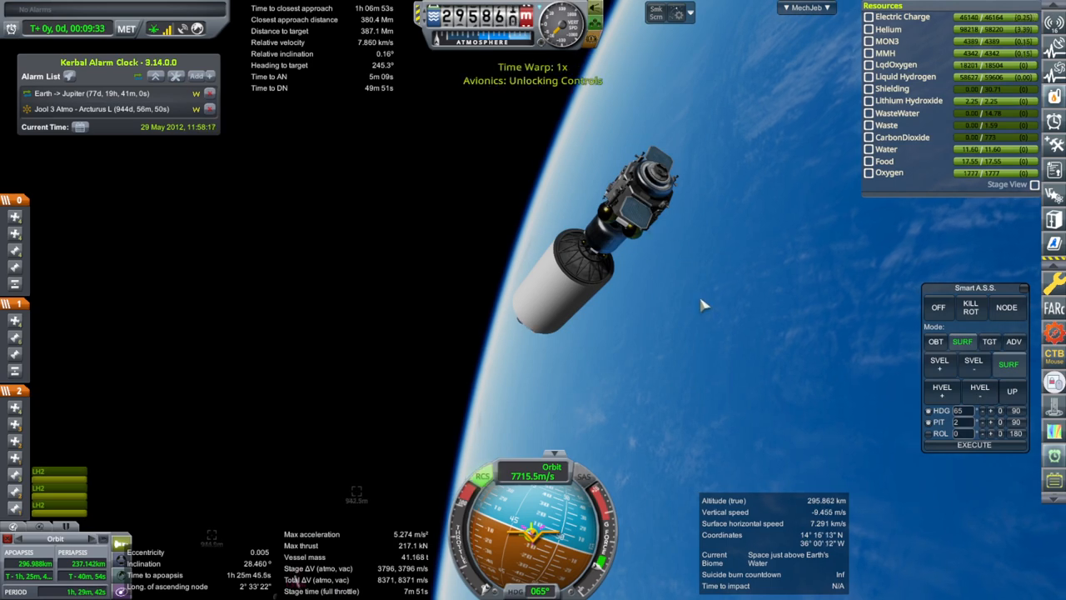
Orient with Smart A.S.S. and burn for a Moon encounter with 66.5 km periapsis.
click(938, 307)
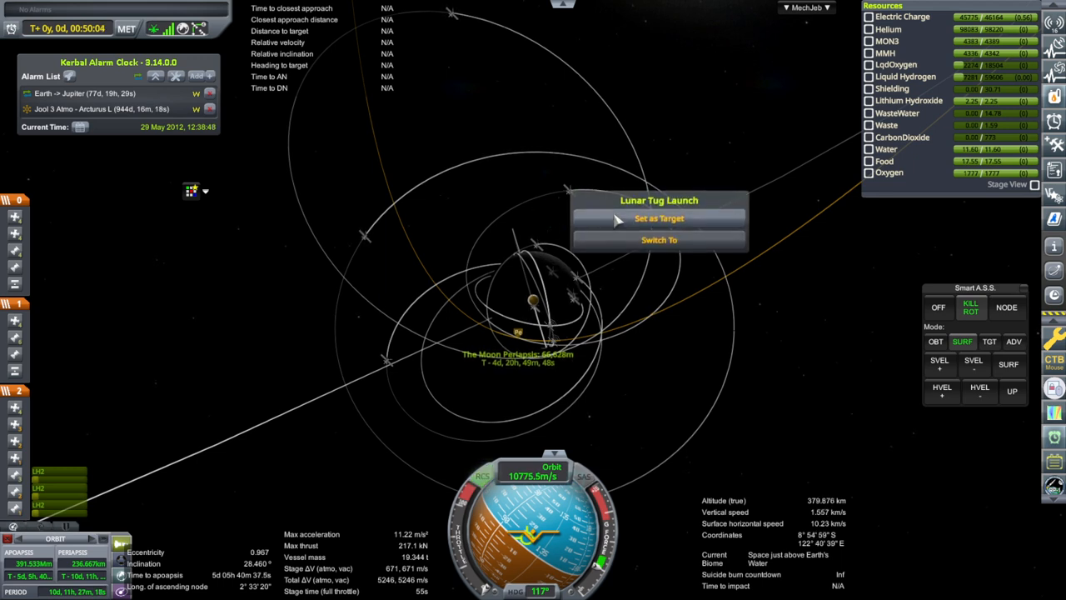
Set Lunar Tug Launch as the target and warp toward lunar arrival.
click(659, 218)
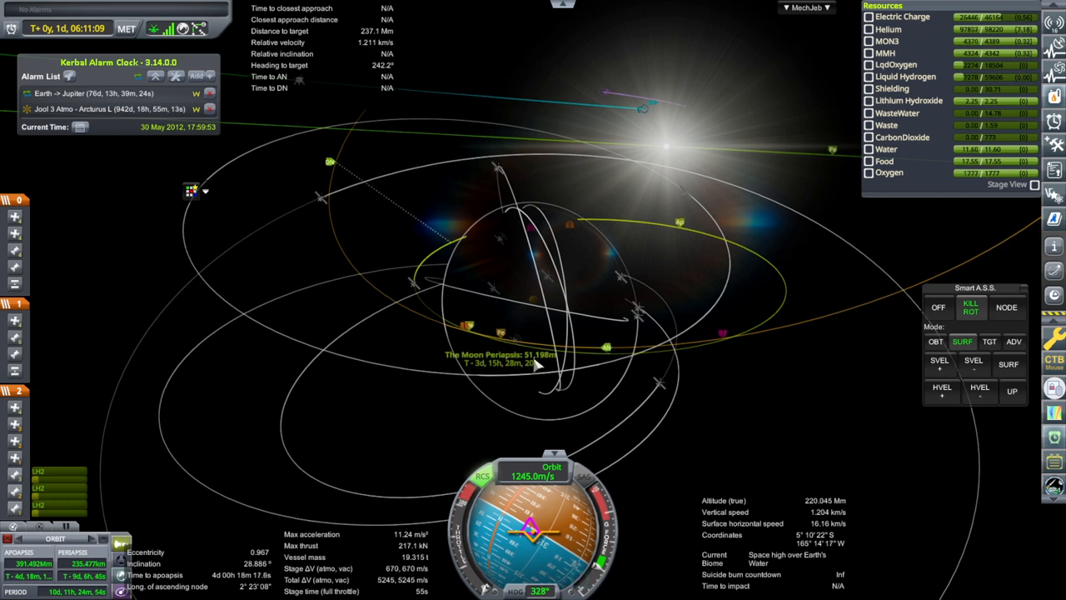
mouse_move(469, 235)
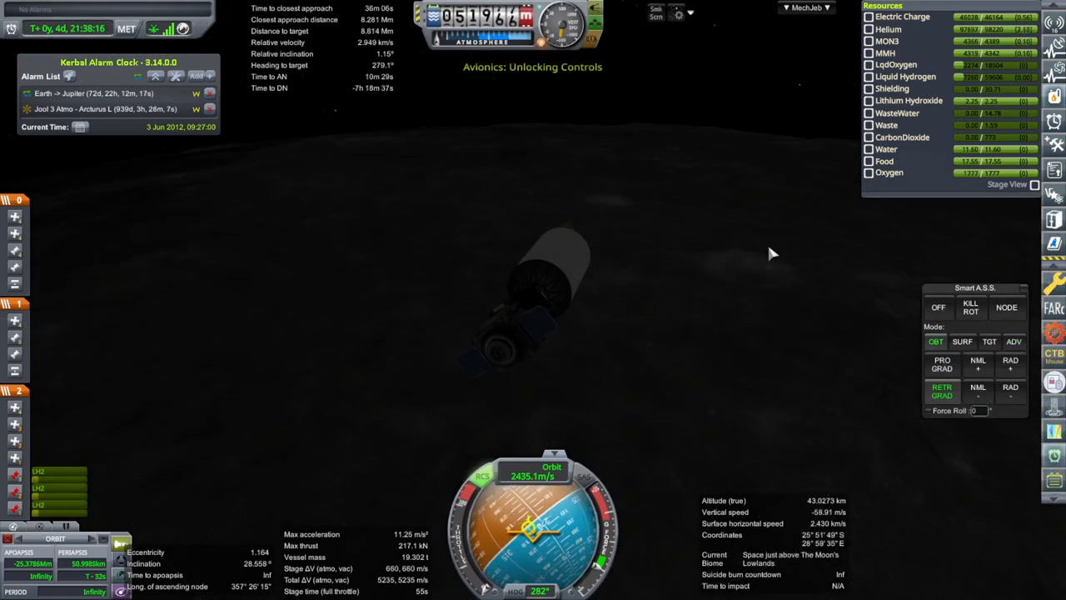
mouse_move(731, 267)
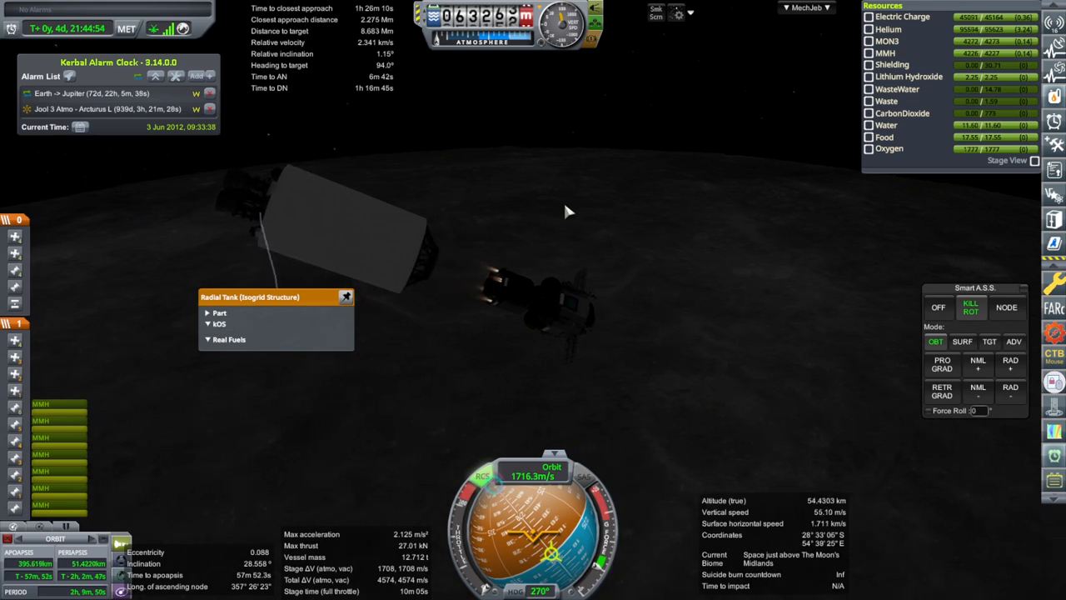
Drop the spent stage, orient the lander to the Sun, warp, and pause the flight.
click(1014, 342)
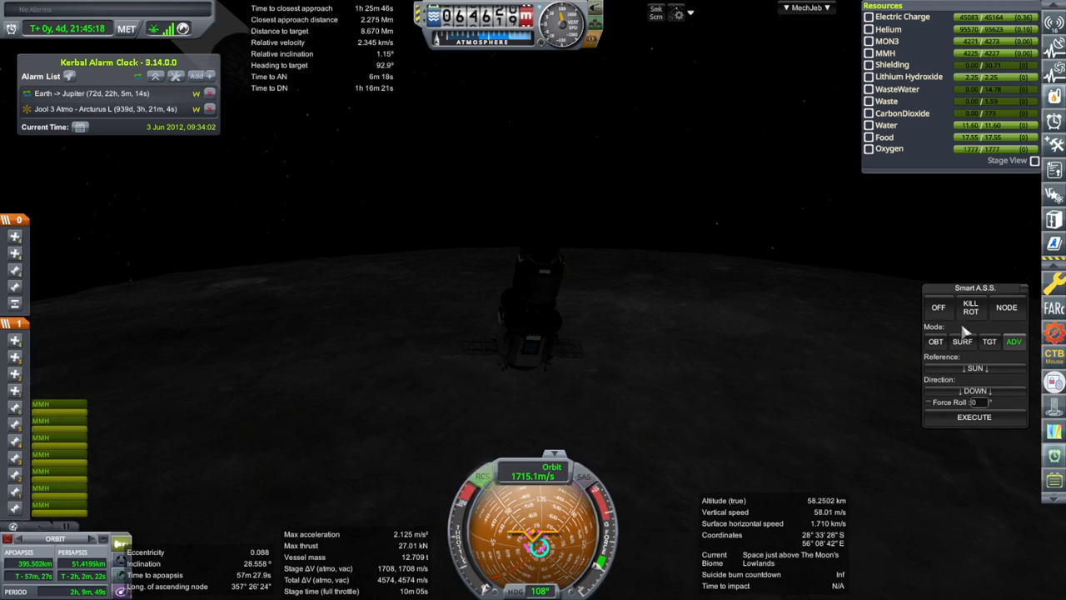
click(938, 307)
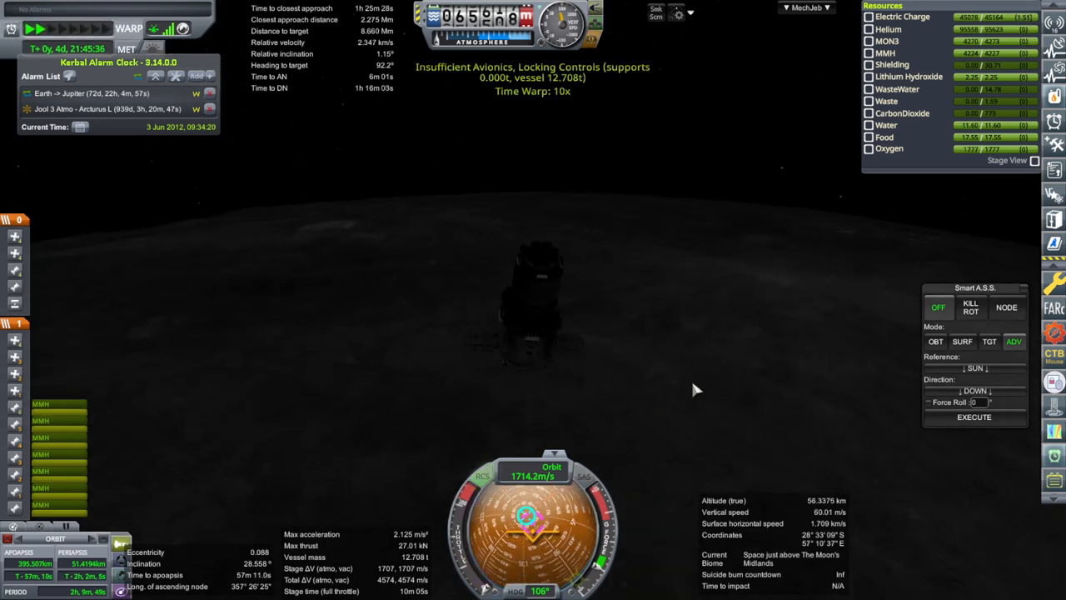
mouse_move(696, 384)
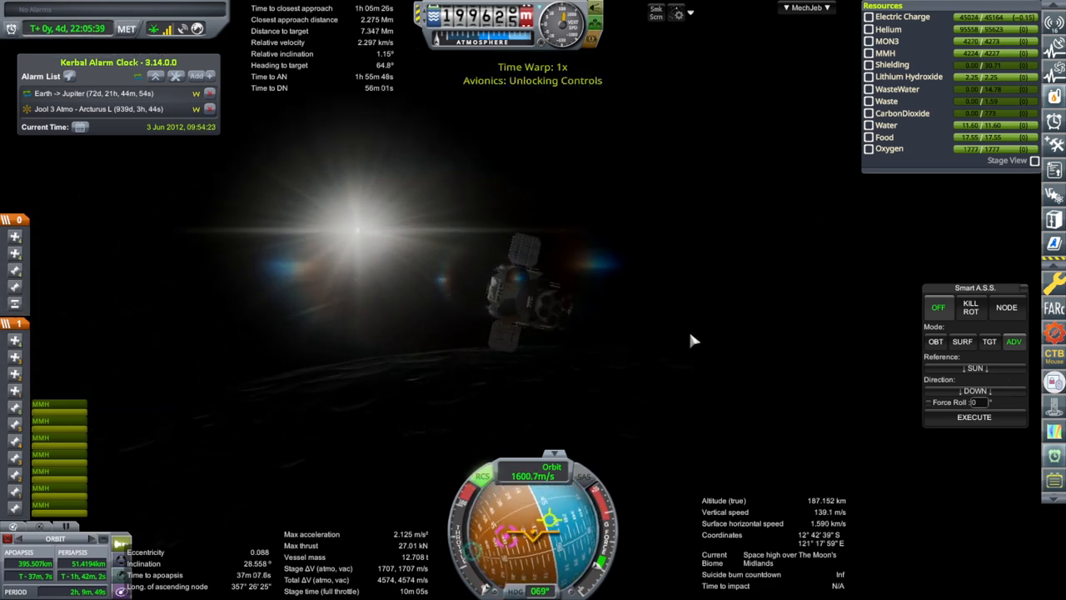
key(Escape)
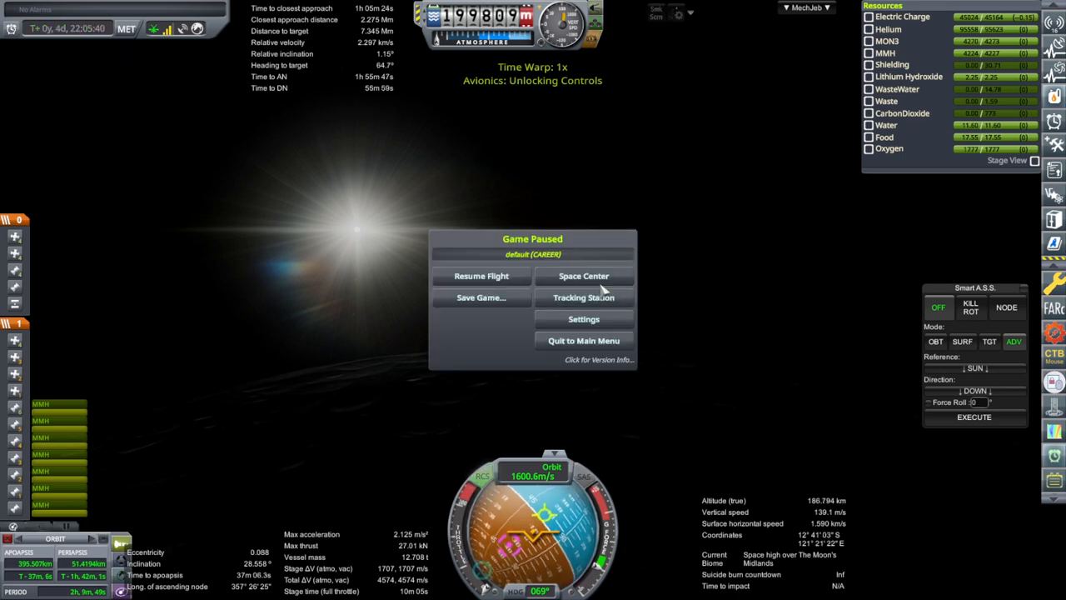
click(583, 276)
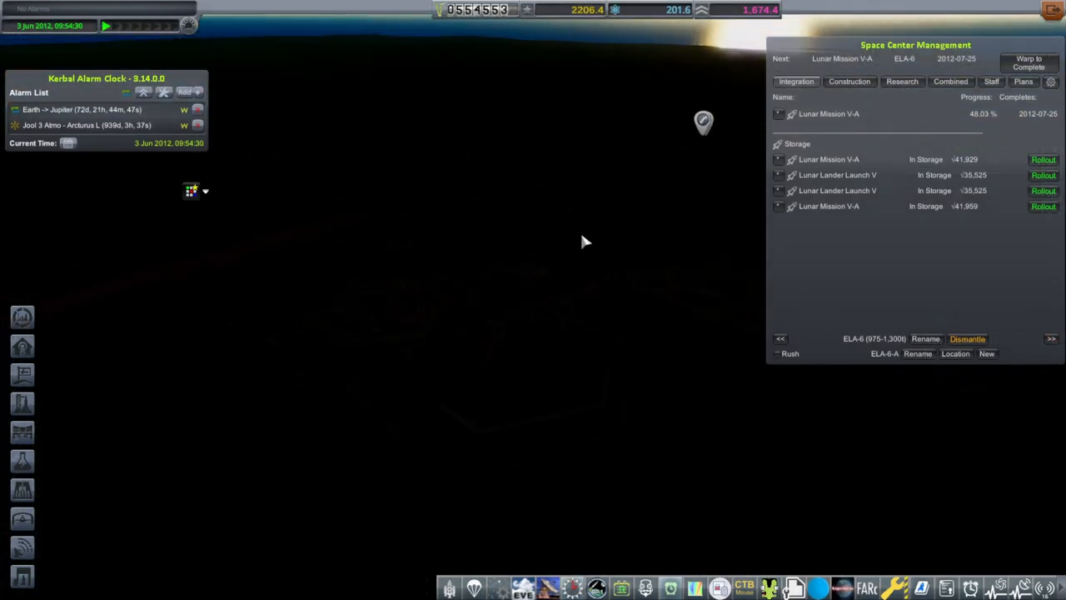
click(1043, 205)
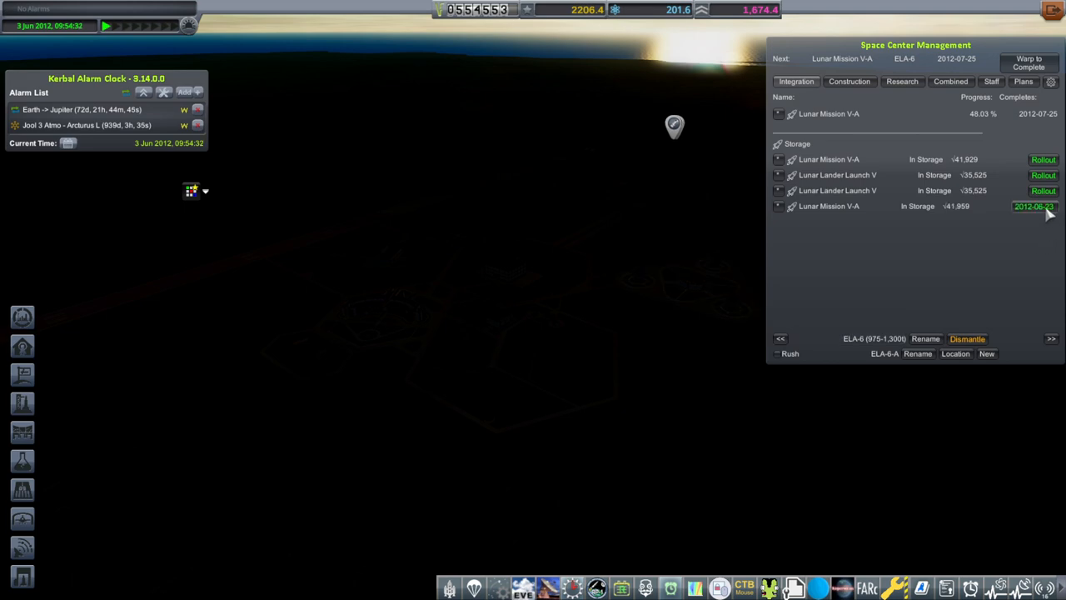
click(1043, 206)
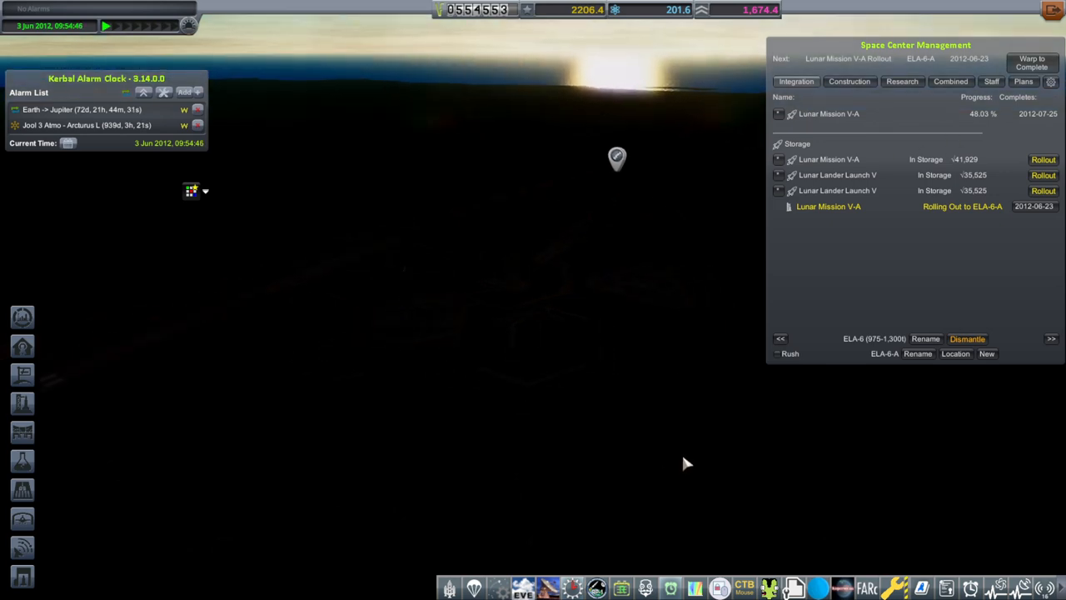
mouse_move(676, 473)
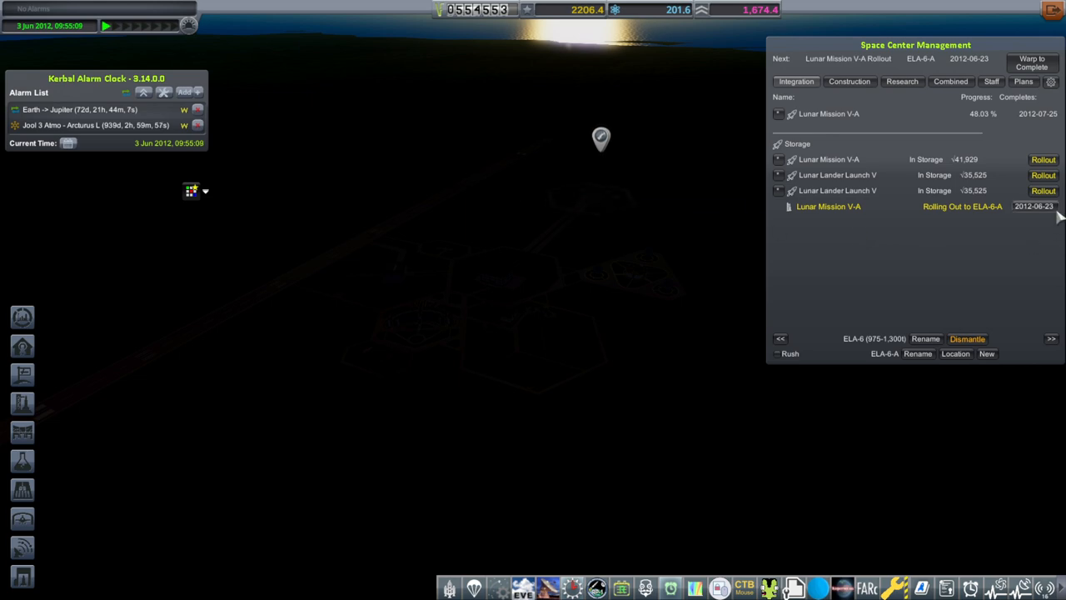
click(991, 80)
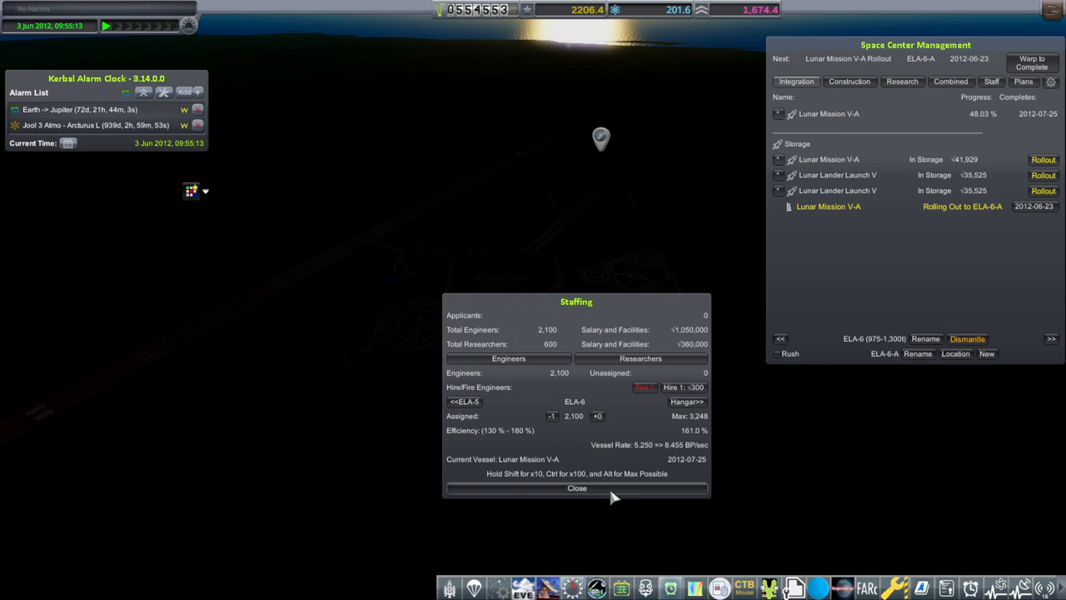
click(576, 487)
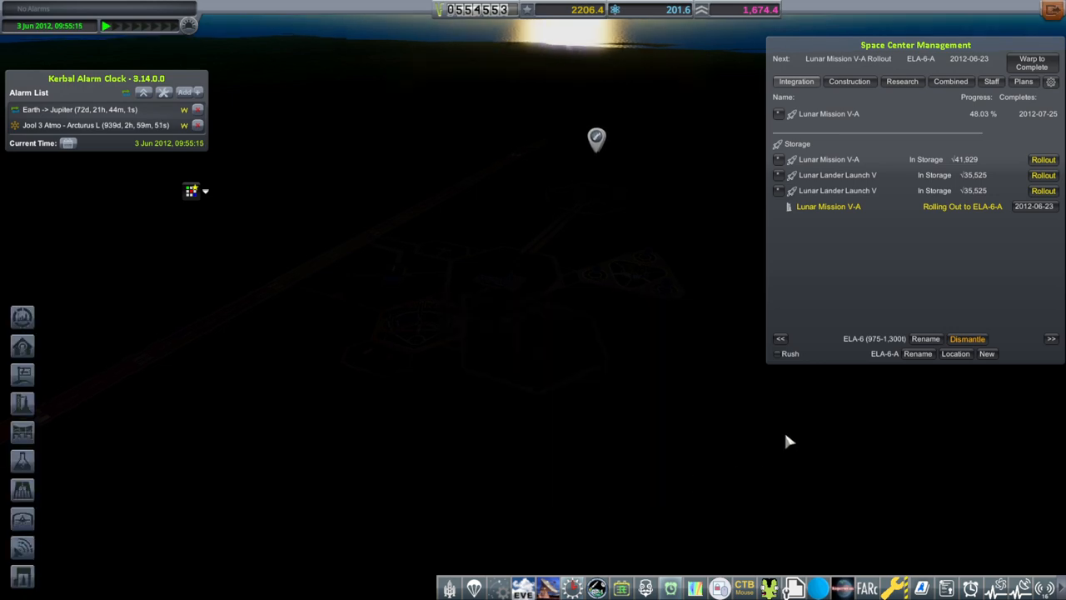